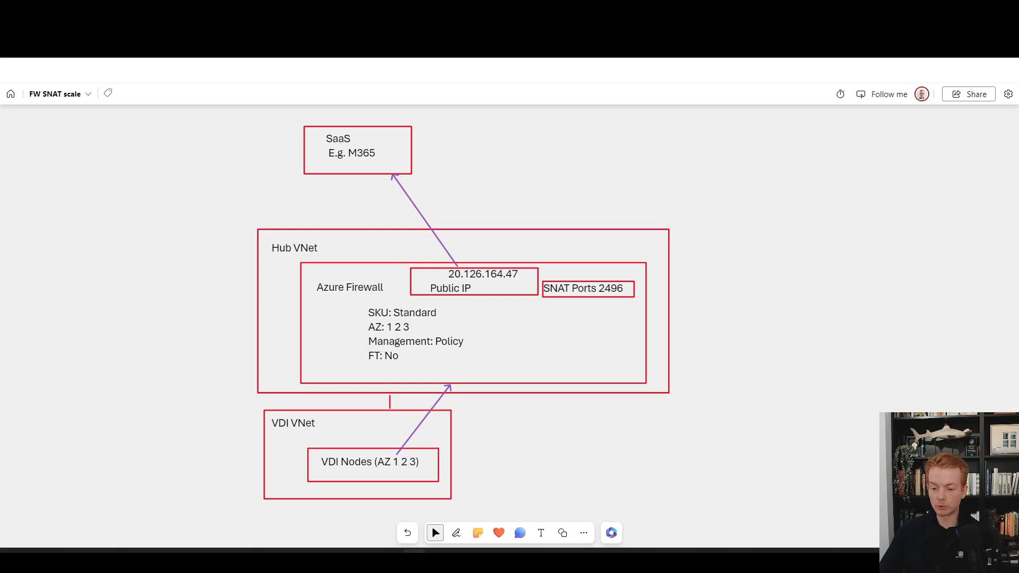
Switch the board from selection to freehand inking so the pen palette appears.
click(455, 533)
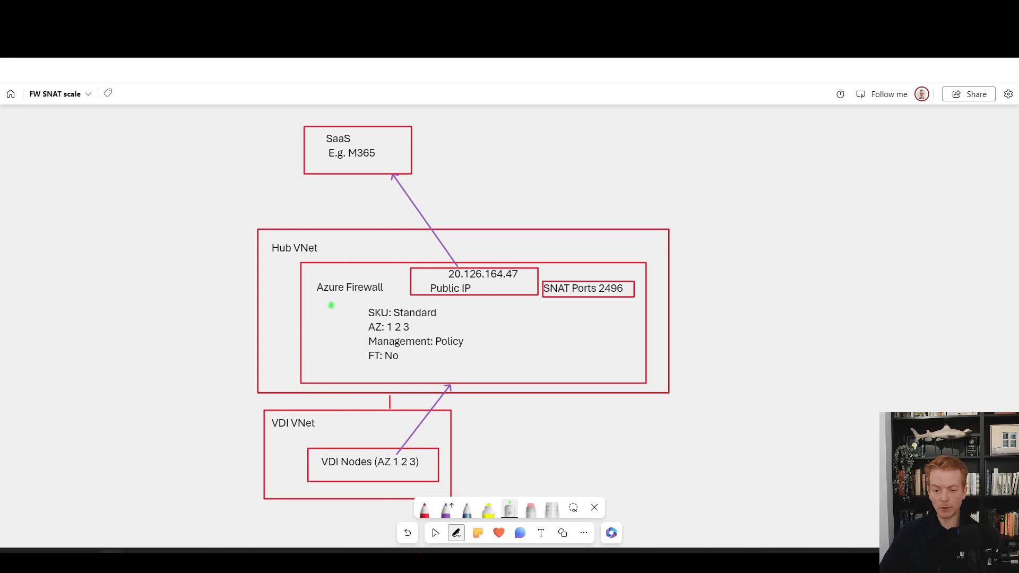
mouse_move(349, 356)
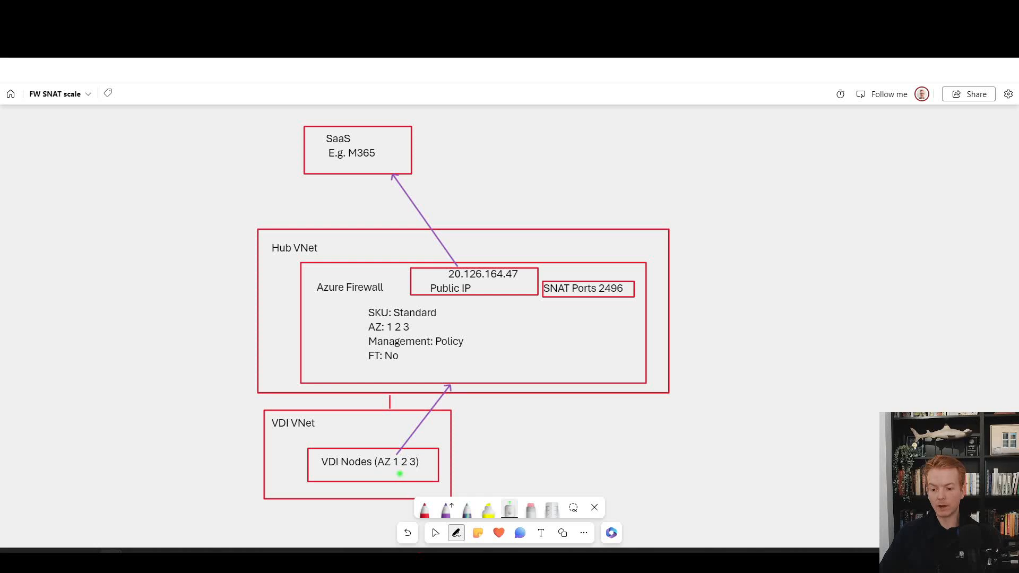
mouse_move(488, 370)
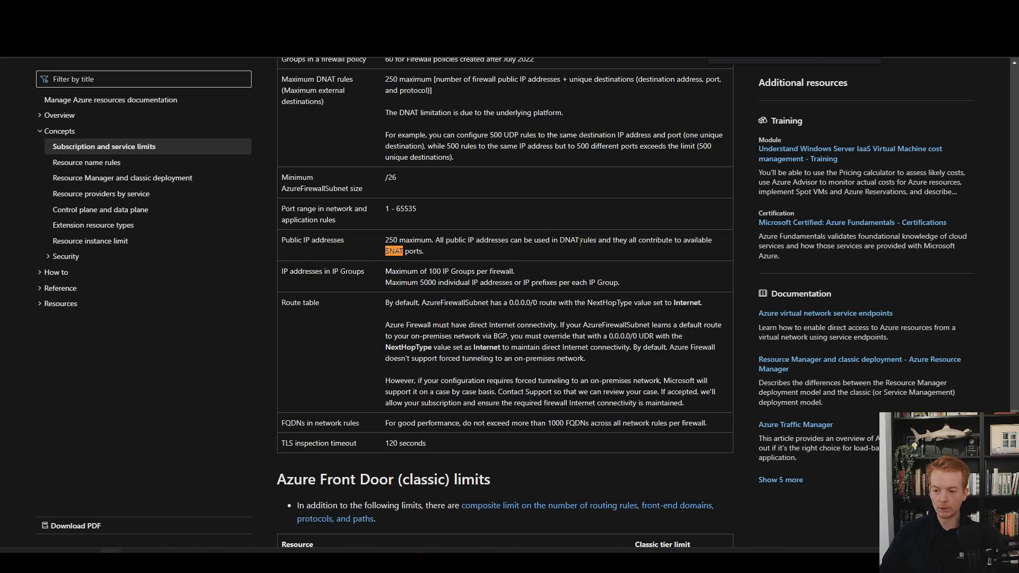
Highlight the word SNAT in the Azure Firewall public IP limits row.
double_click(592, 240)
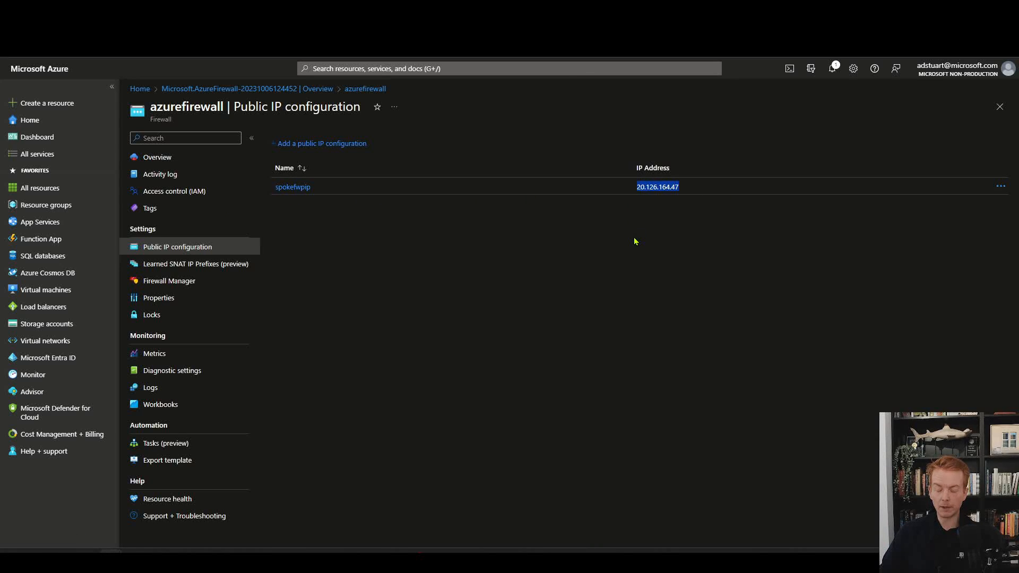
mouse_move(520, 238)
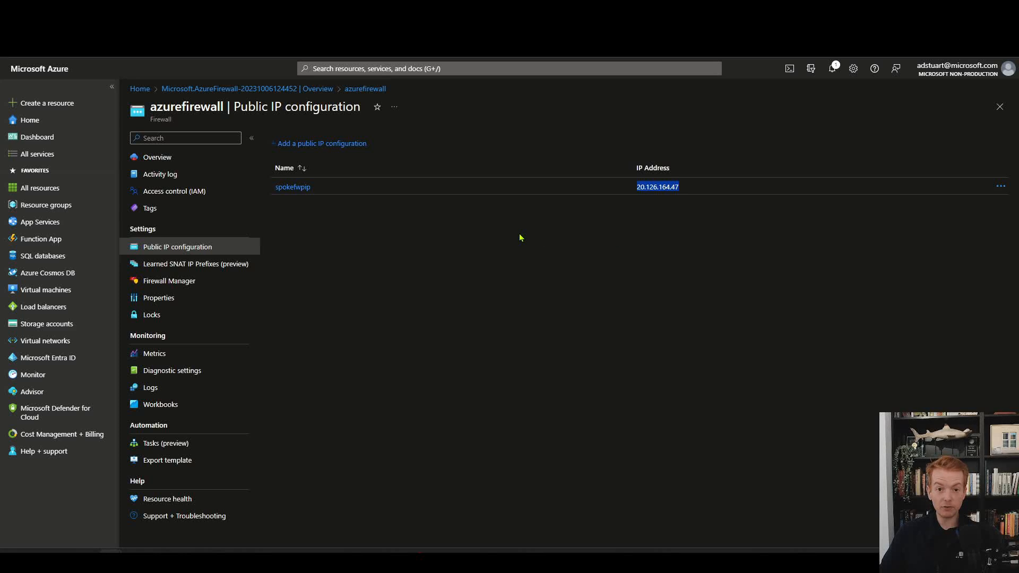
mouse_move(603, 128)
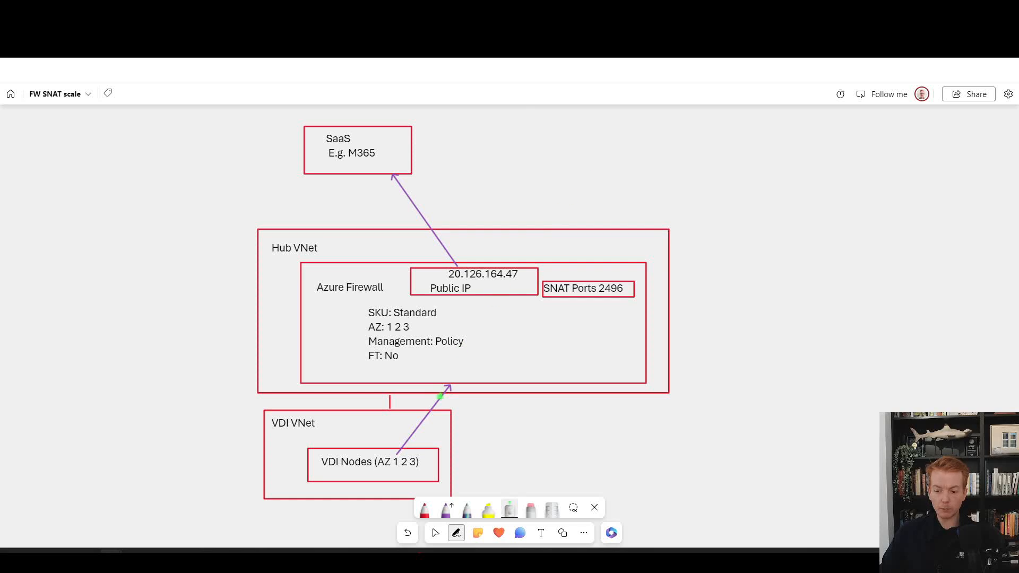
Circle the VDI Nodes box in purple, then remove the VDI-to-firewall arrow.
drag(327, 427, 403, 427)
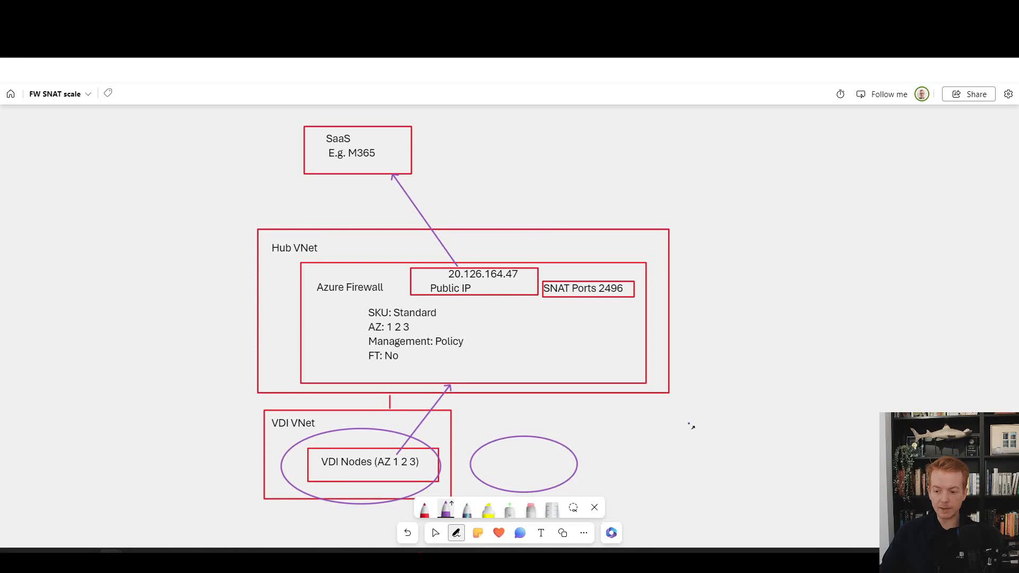
drag(675, 455, 505, 322)
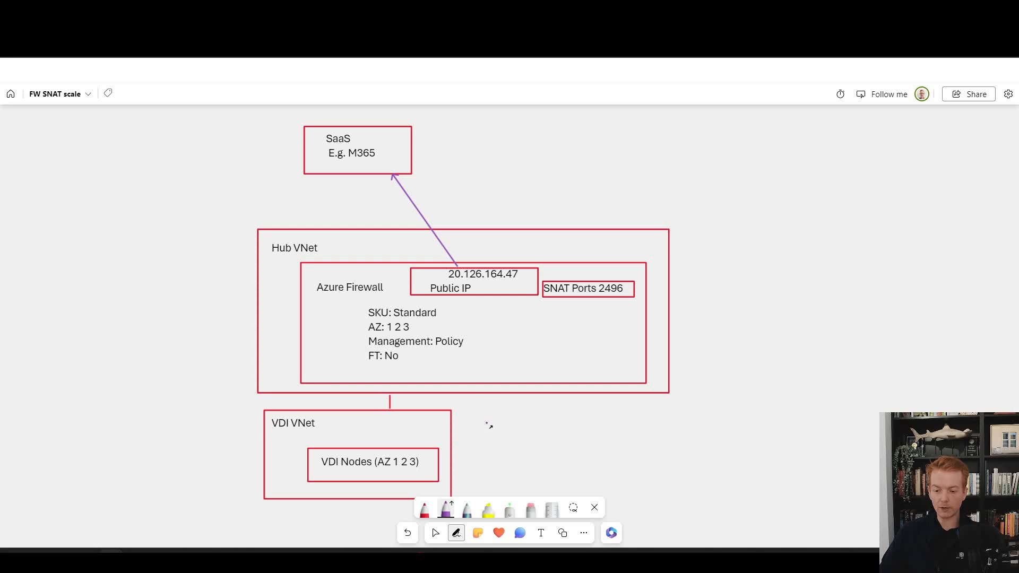
mouse_move(367, 453)
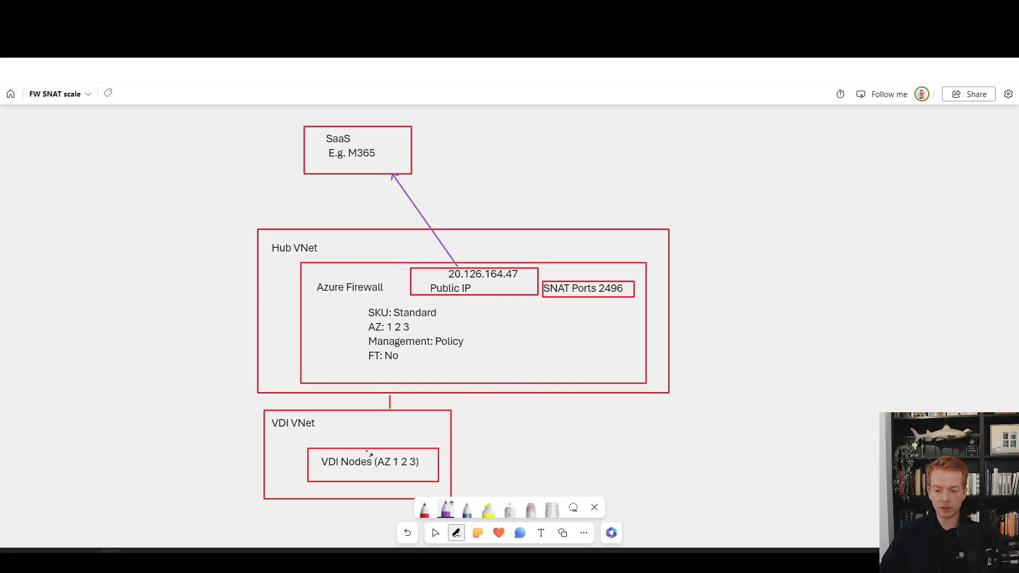
mouse_move(477, 285)
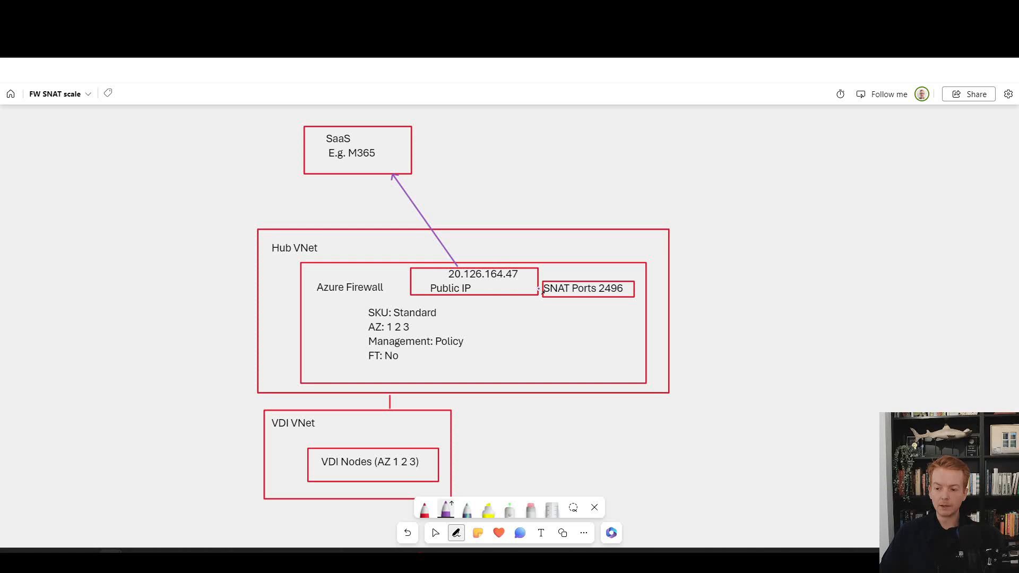
mouse_move(701, 282)
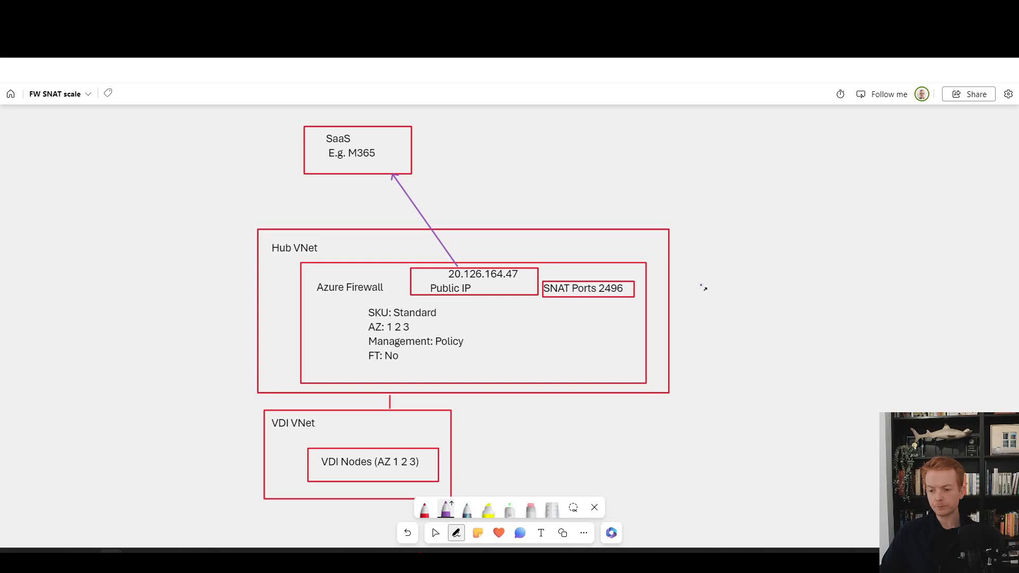
mouse_move(705, 291)
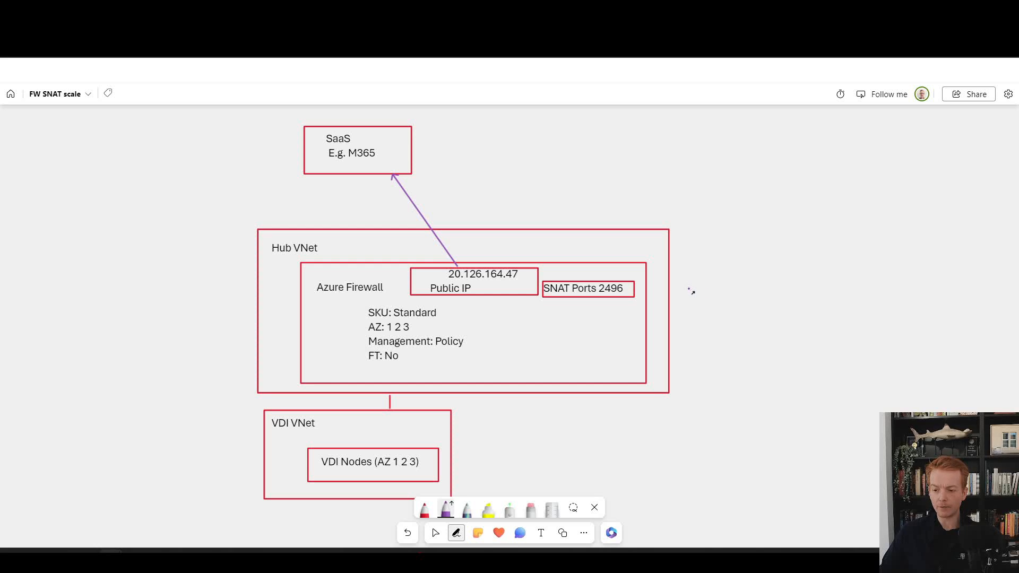
mouse_move(673, 300)
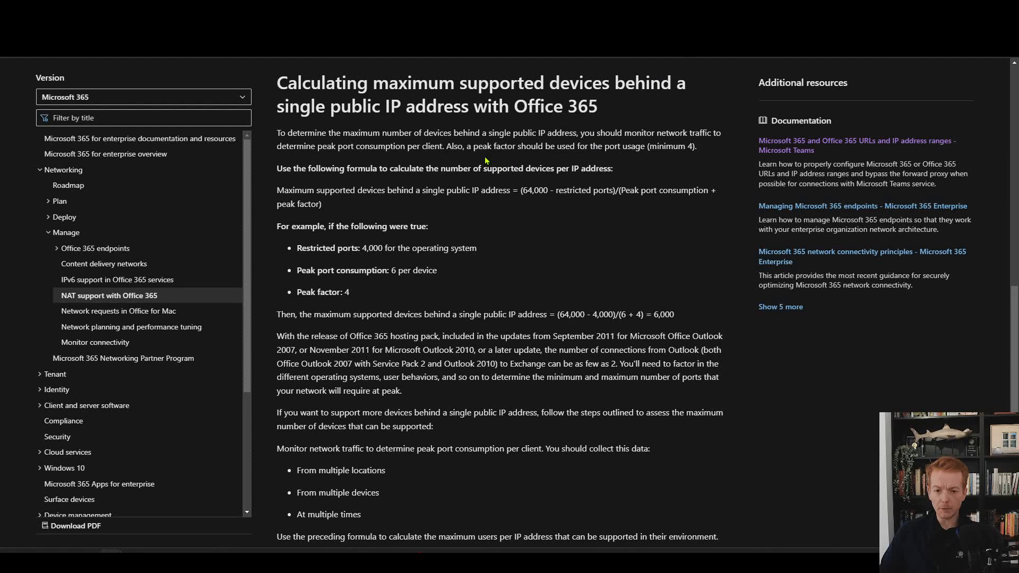
mouse_move(478, 238)
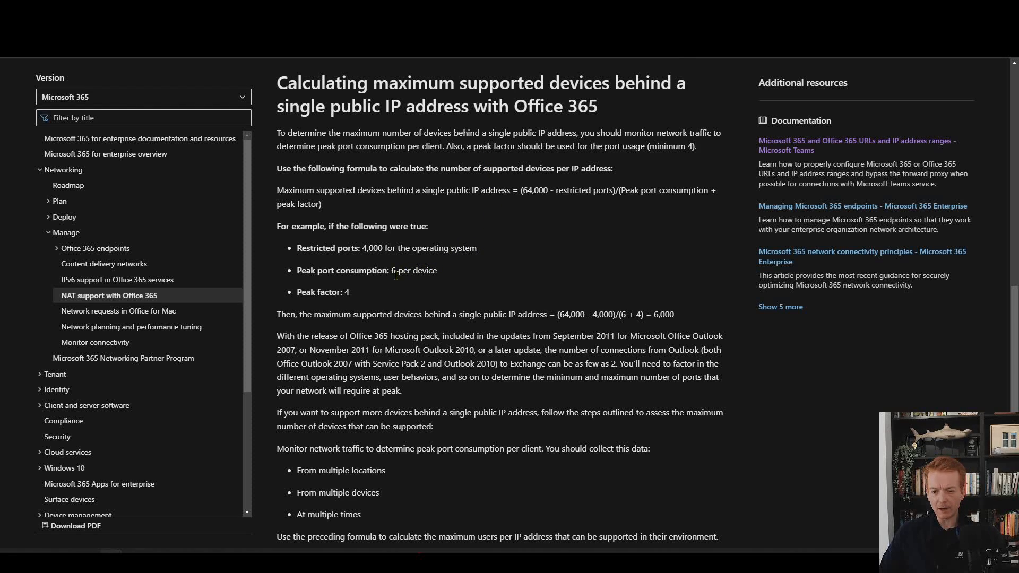
mouse_move(418, 289)
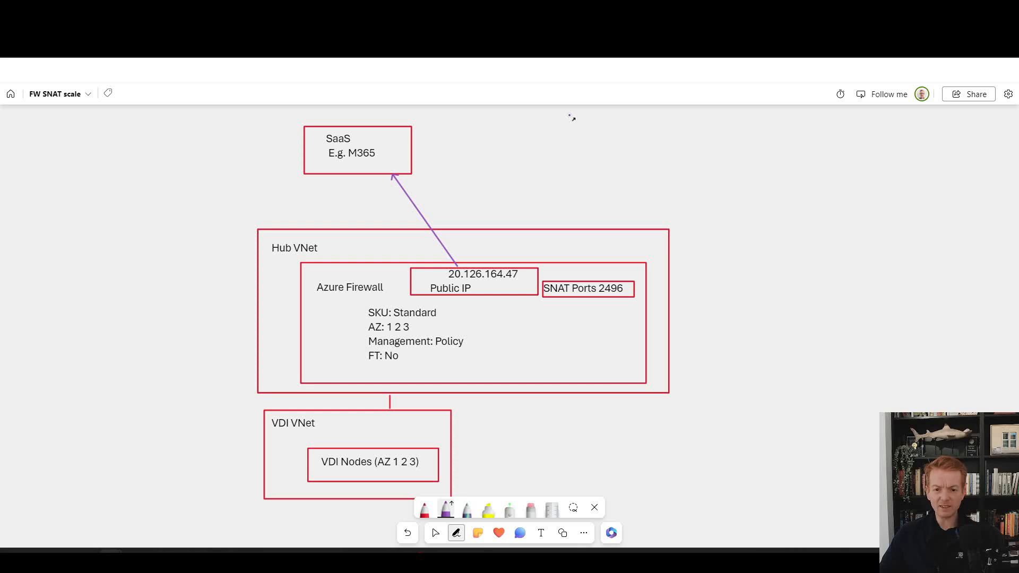
mouse_move(621, 404)
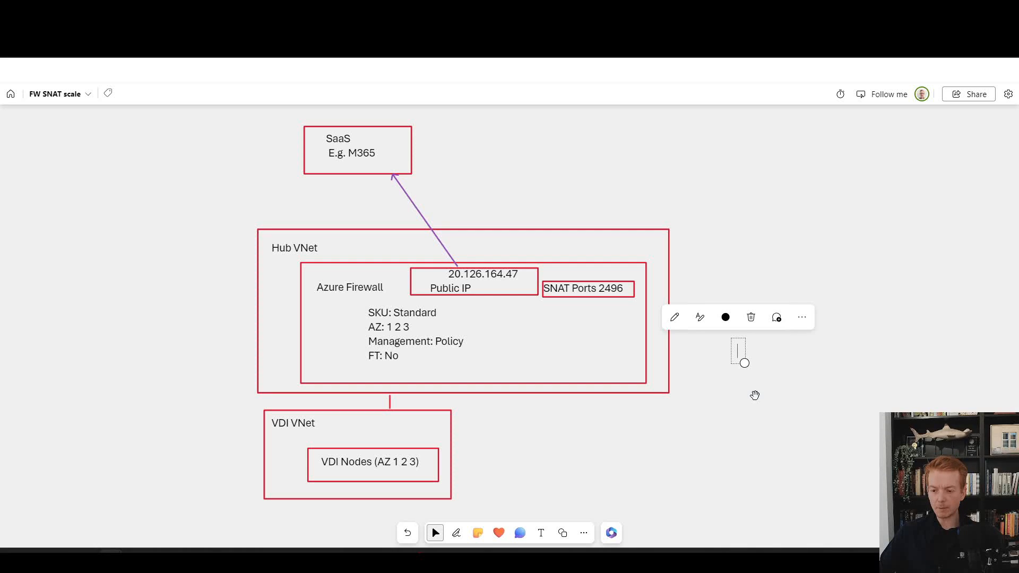
text(2500)
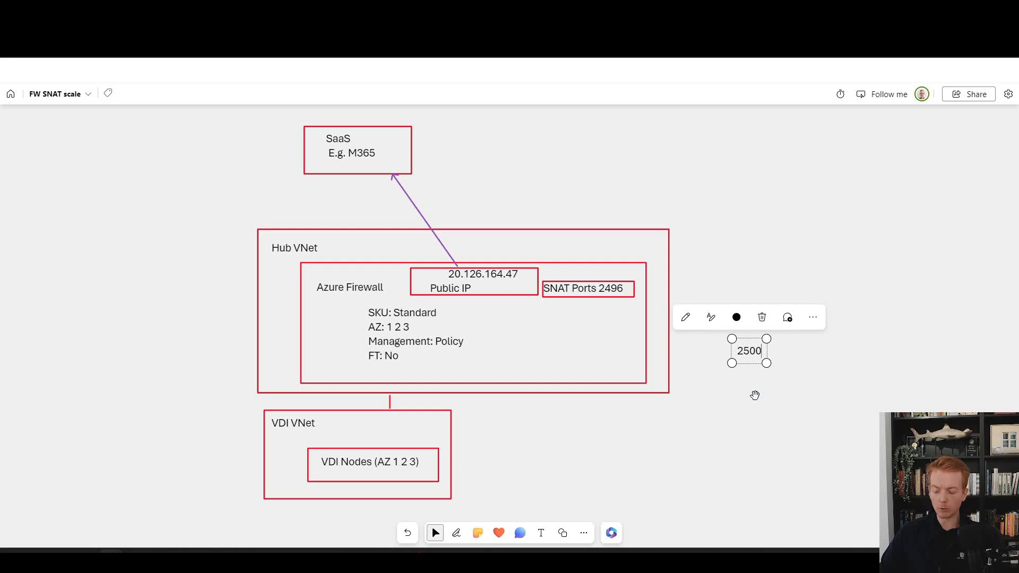
text(/2)
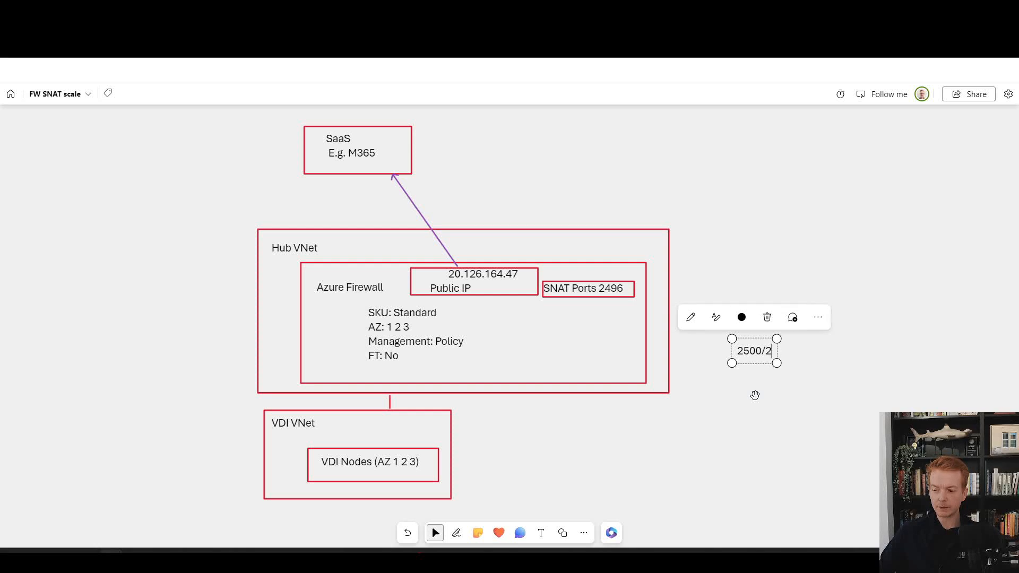
text(5)
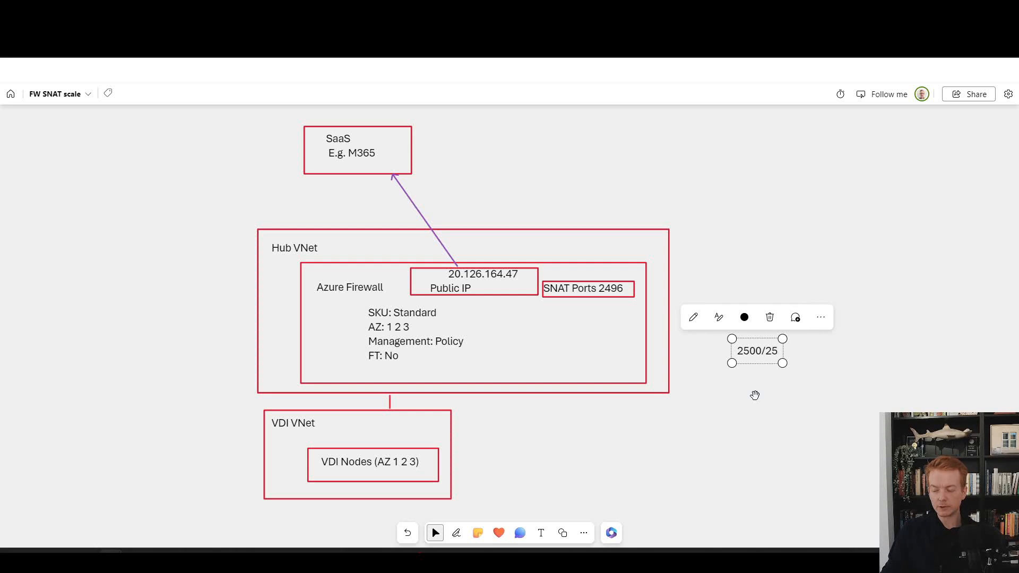
text(= 100)
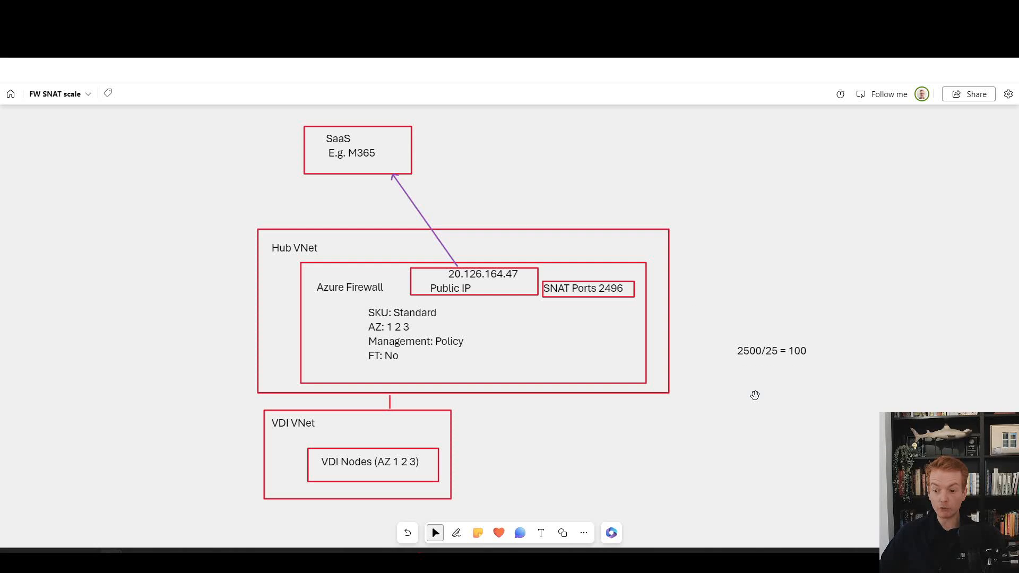
click(414, 334)
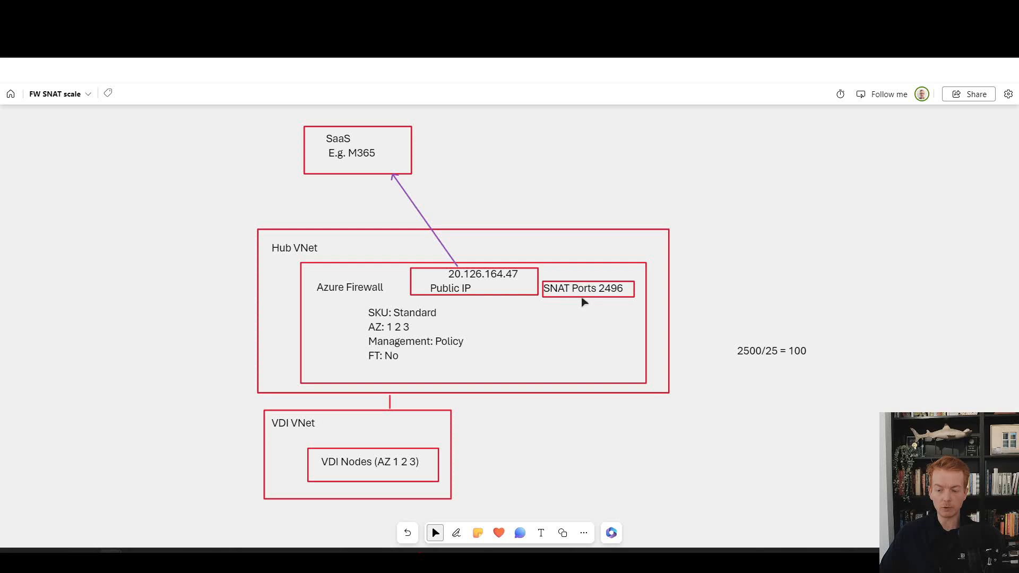
click(587, 289)
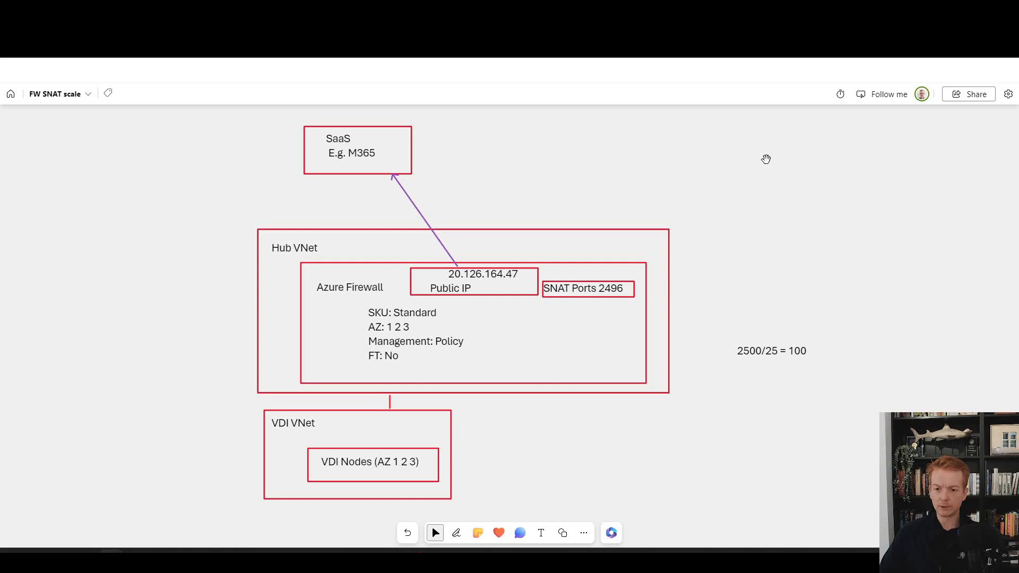
mouse_move(496, 195)
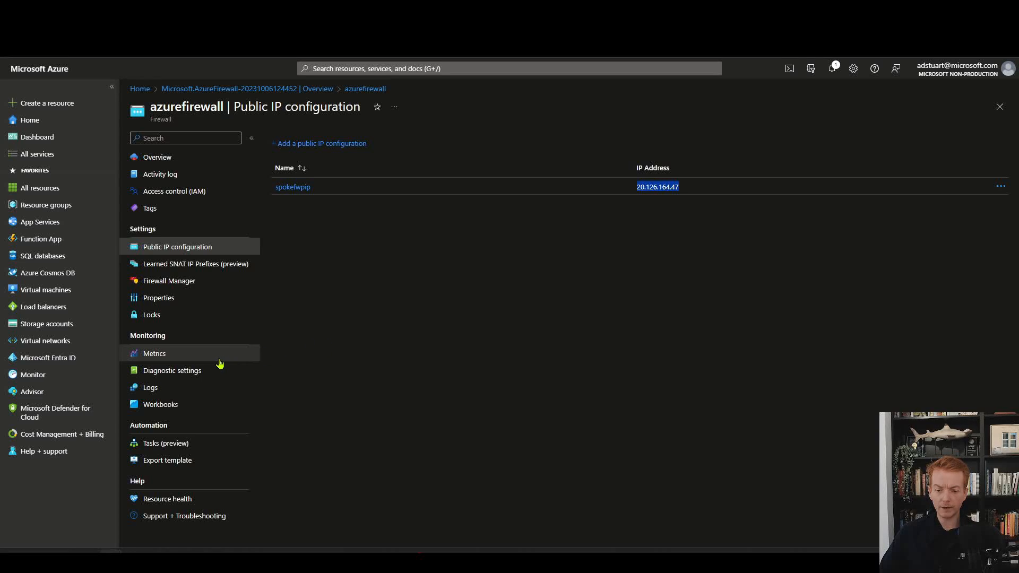
Chart the firewall's average SNAT port utilization metric, currently reading 0%.
click(154, 352)
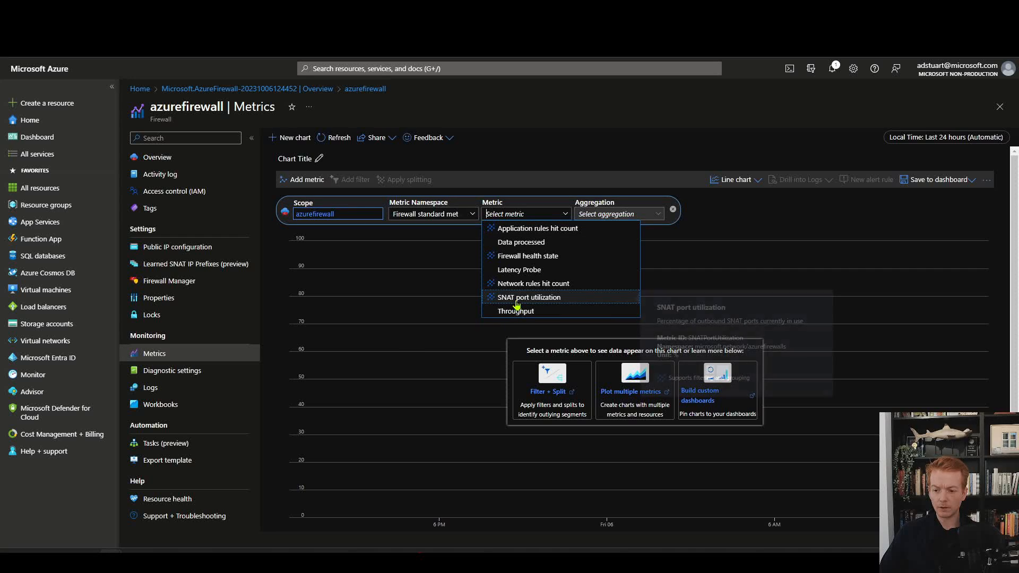
click(528, 297)
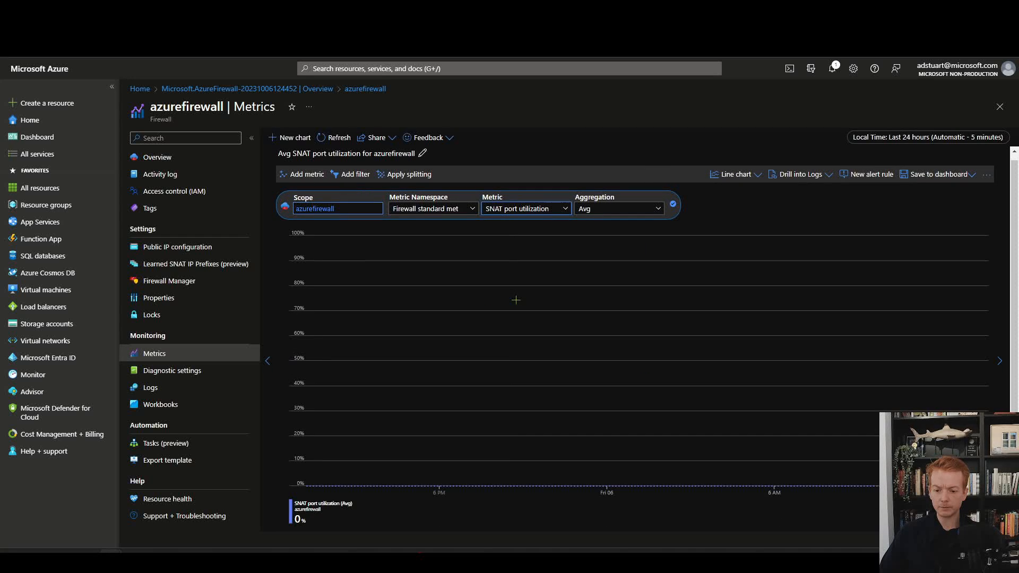
mouse_move(289, 274)
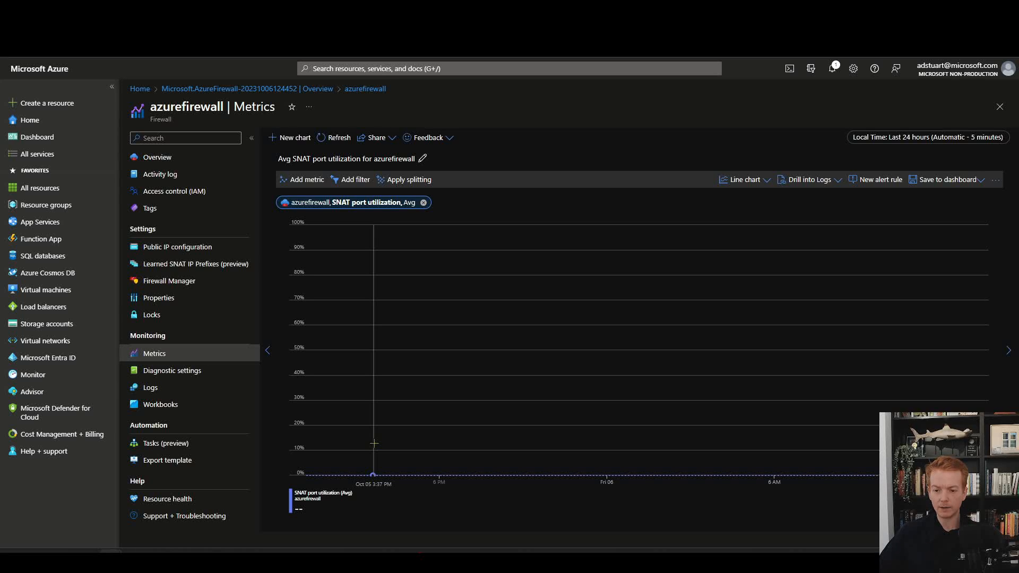
mouse_move(349, 218)
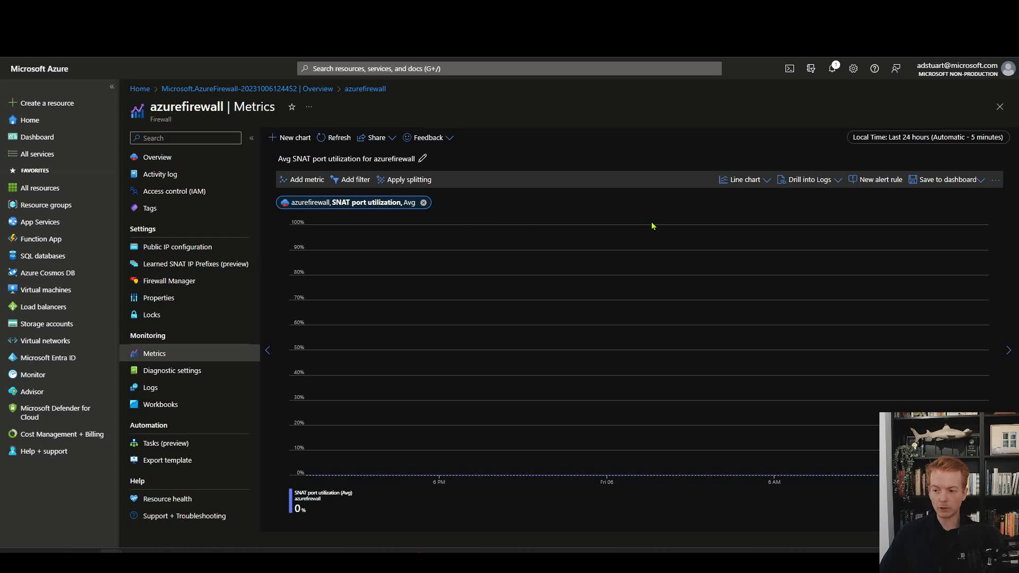
mouse_move(492, 228)
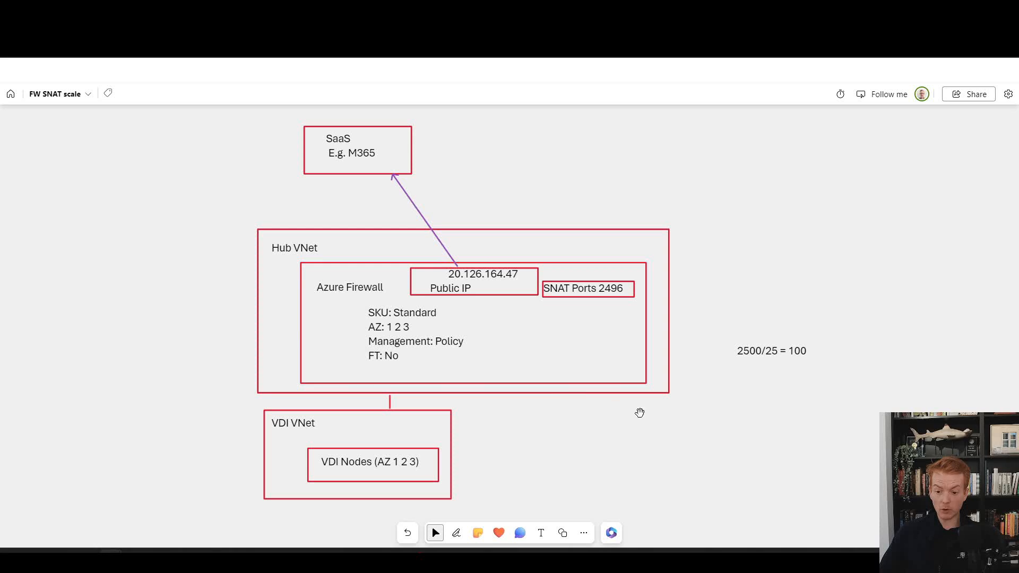
Extend the 2500/25 = 100 note with '10000*25 = 250000' and '100 public ips'.
click(369, 461)
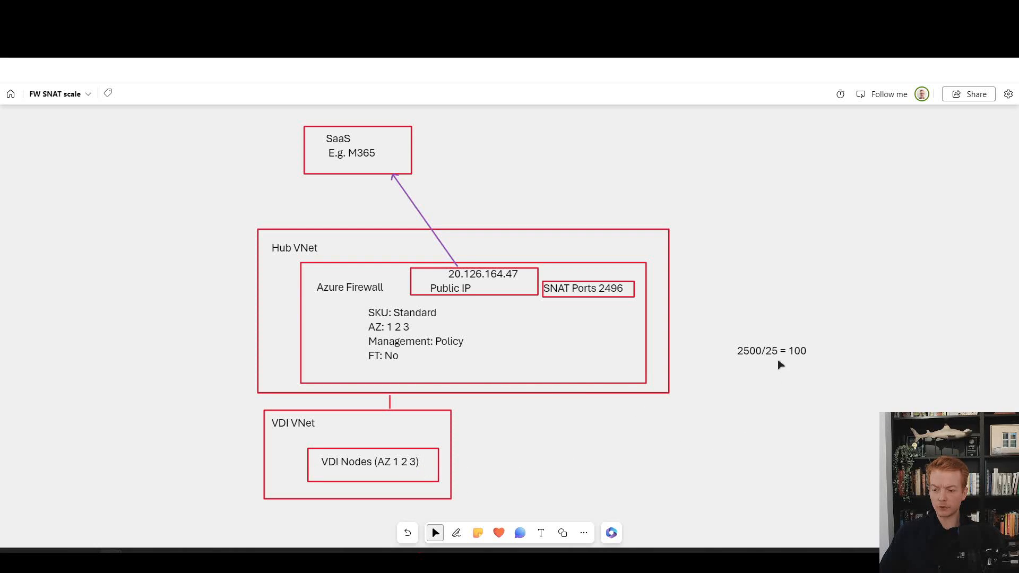
click(771, 350)
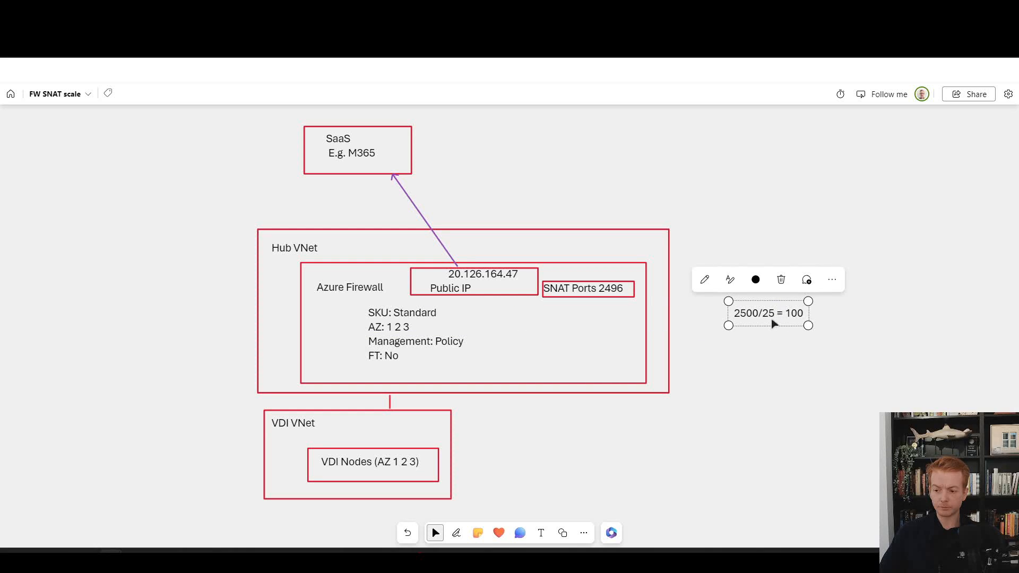
mouse_move(729, 466)
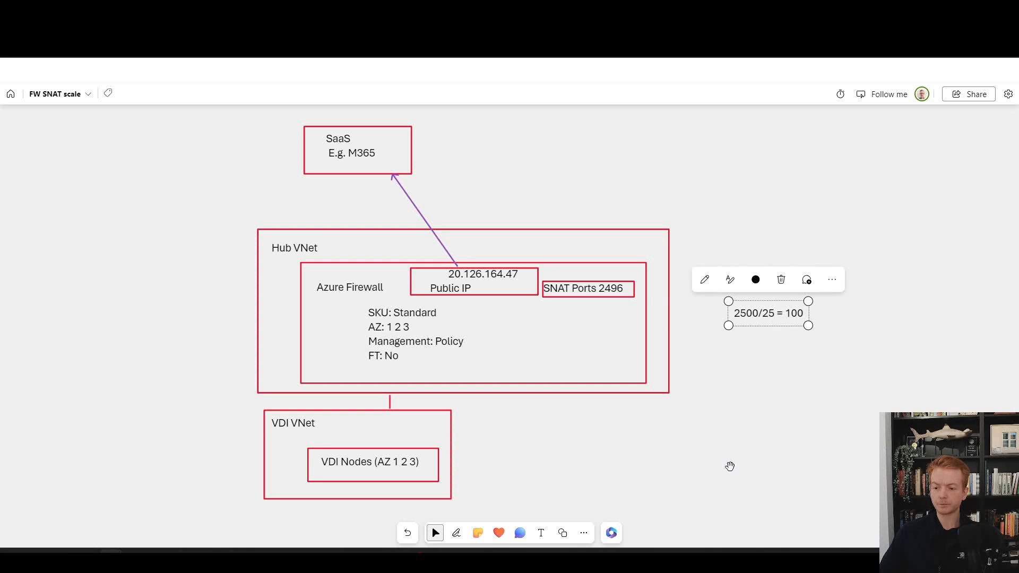
mouse_move(631, 303)
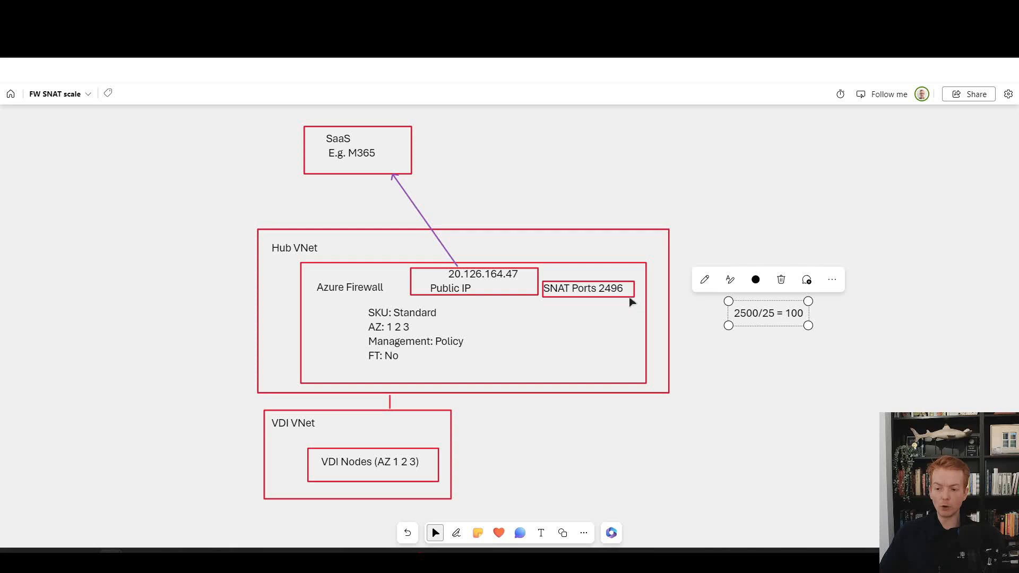
double_click(794, 312)
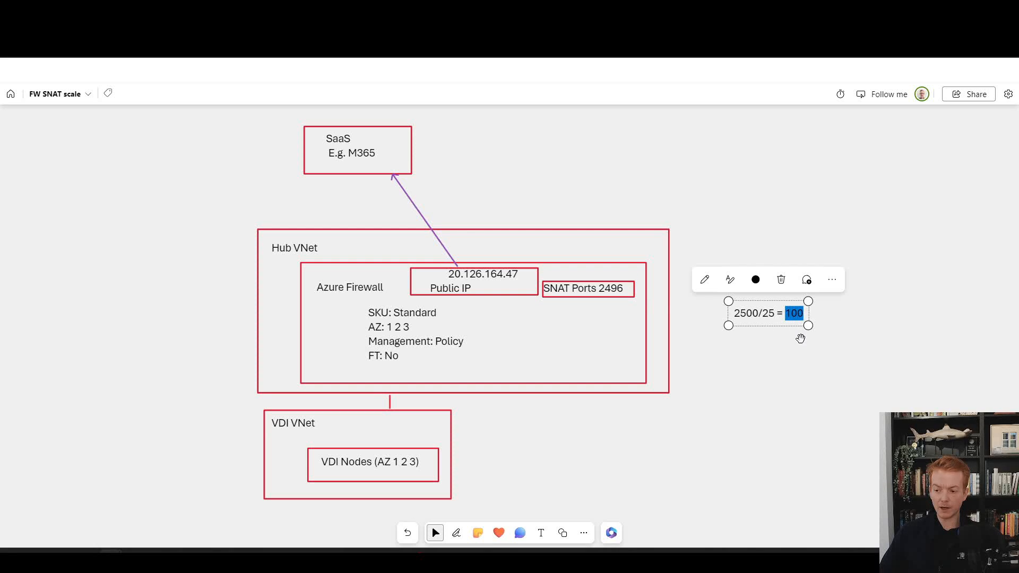
mouse_move(792, 345)
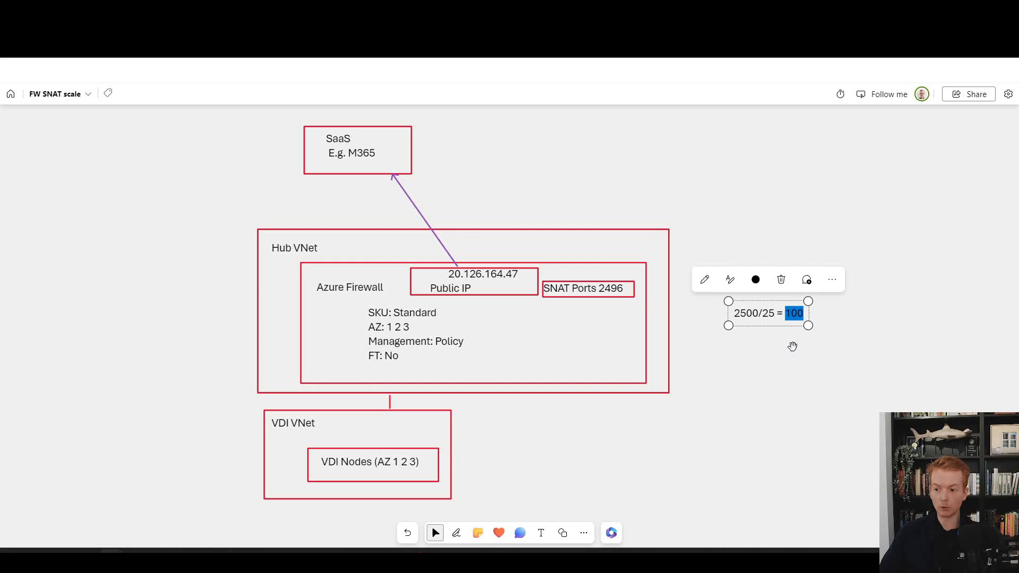
text(10000*25 =)
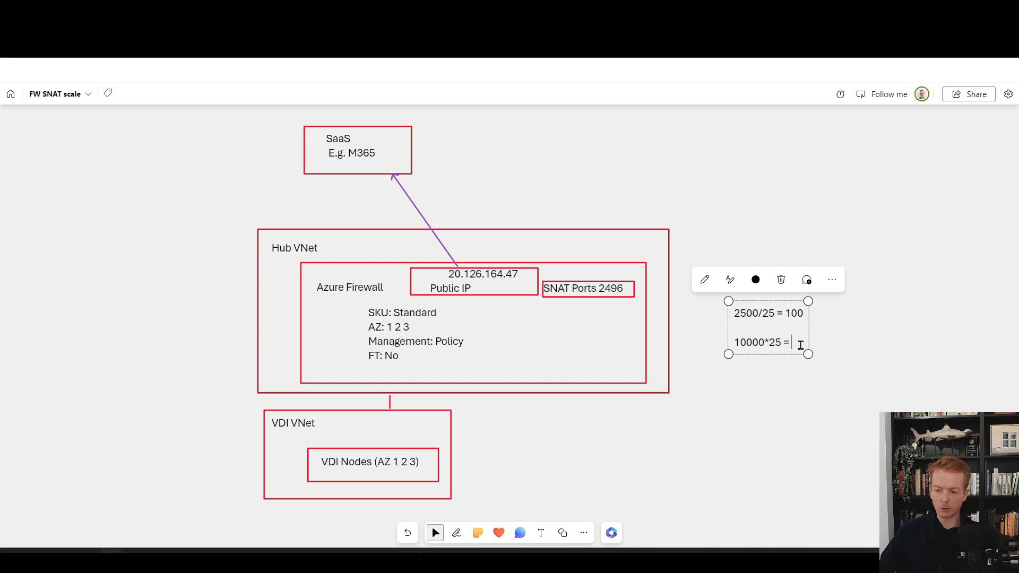
text(250000)
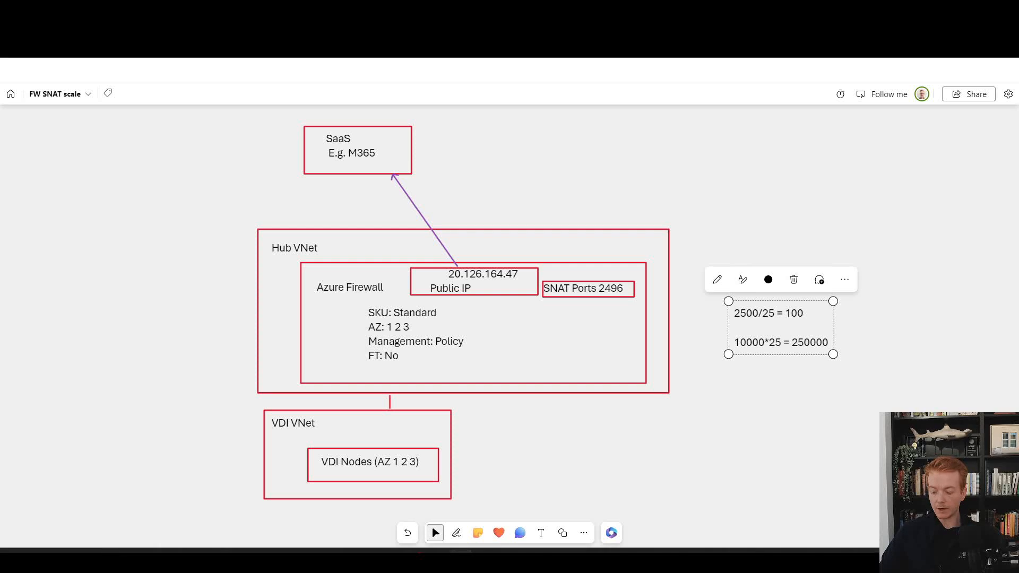
mouse_move(650, 375)
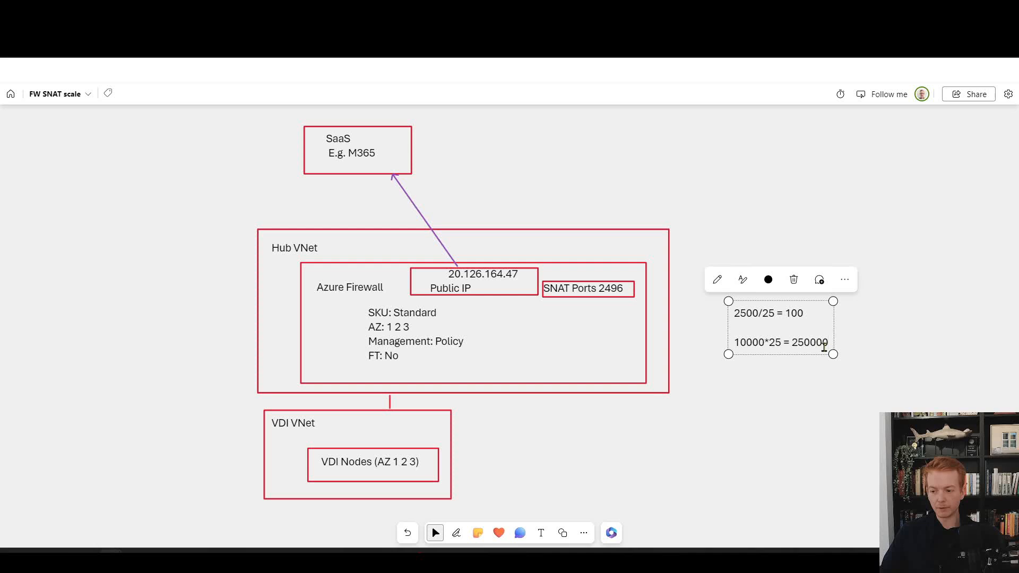
text(100)
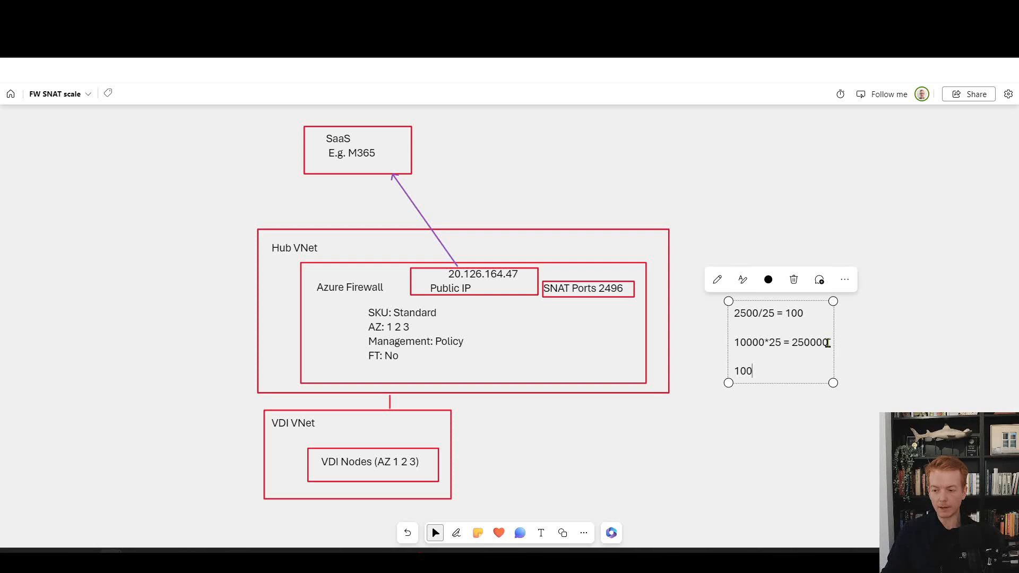
text(public ips)
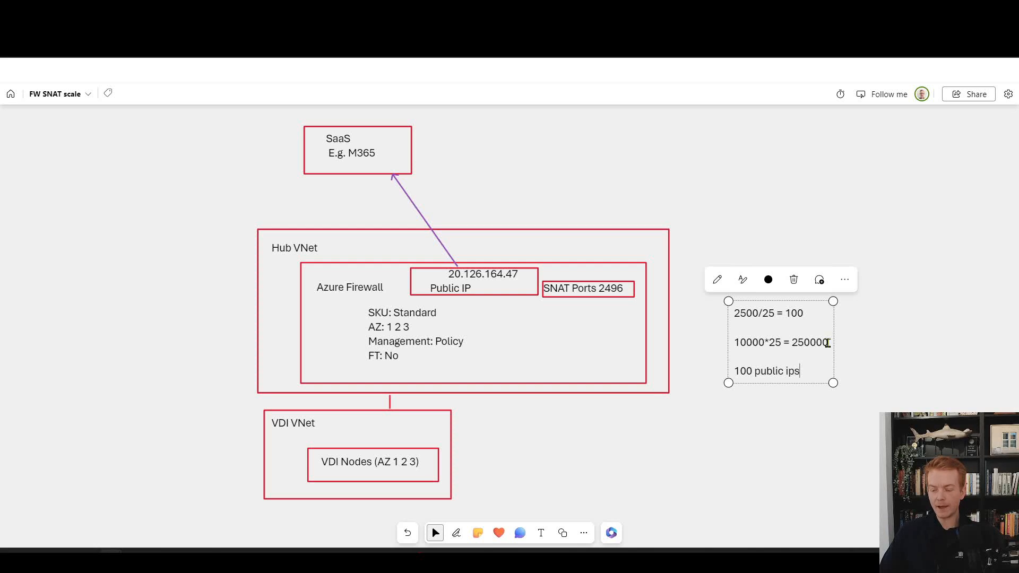
mouse_move(560, 104)
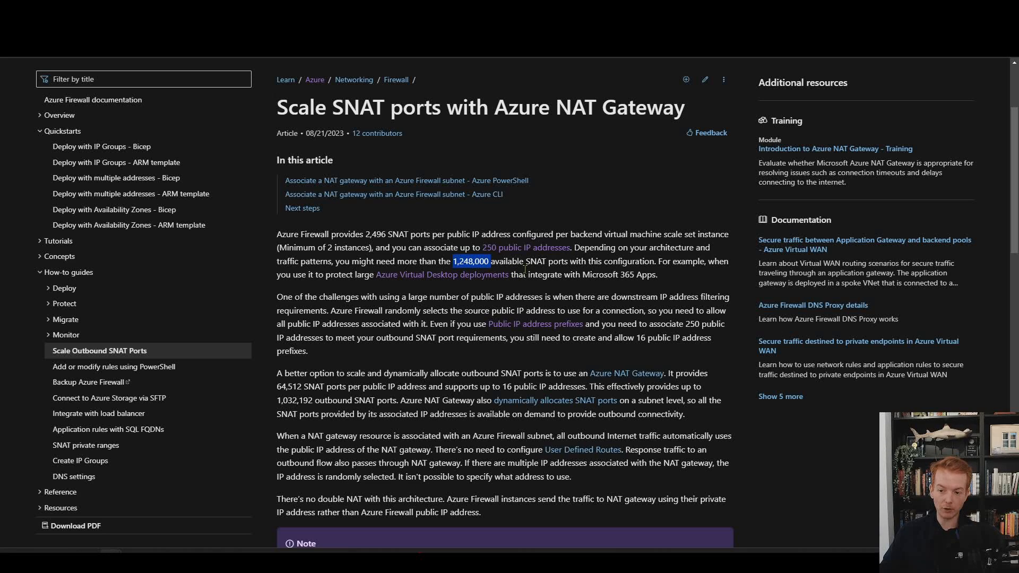
mouse_move(564, 157)
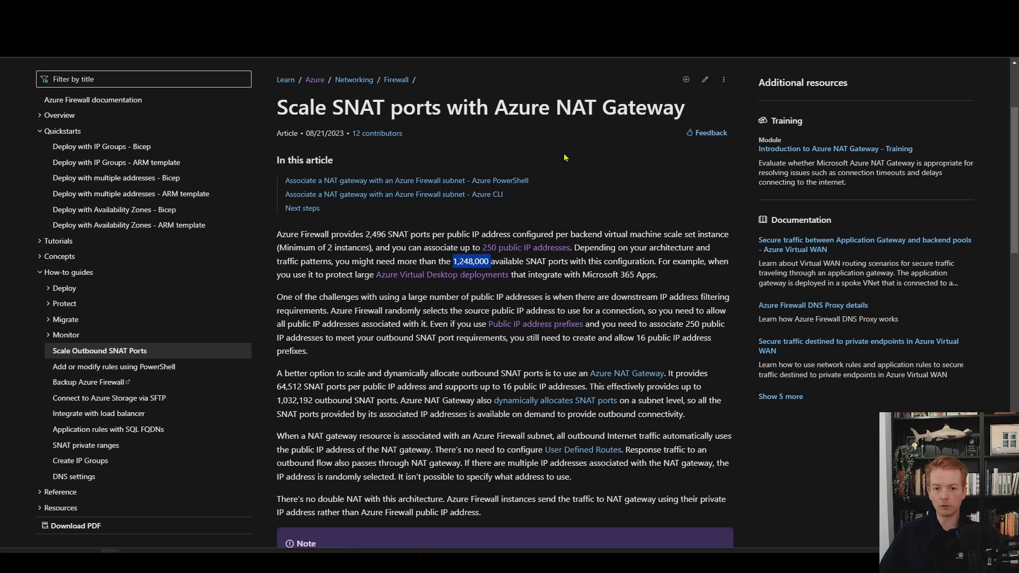
mouse_move(592, 67)
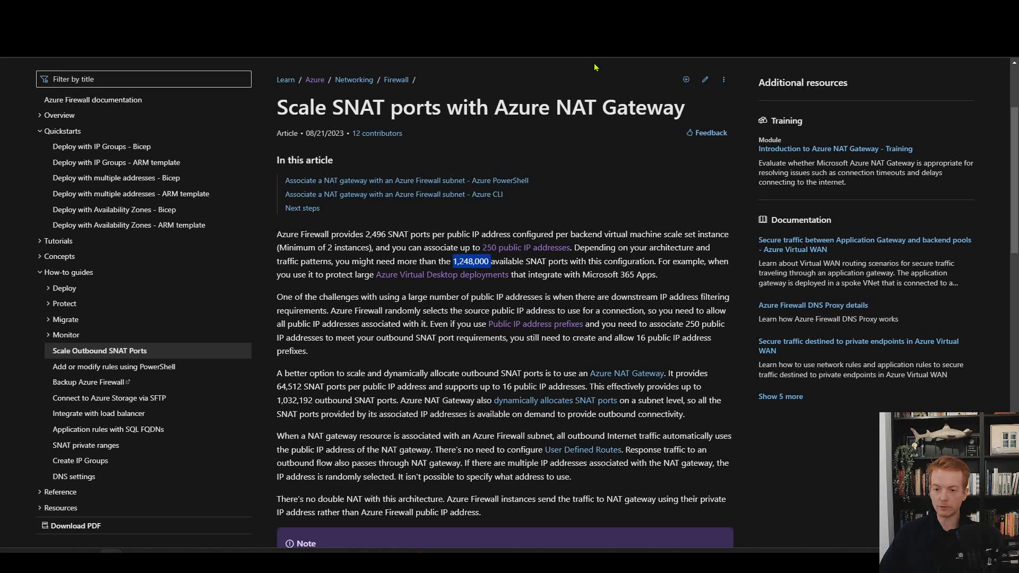
mouse_move(364, 62)
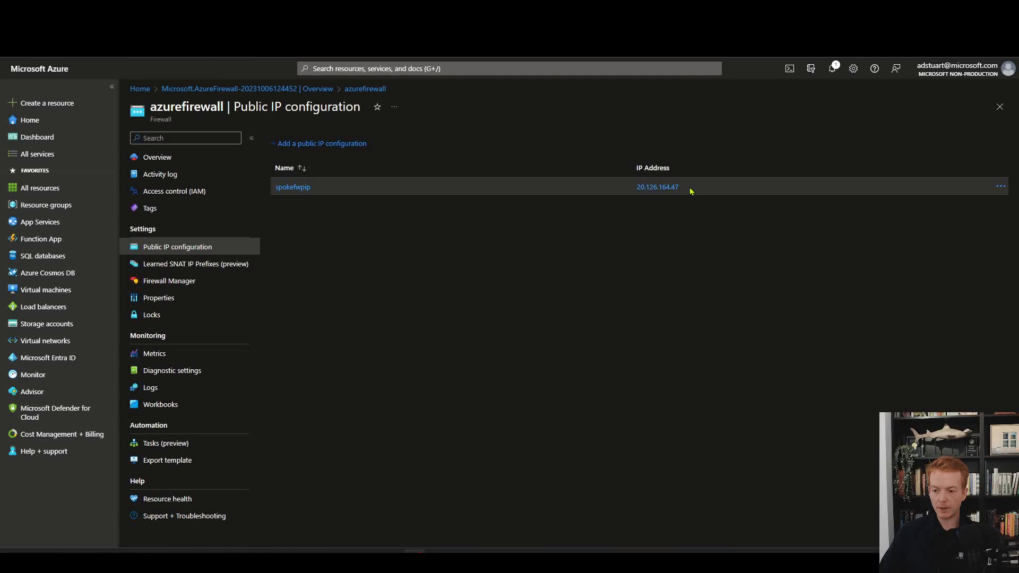
mouse_move(663, 250)
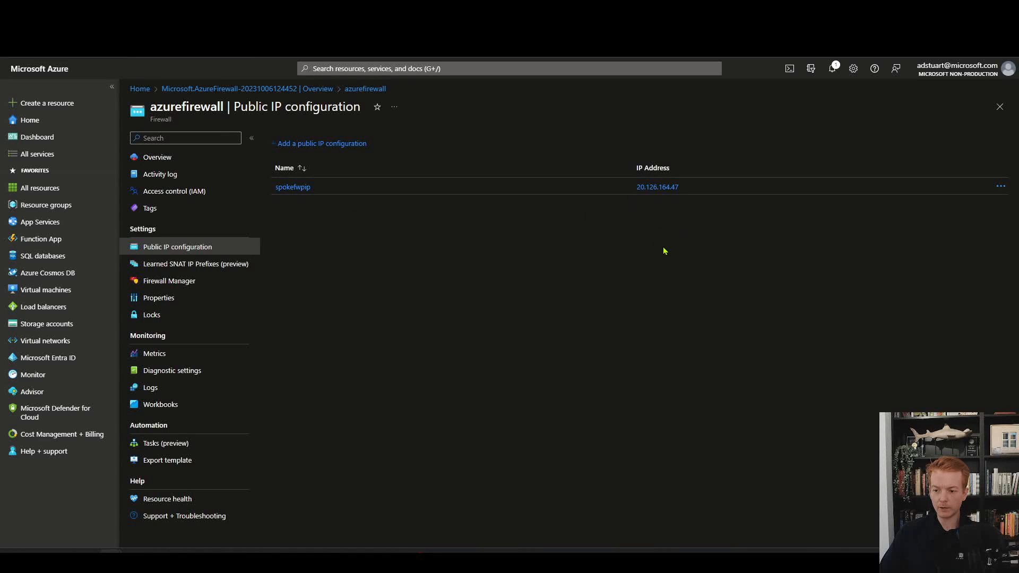
Begin adding public IP configuration ip2 using firewall-pip2 (20.93.183.47) to the firewall.
click(321, 143)
text(ip2)
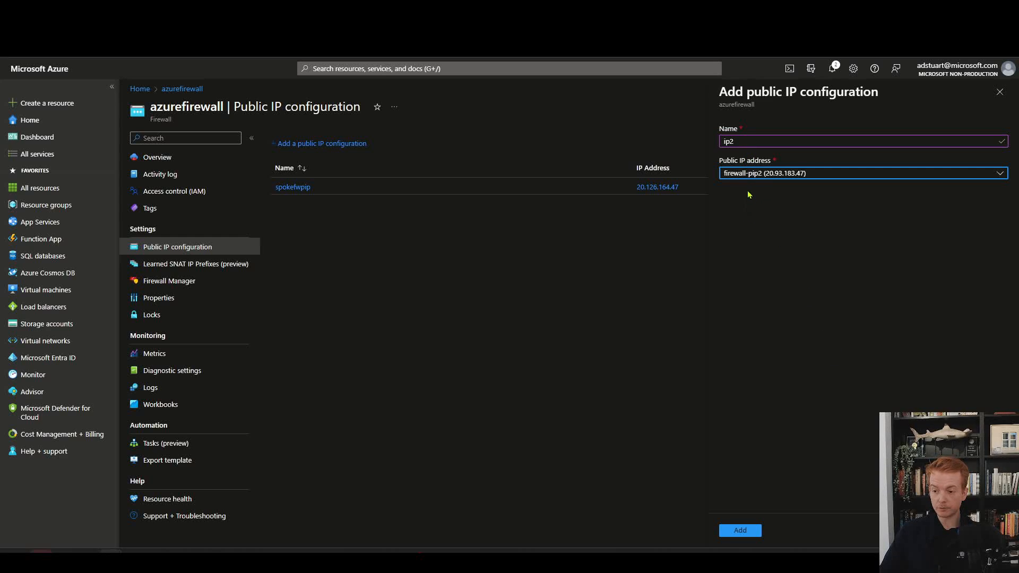
mouse_move(758, 180)
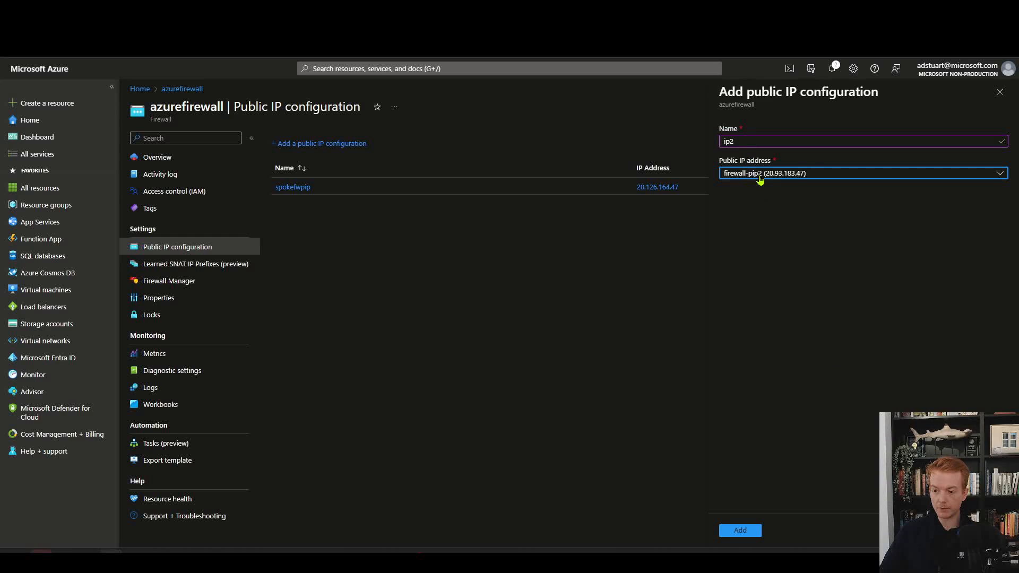
click(739, 531)
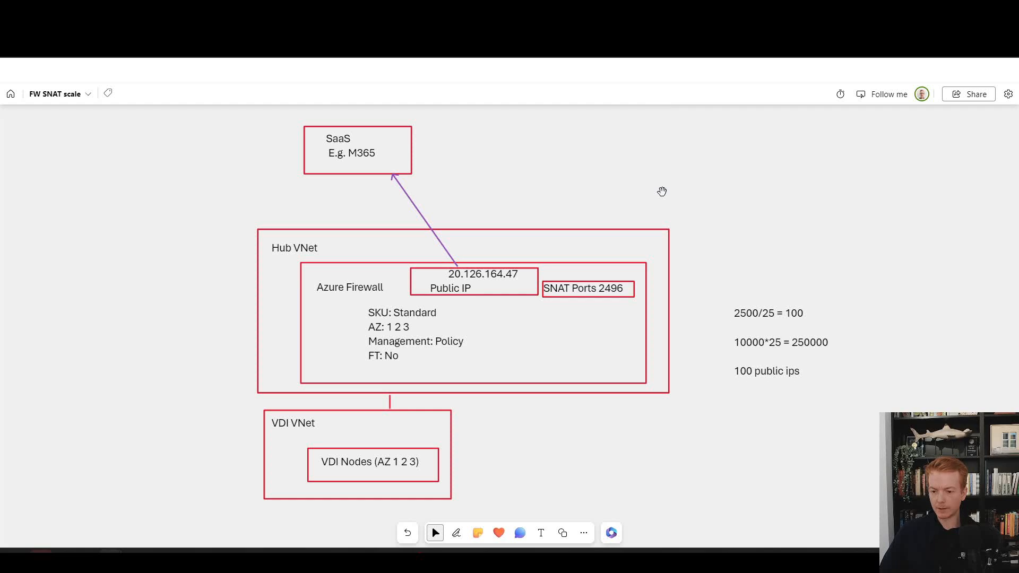
Add a 20.93.183.47 note in the Hub VNet and draw purple arrows from VDI Nodes through the firewall to the first IP.
click(582, 288)
text(20.93.183.47)
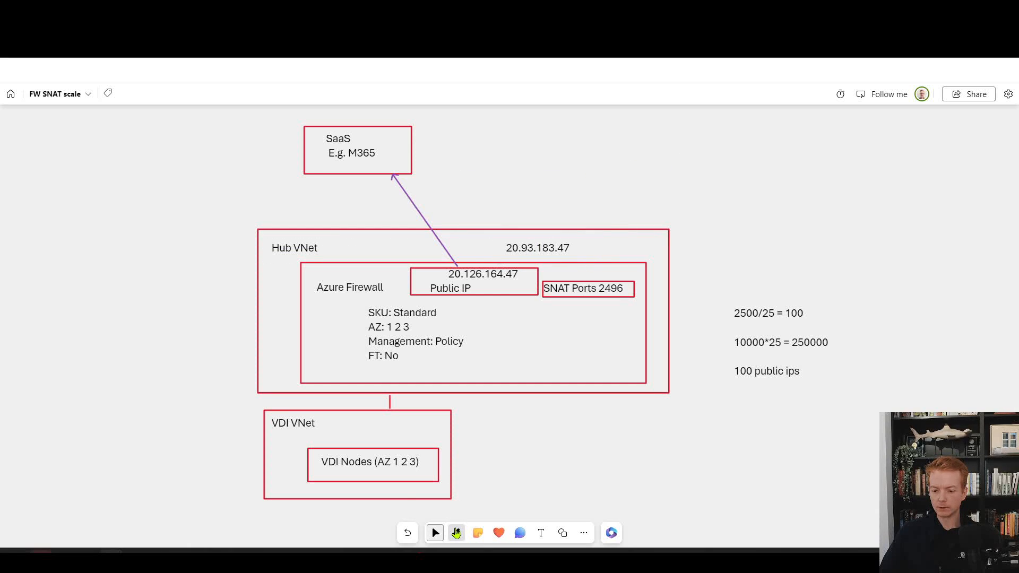
click(456, 533)
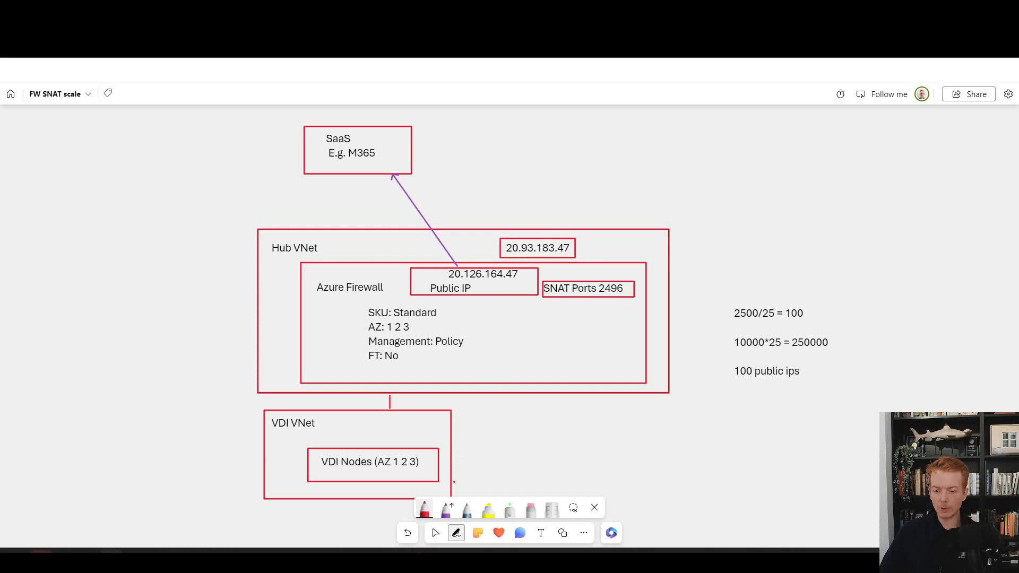
click(446, 509)
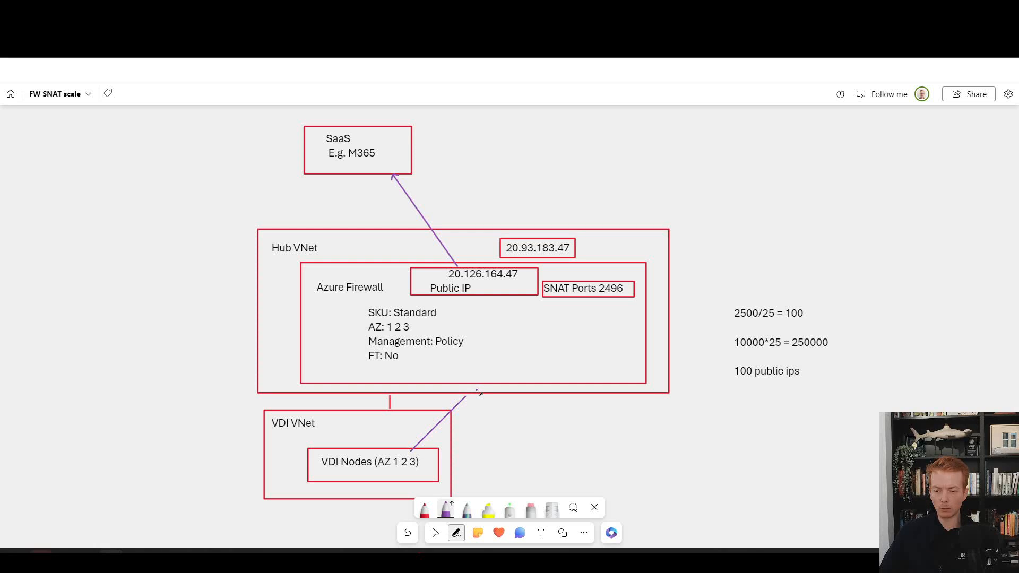
drag(413, 452, 471, 390)
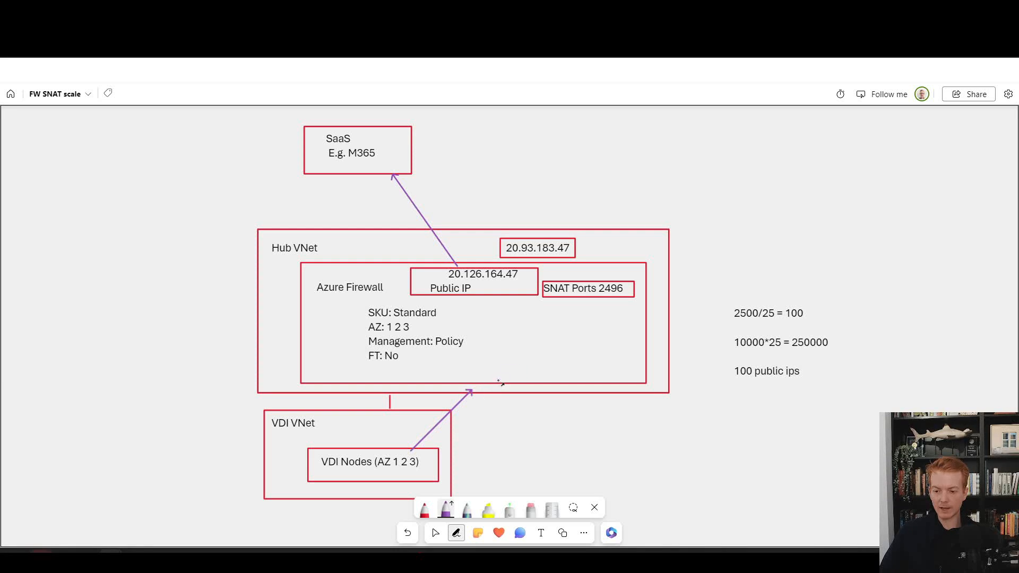
drag(497, 386, 486, 296)
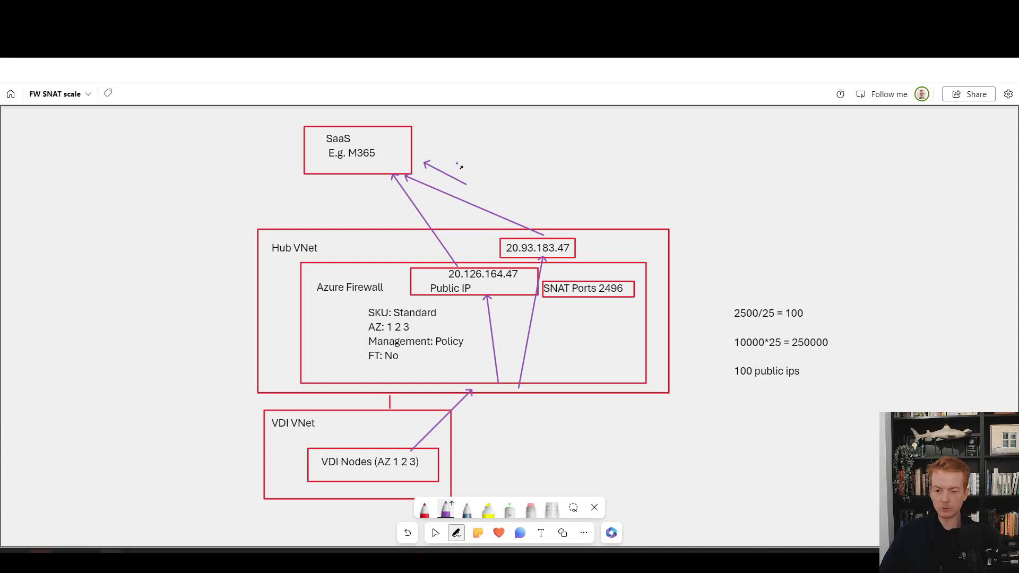
mouse_move(358, 122)
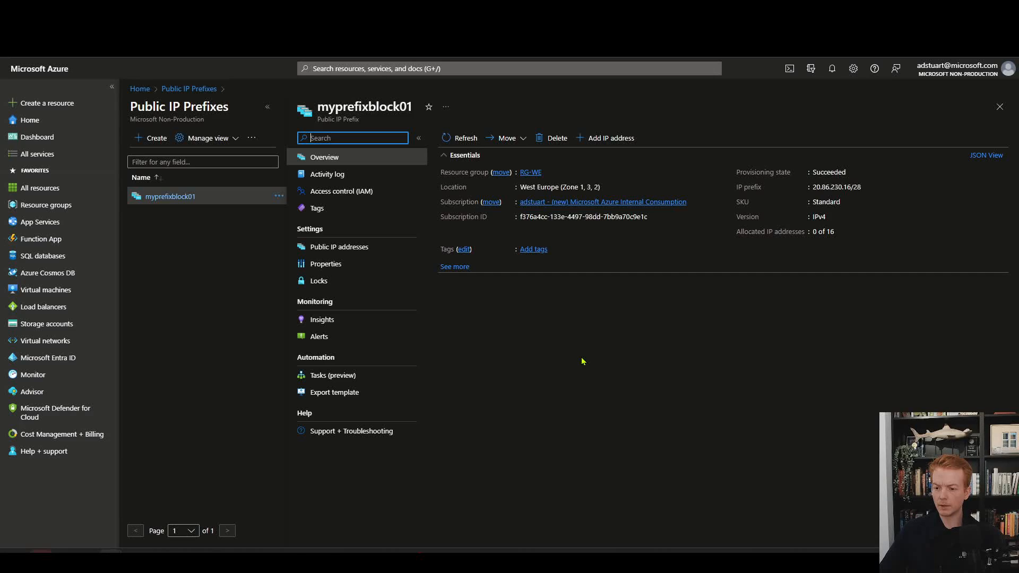
mouse_move(821, 198)
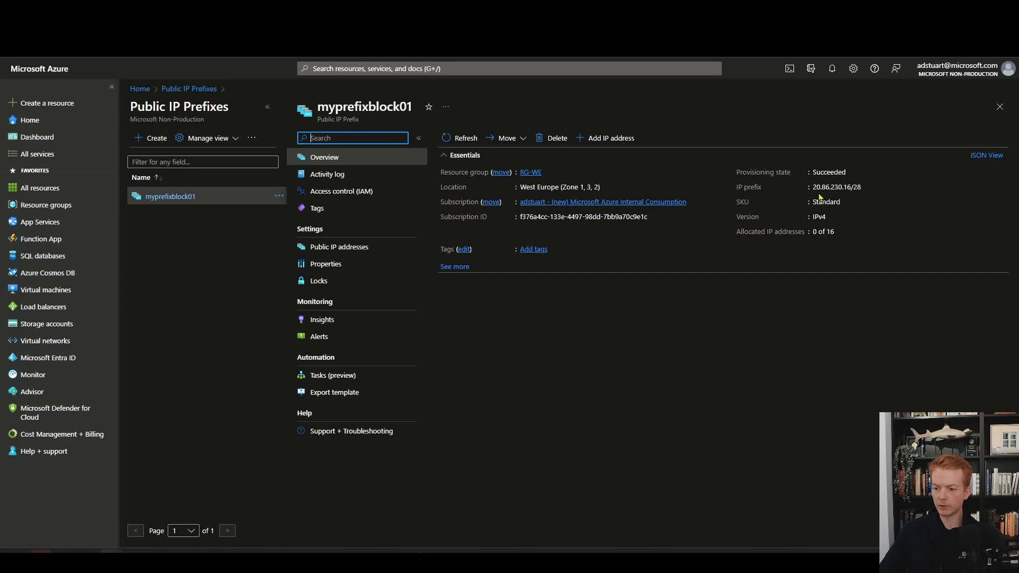
Select the /28 in the myprefixblock01 prefix value to highlight the 16-address range.
double_click(821, 187)
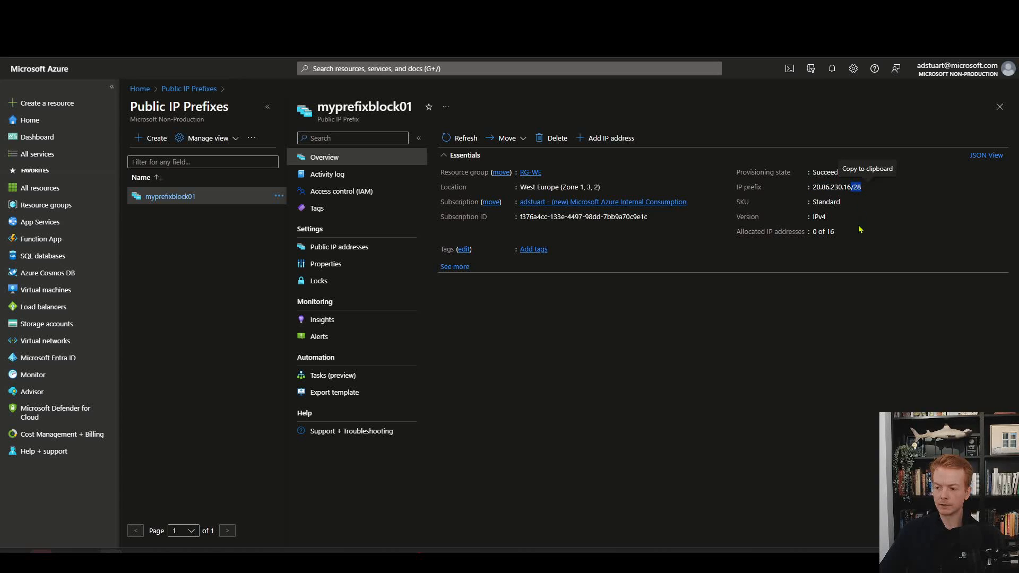
mouse_move(829, 256)
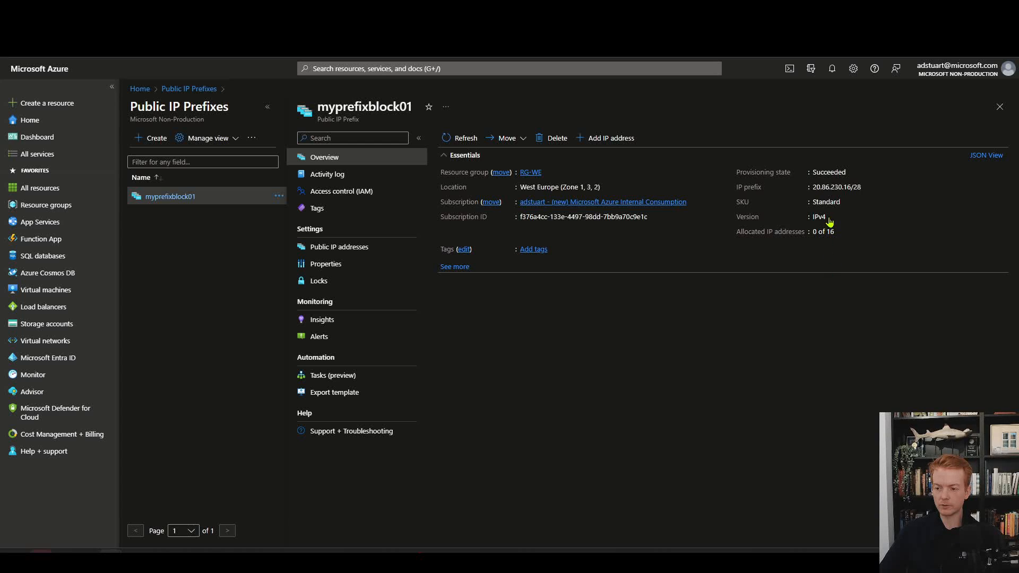
mouse_move(836, 186)
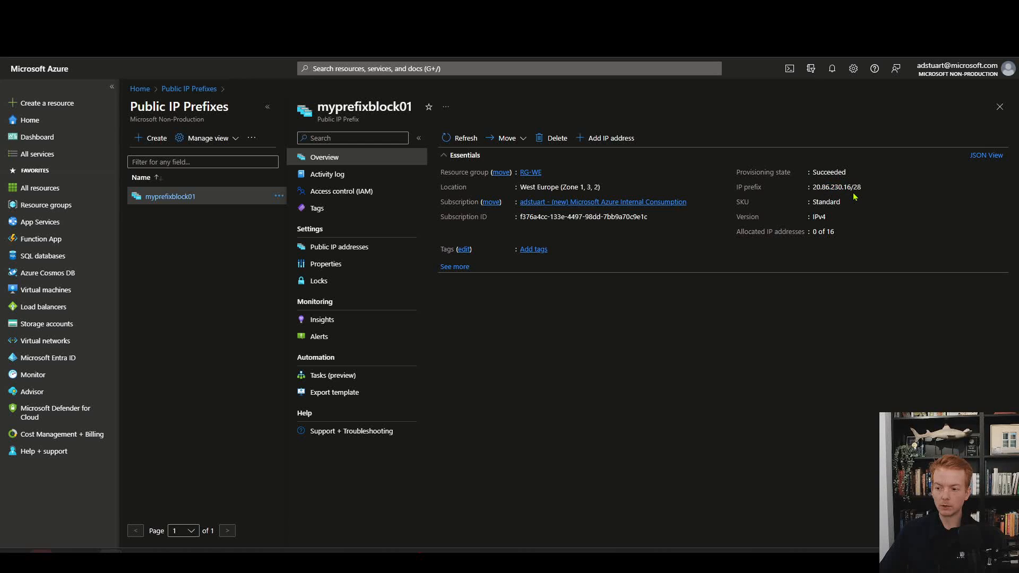
mouse_move(813, 191)
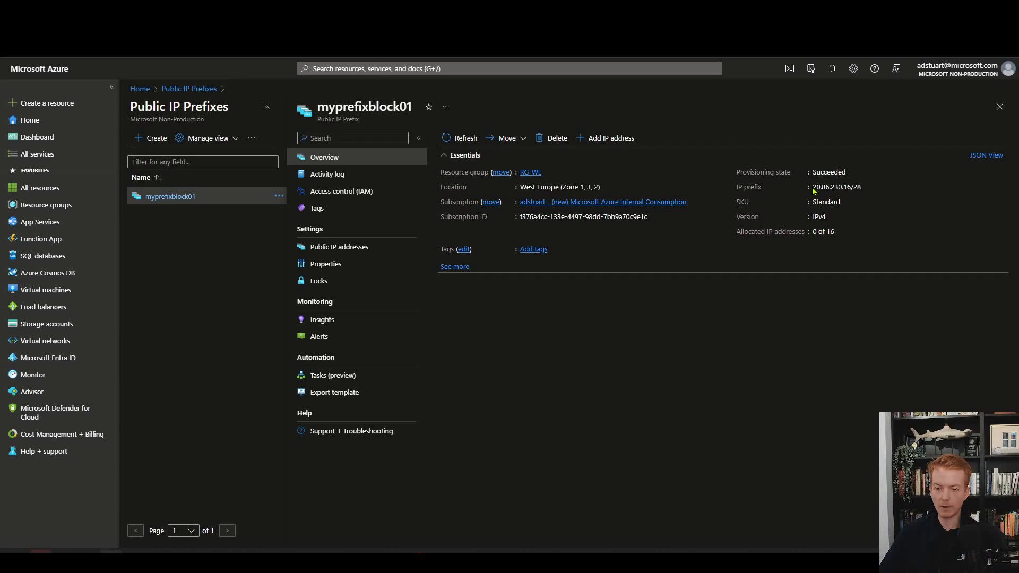
mouse_move(506, 74)
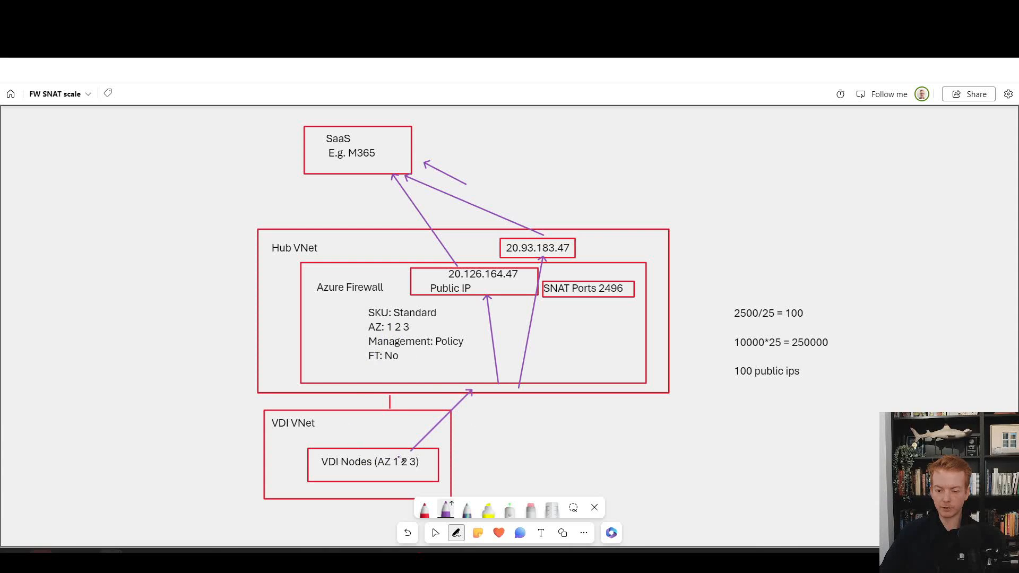
Circle the AZ 1 2 3 notes on VDI Nodes and the firewall in purple, then pick the eraser.
drag(364, 462, 416, 462)
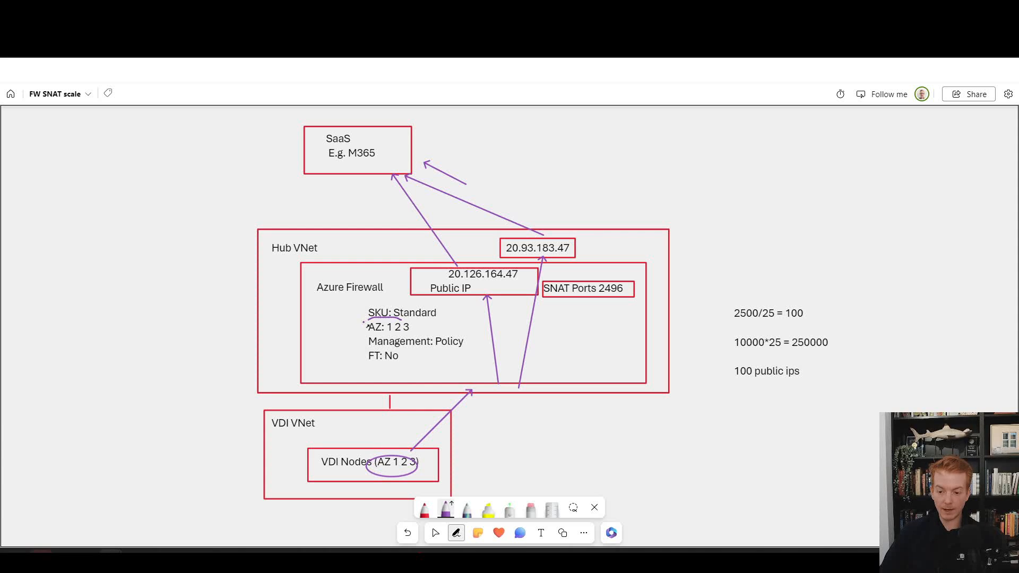
drag(364, 318, 403, 351)
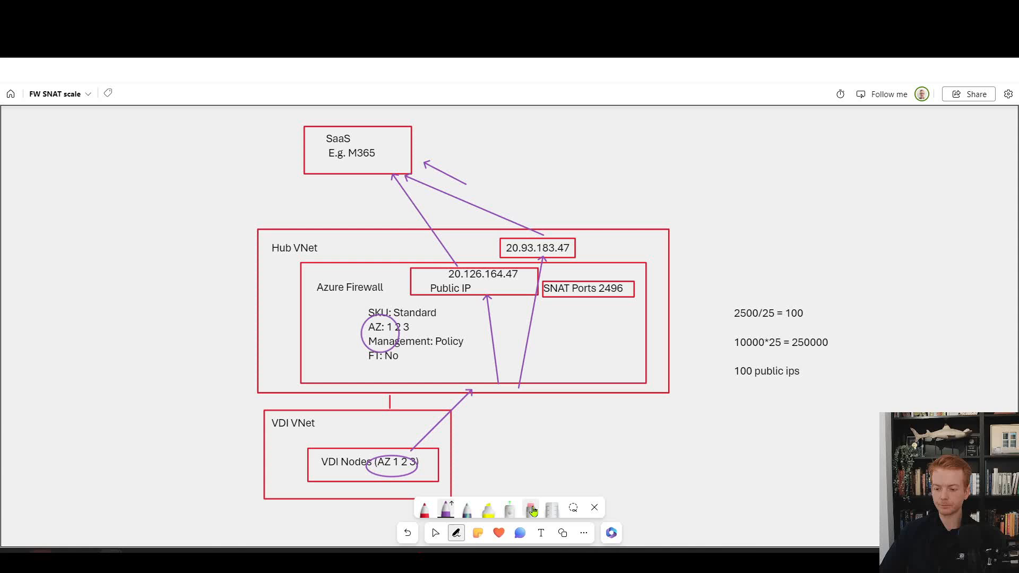
click(531, 509)
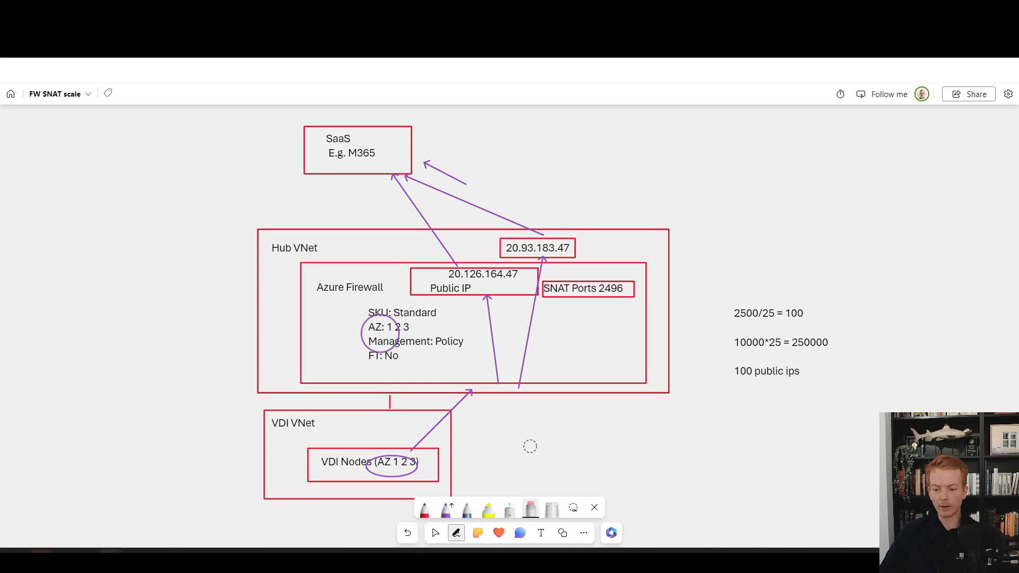
mouse_move(502, 425)
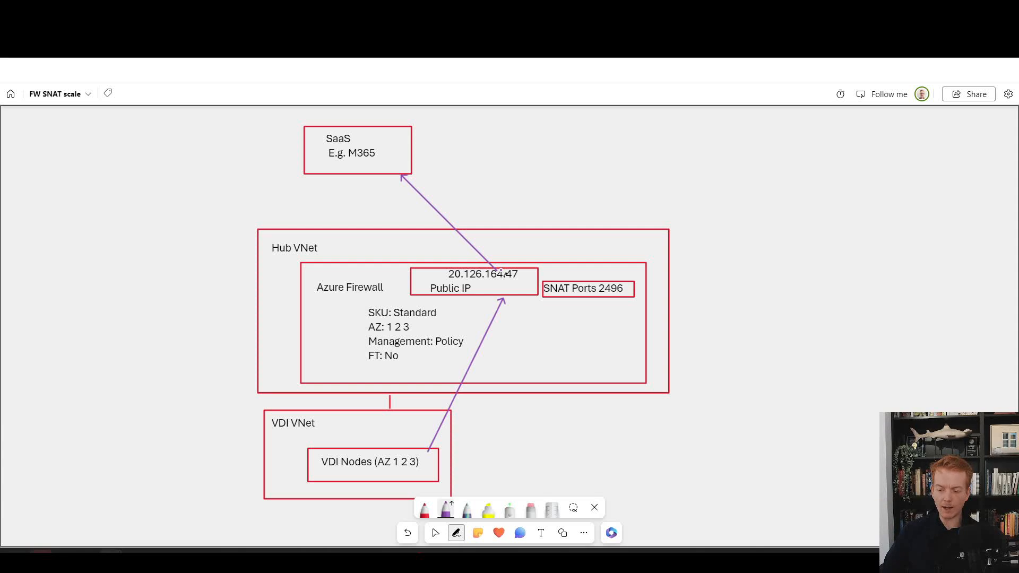
Move the NAT-gw label into the Hub VNet and box it together with the public IP and SNAT ports.
drag(428, 285, 517, 285)
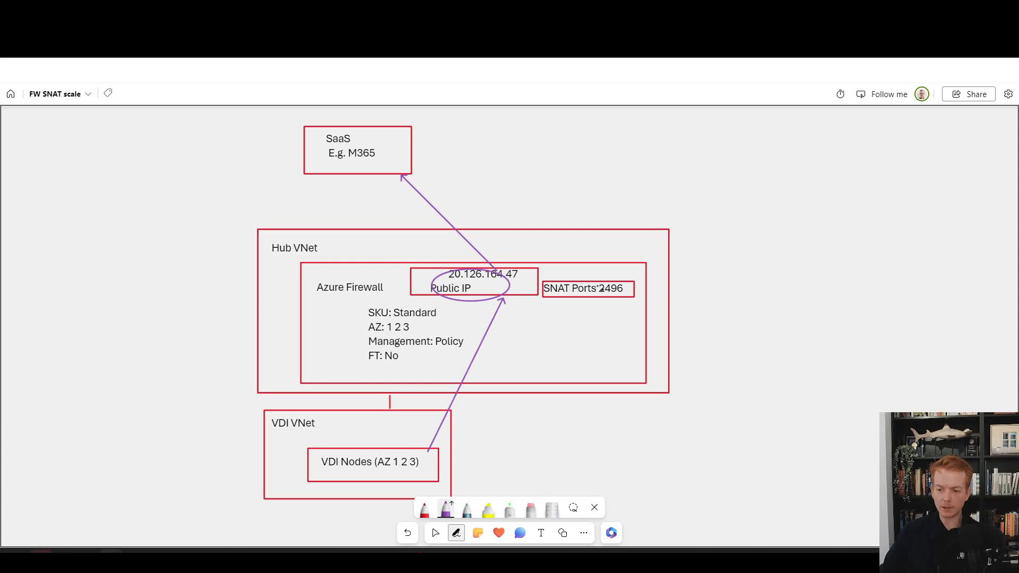
drag(545, 289, 634, 289)
text(NAT-gw)
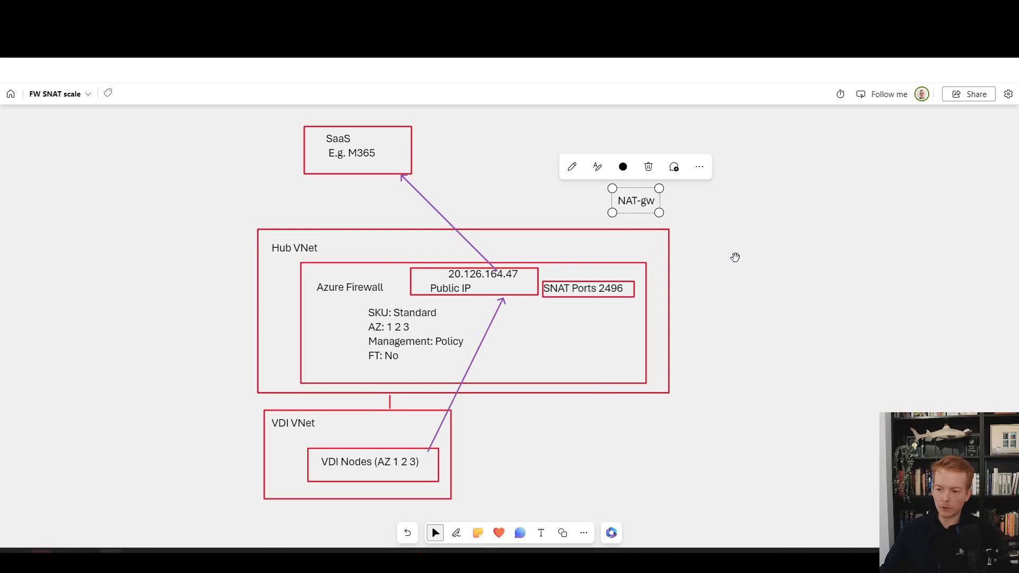
drag(635, 201, 506, 247)
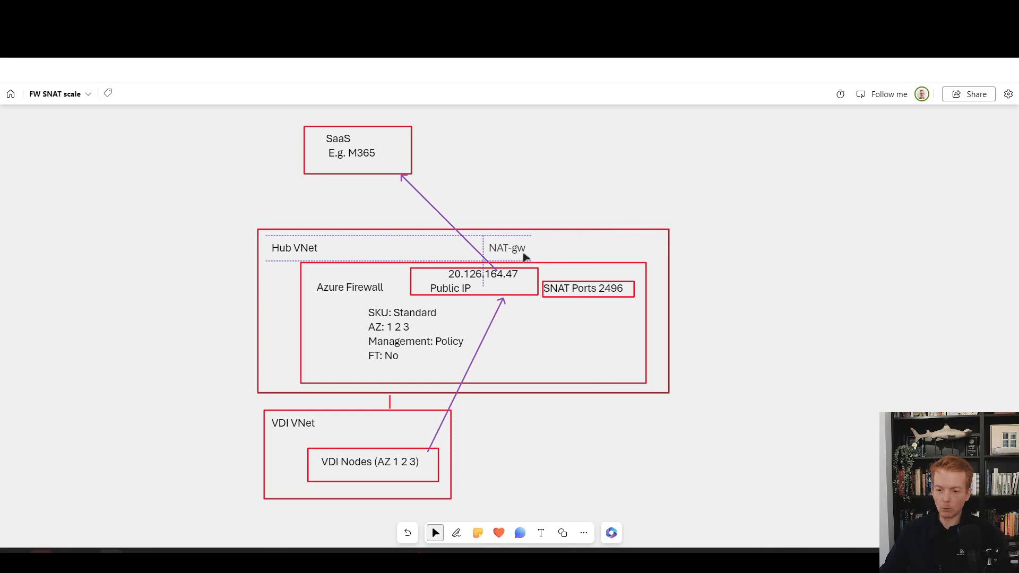
click(456, 533)
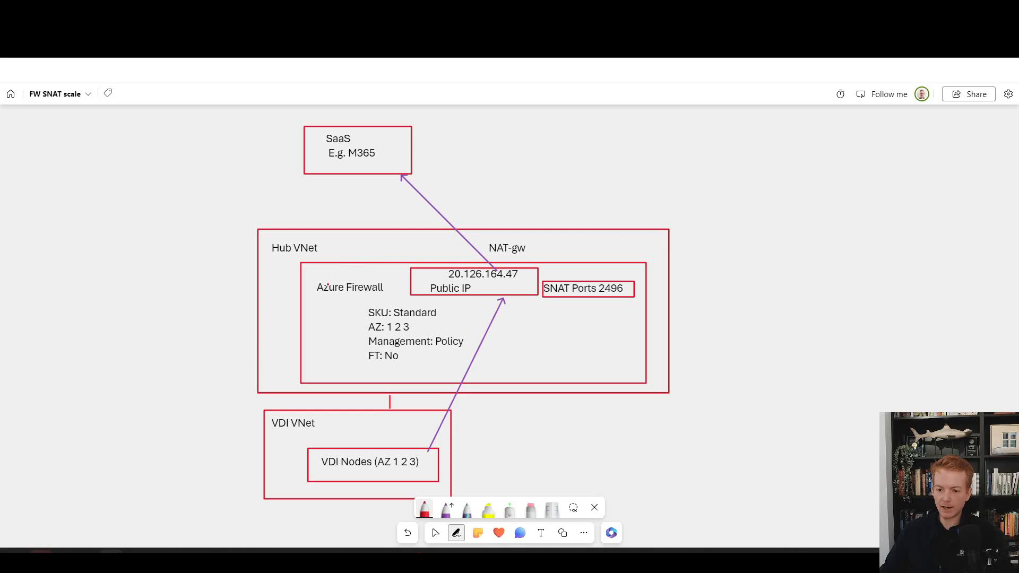
drag(318, 299, 666, 299)
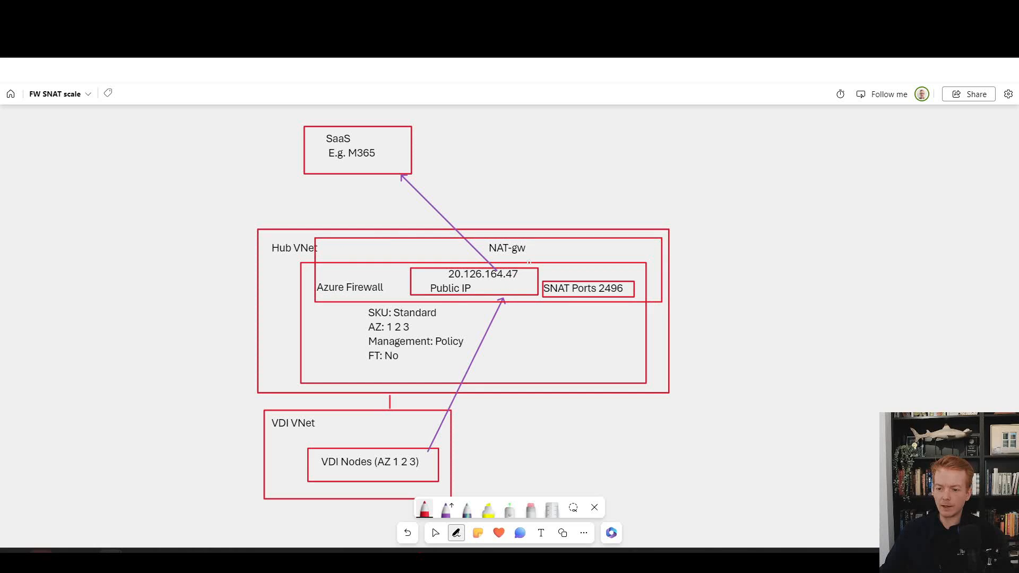
drag(483, 242, 546, 257)
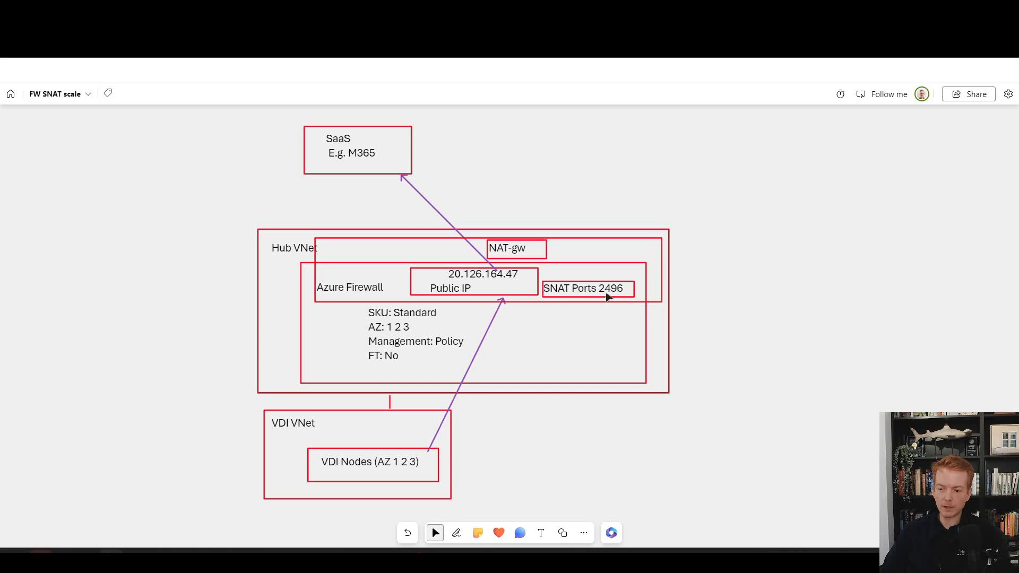
Change SNAT Ports from 2496 to 65000 beside the retained 20.126.164.47 address.
click(585, 287)
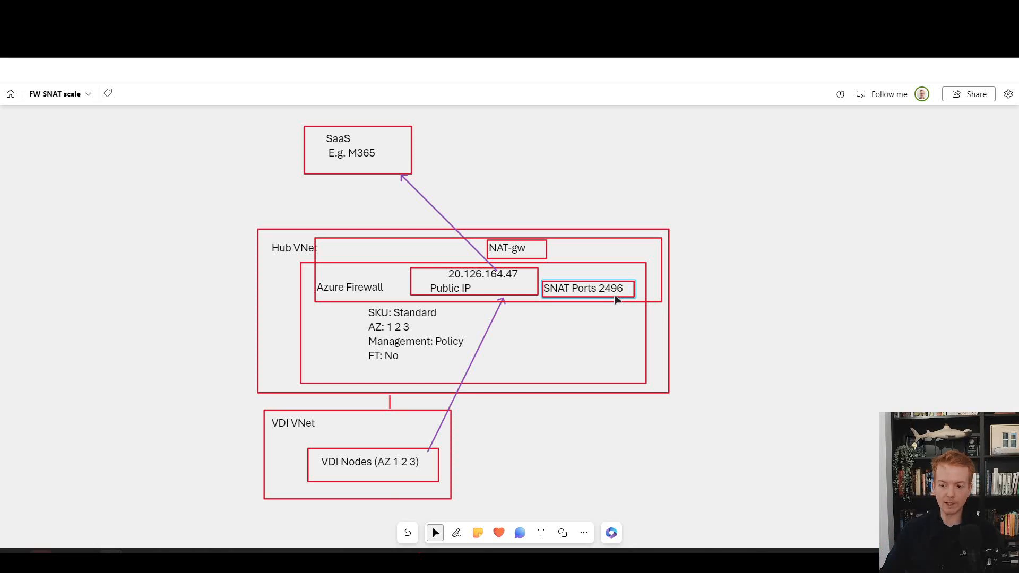
click(582, 289)
text(50)
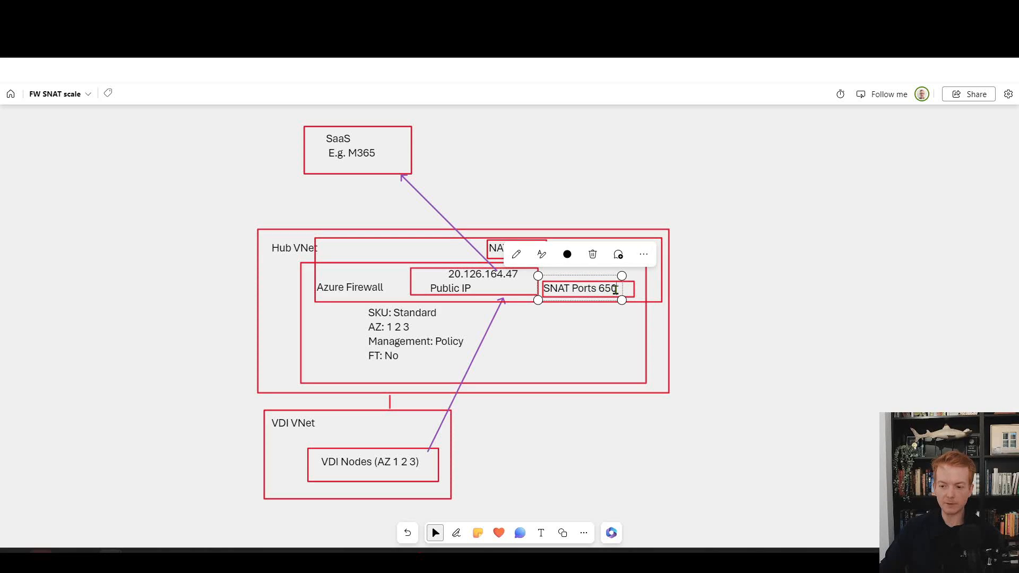
click(732, 279)
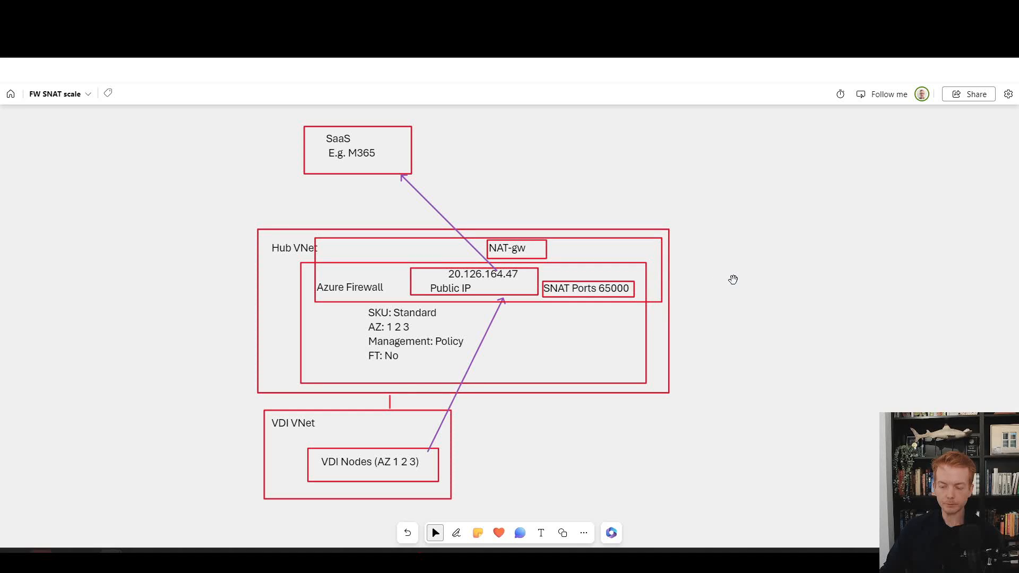
click(482, 273)
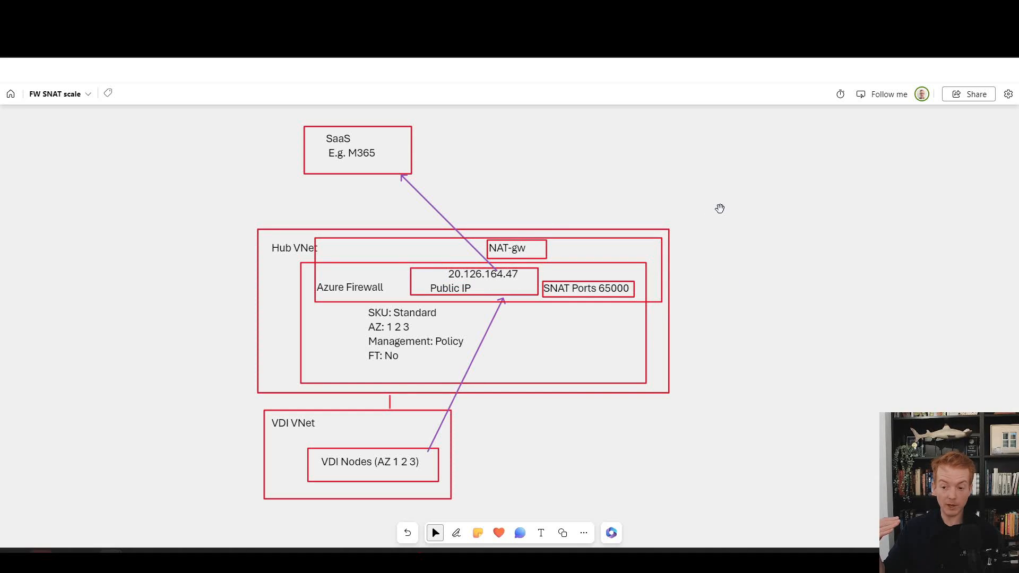
click(482, 274)
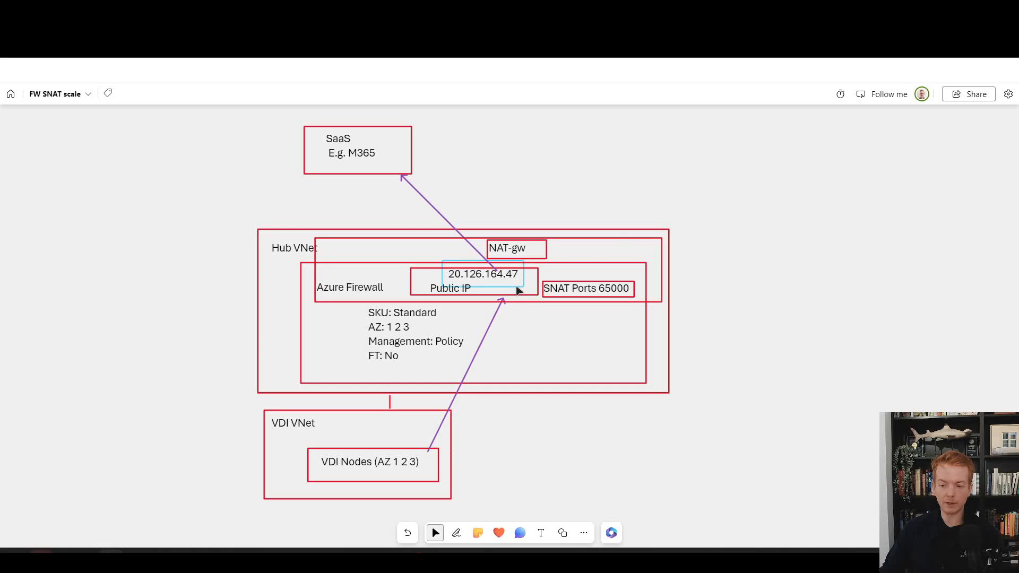
click(585, 287)
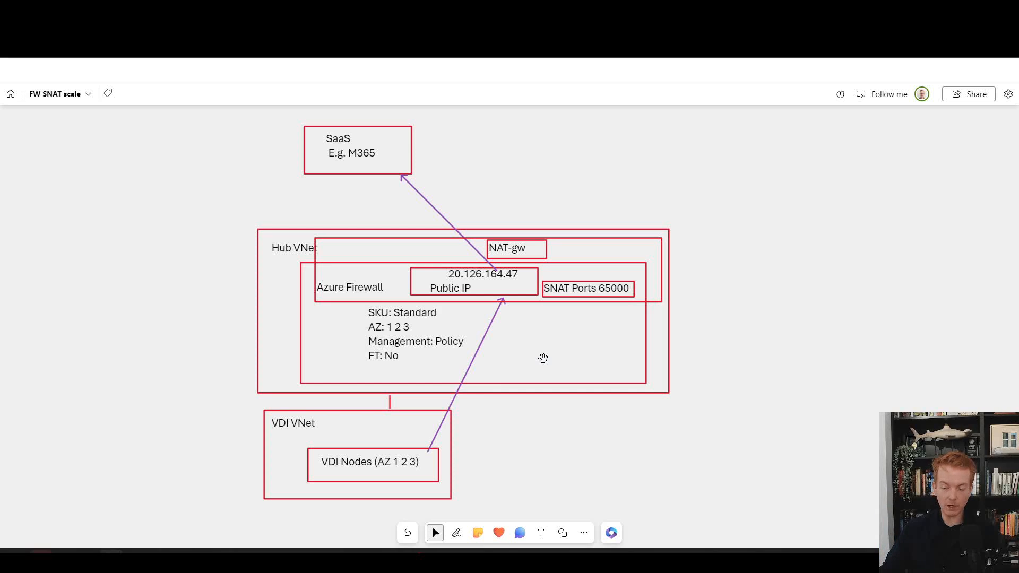
mouse_move(512, 357)
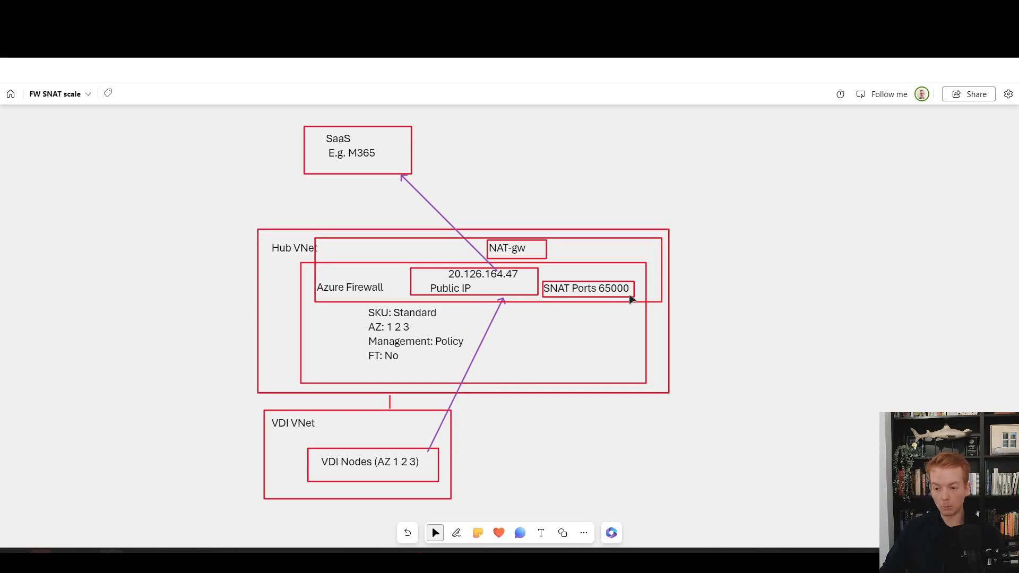
click(586, 288)
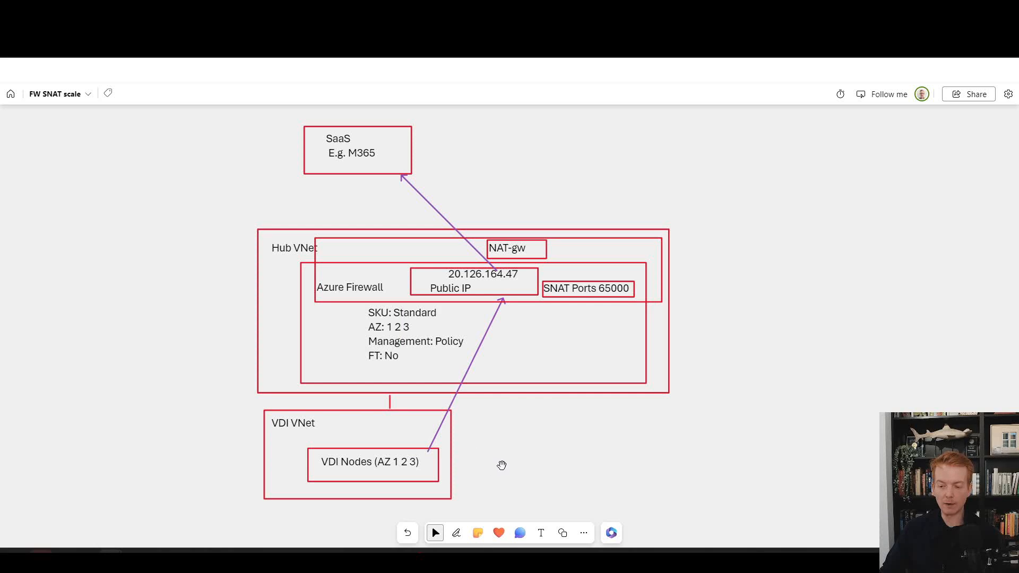
mouse_move(489, 302)
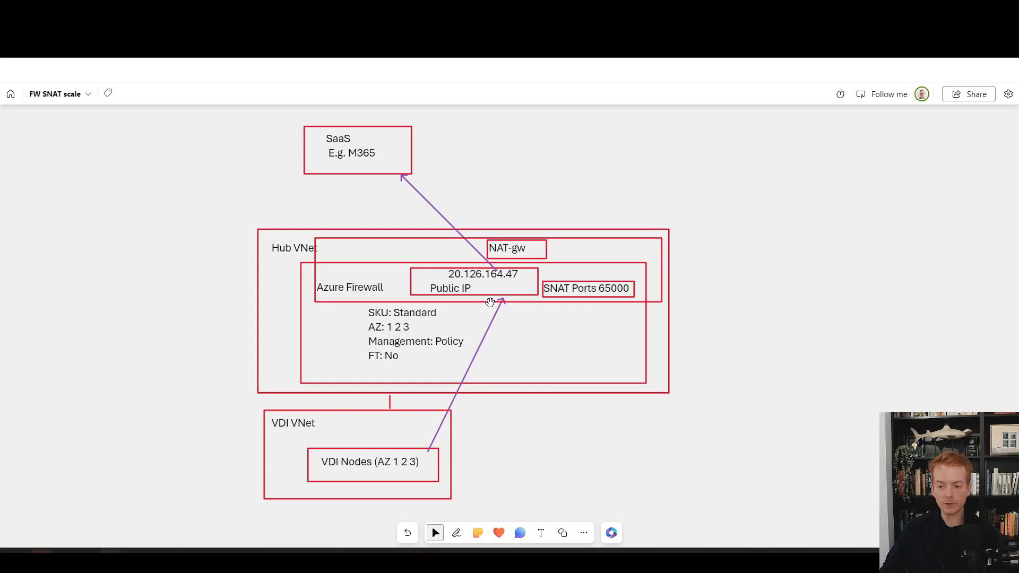
click(481, 274)
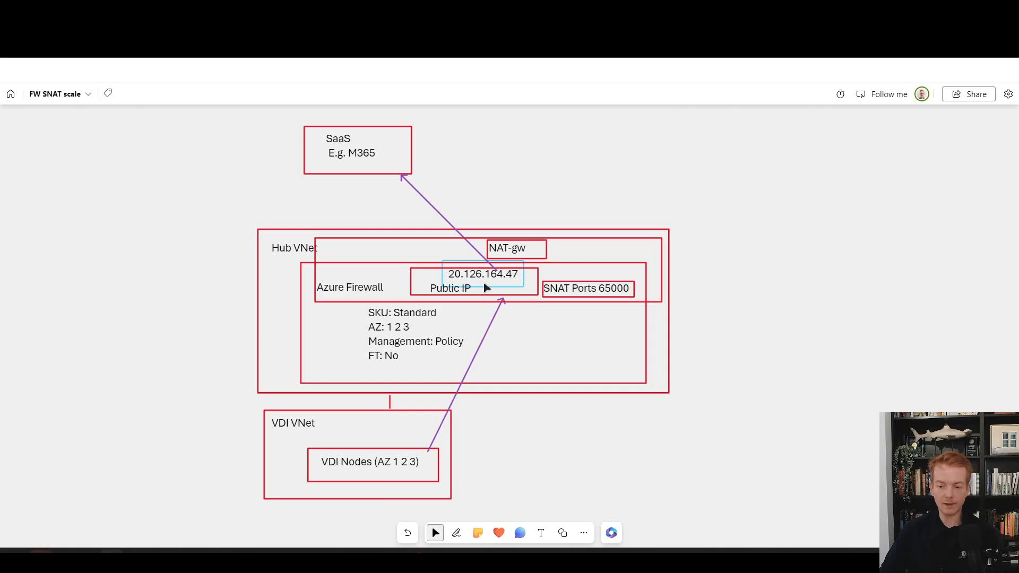
mouse_move(476, 278)
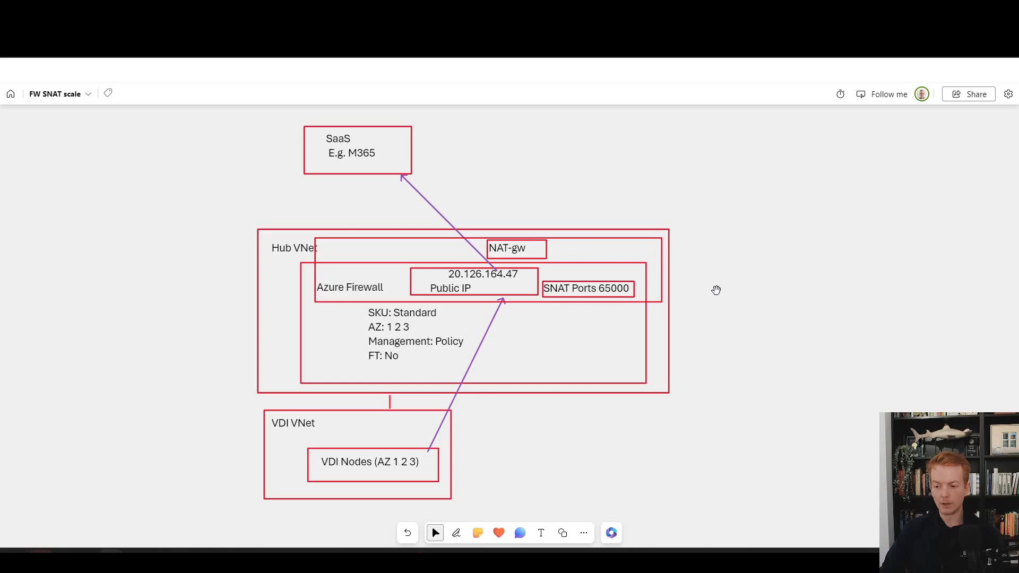
Add a text note beside the Hub VNet reading '16 * 65k = >1M' with a 250 line.
right_click(715, 290)
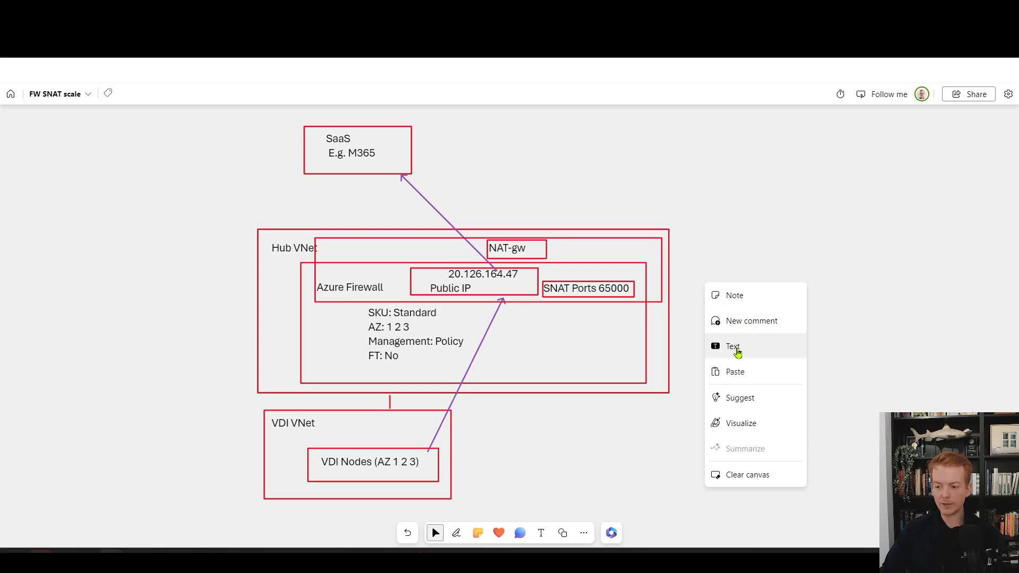
click(732, 346)
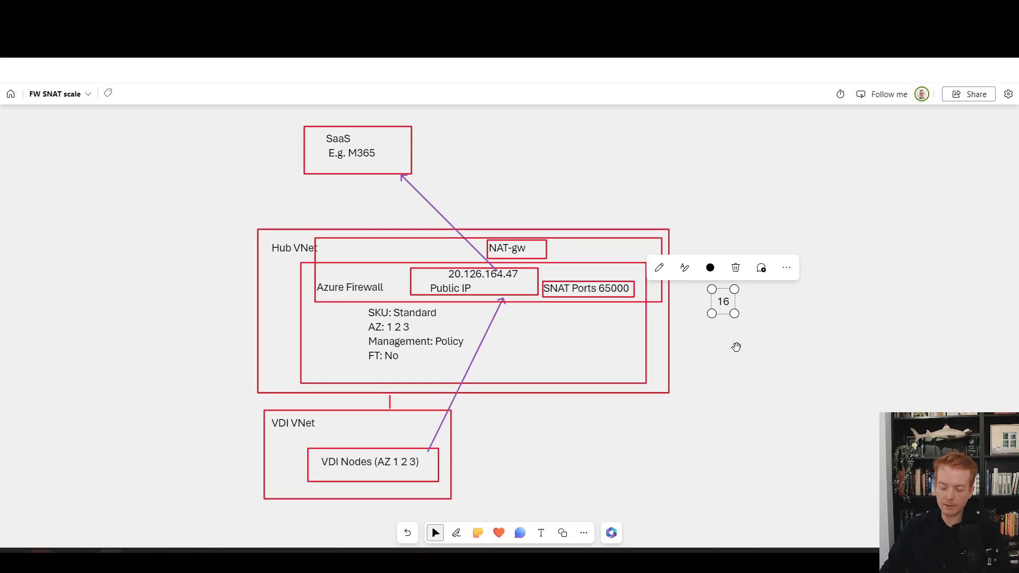
text(* 65k)
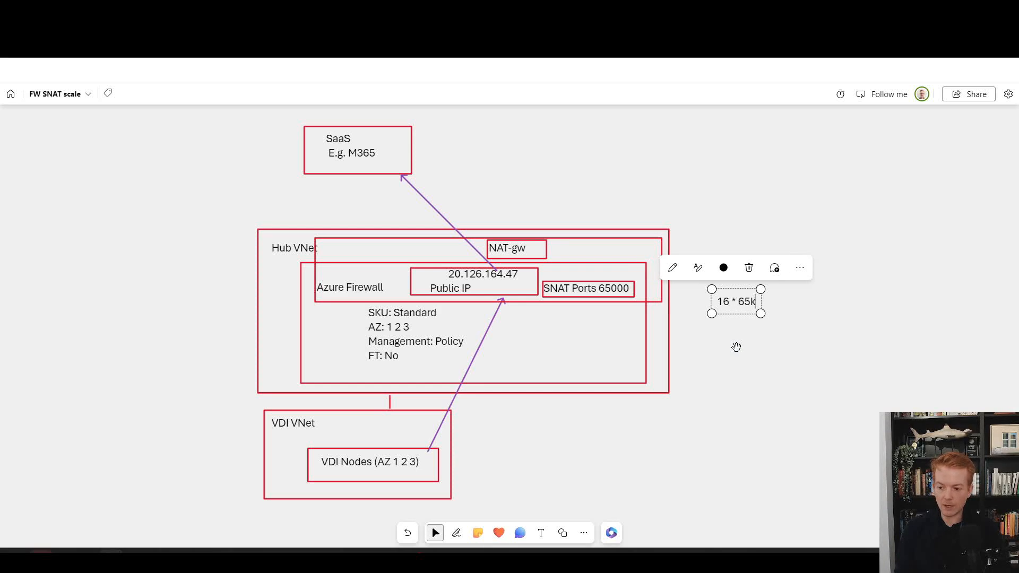
text(= >)
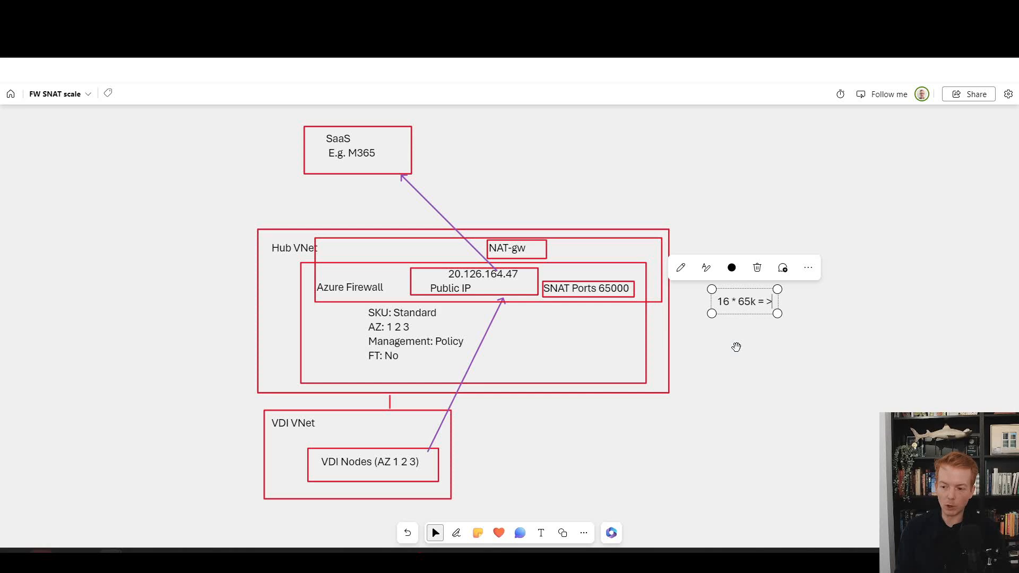
text(1M)
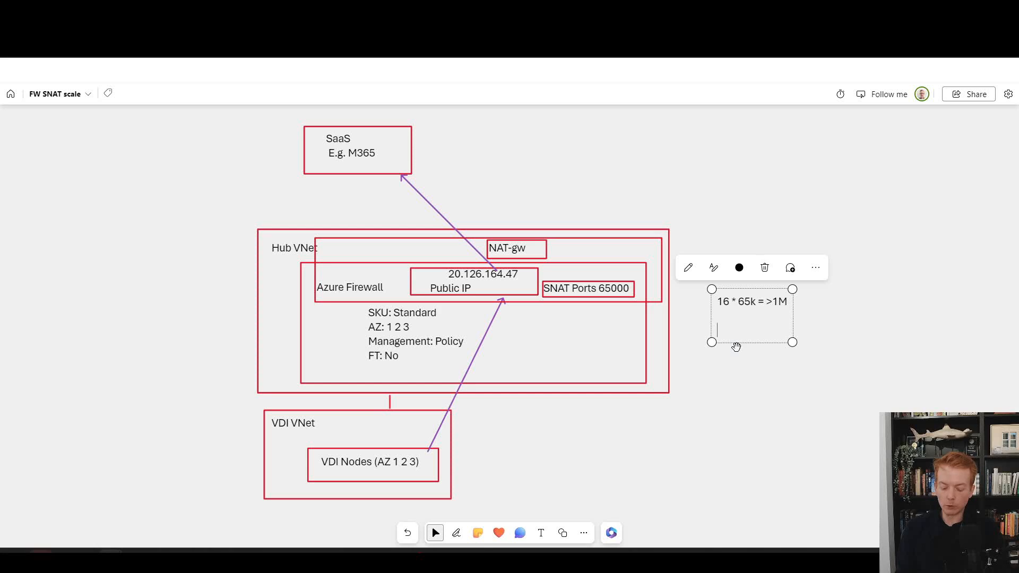
text(250 *)
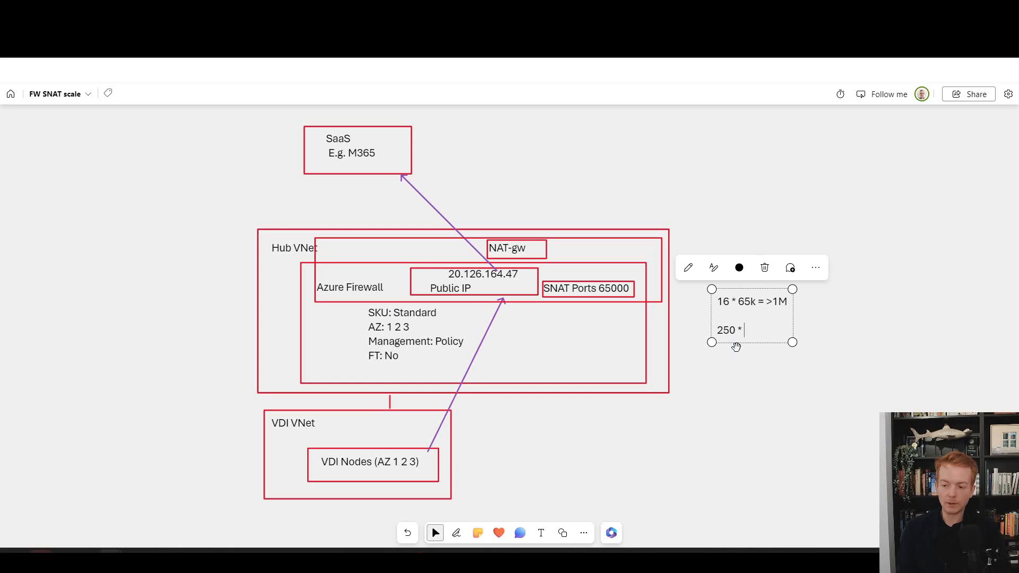
text(= >1M)
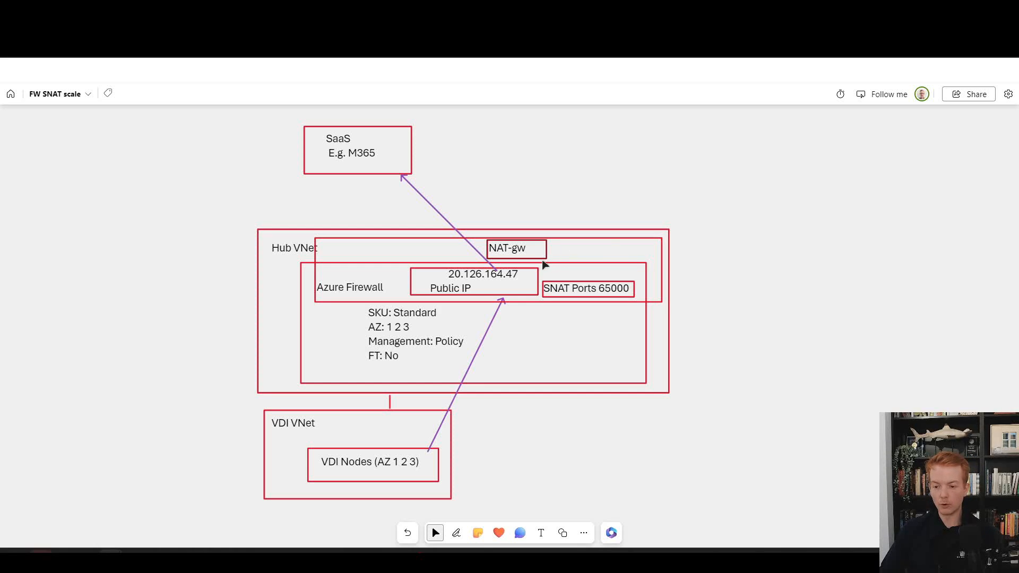
mouse_move(605, 99)
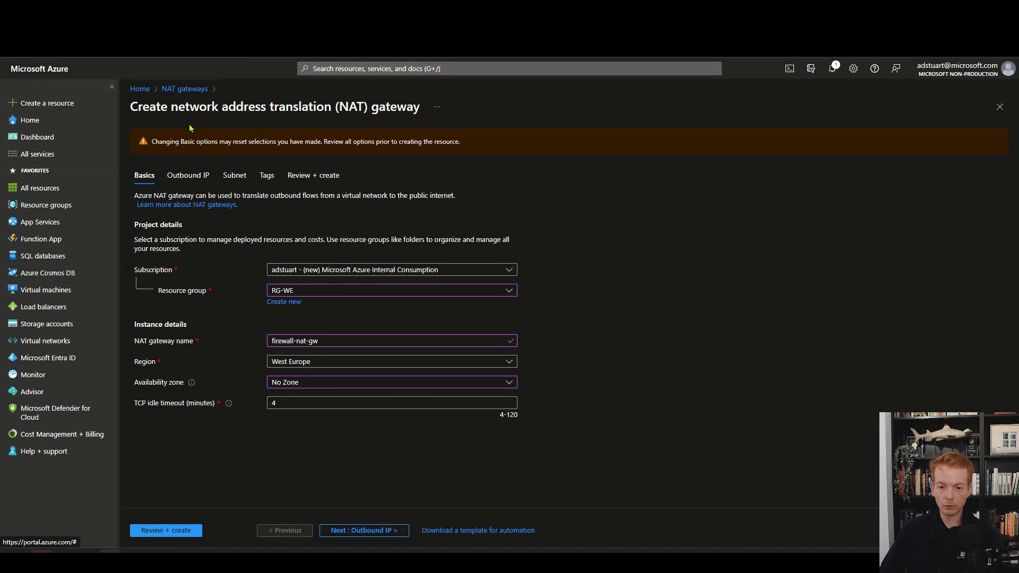
mouse_move(328, 314)
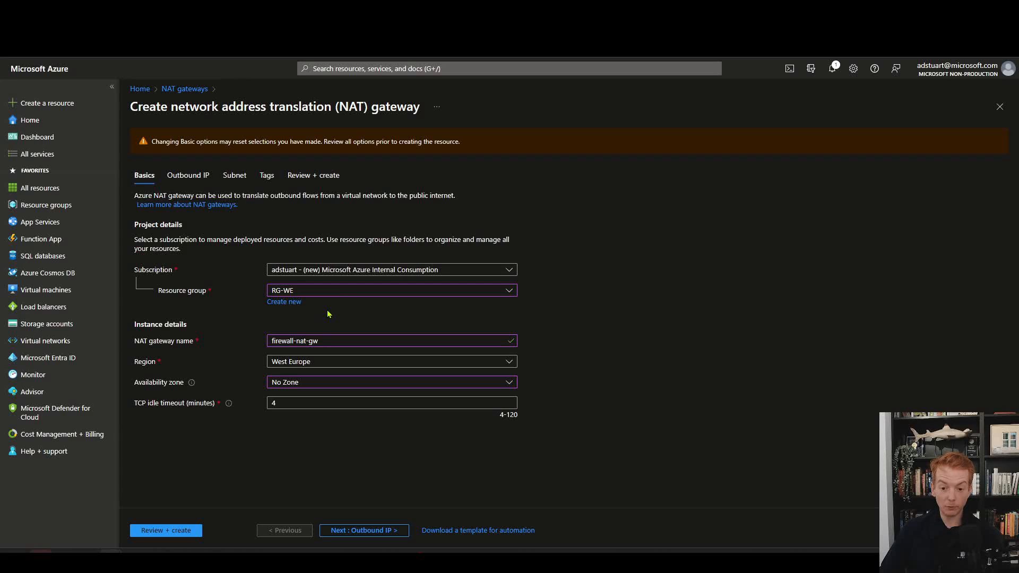
Try the gateway's availability zone as Zone 1, then Zone 3.
click(392, 382)
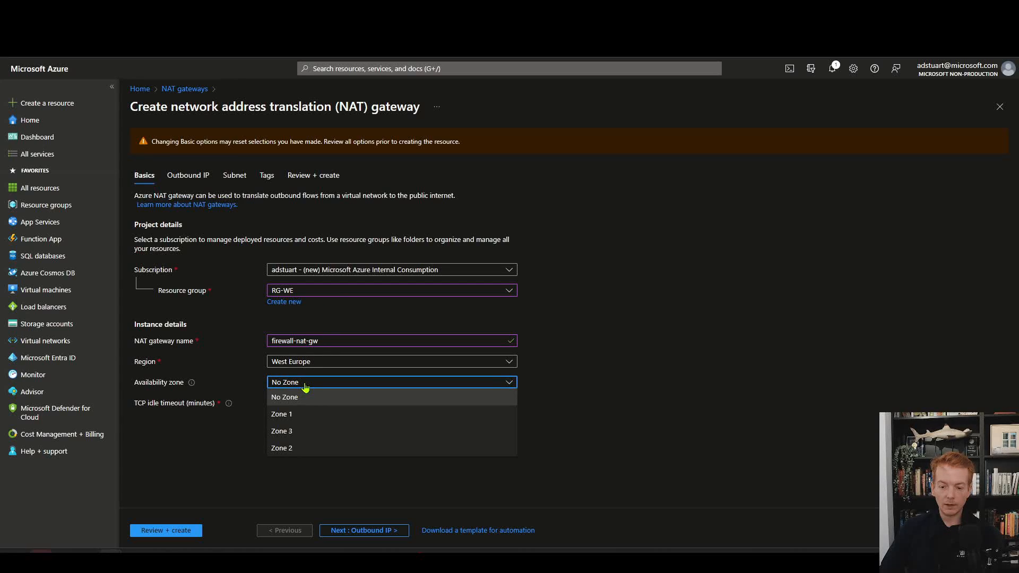
mouse_move(295, 421)
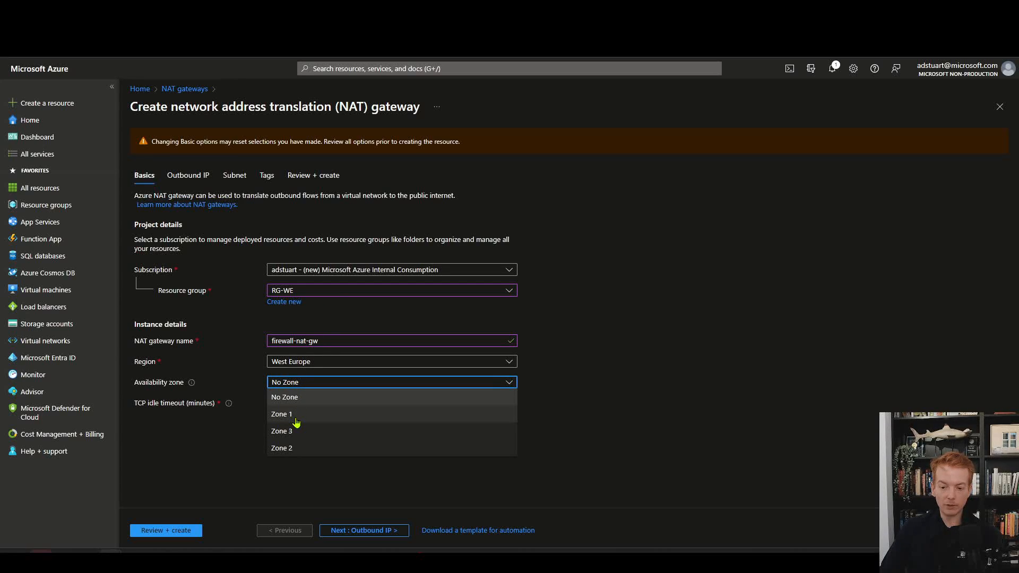
click(281, 413)
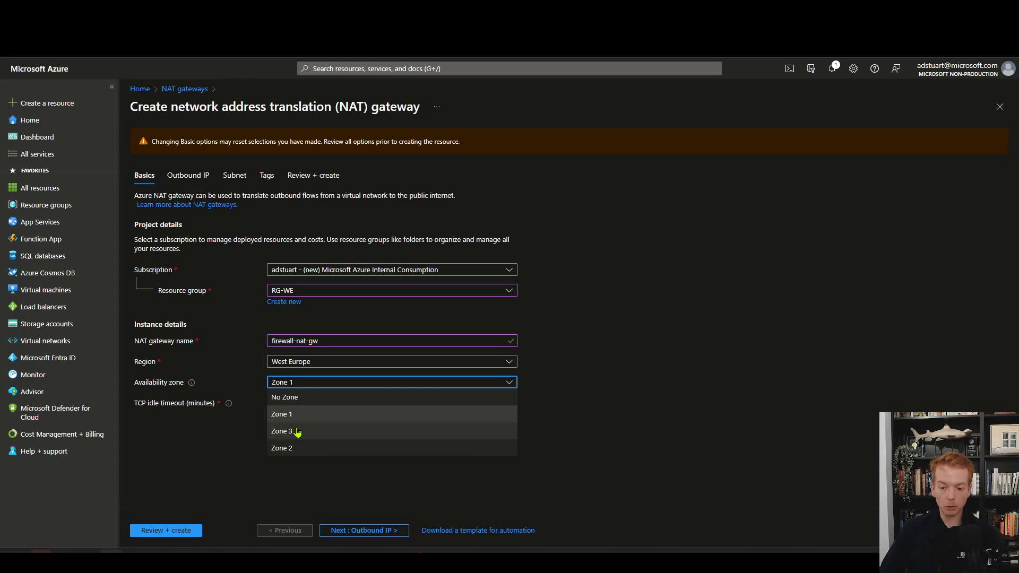
click(281, 430)
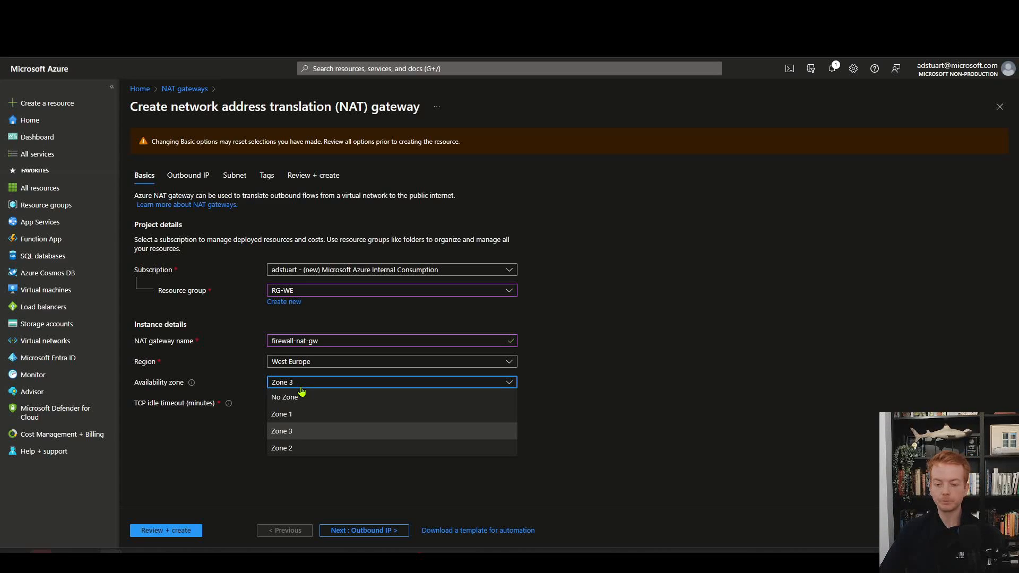
click(281, 431)
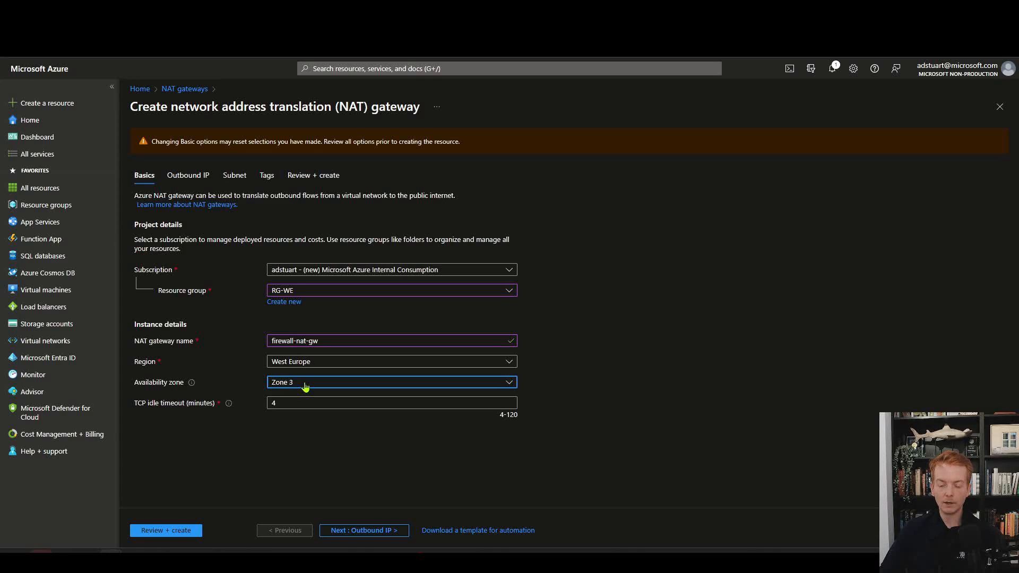
Switch the availability zone back to Zone 1 and review the choices again.
click(389, 381)
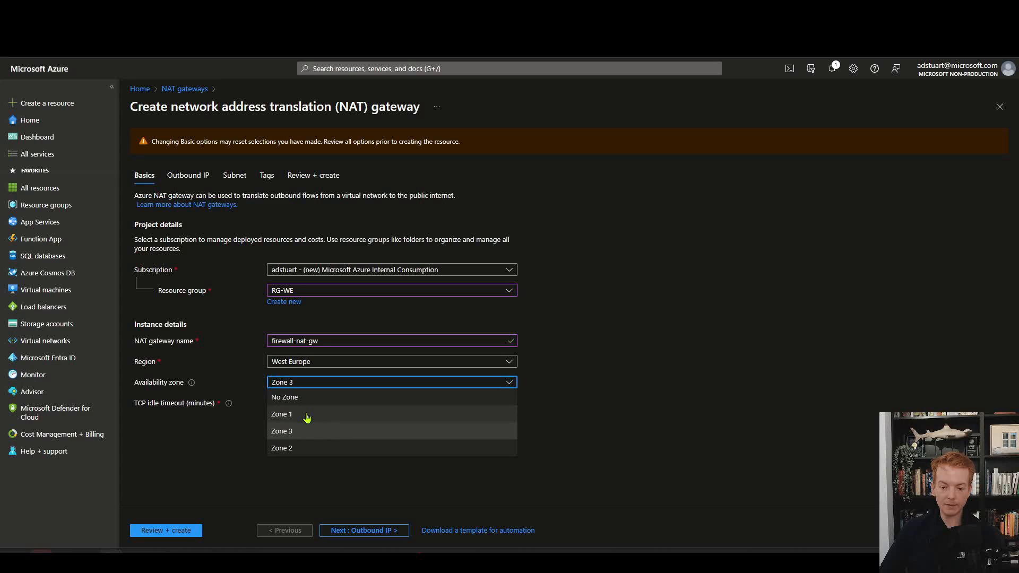
click(281, 414)
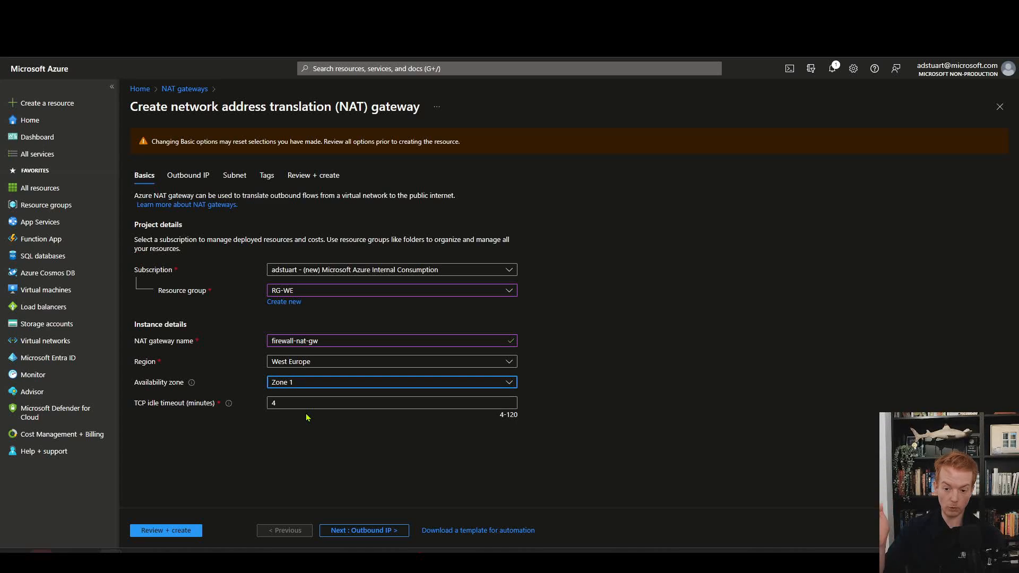
click(391, 382)
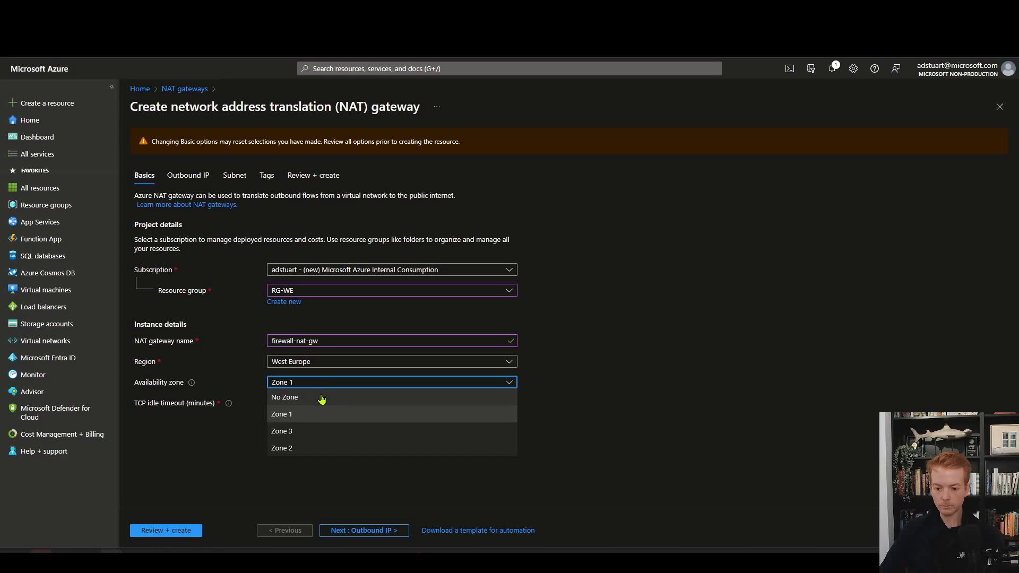
click(284, 397)
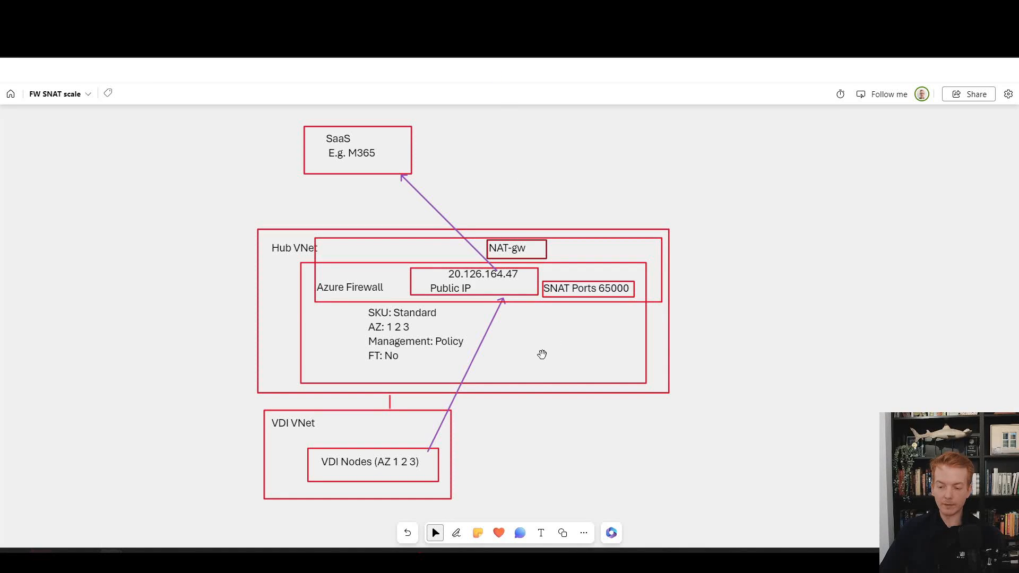
mouse_move(440, 404)
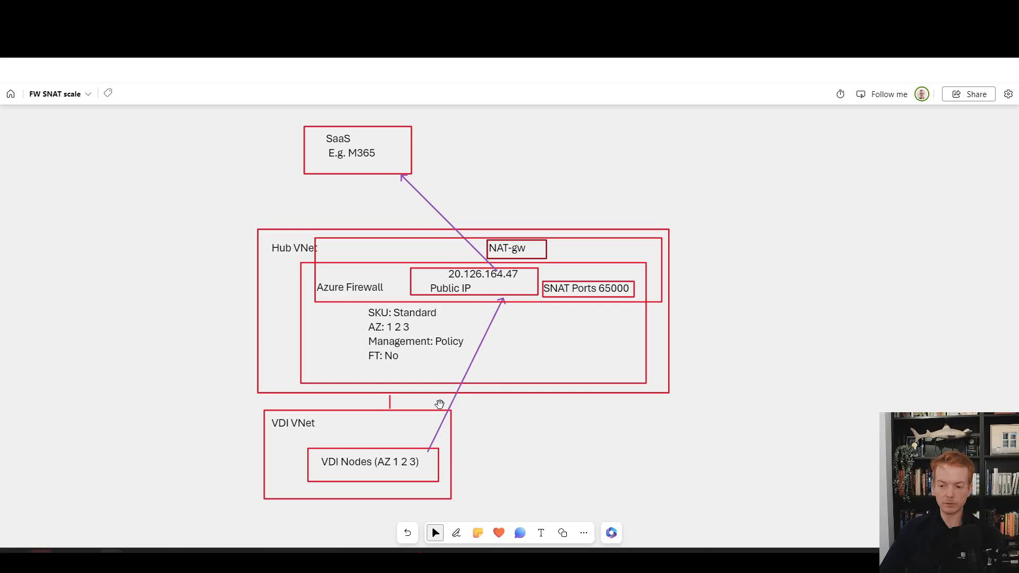
mouse_move(438, 372)
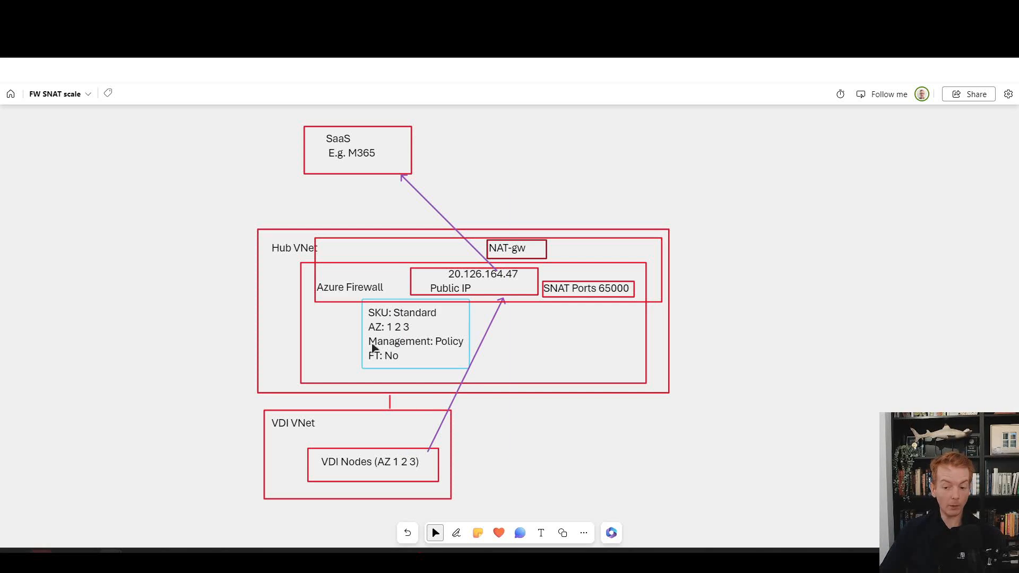
Circle the firewall's AZ: 1 2 3 line and mark the VDI zones in red pen, undoing the NAT-gw arrow.
click(456, 531)
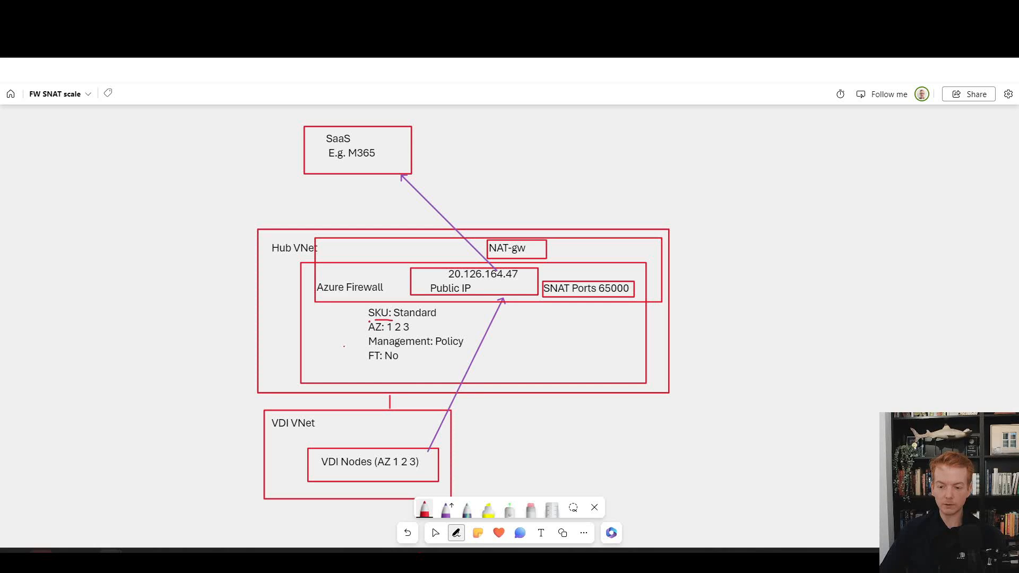
drag(362, 326, 411, 327)
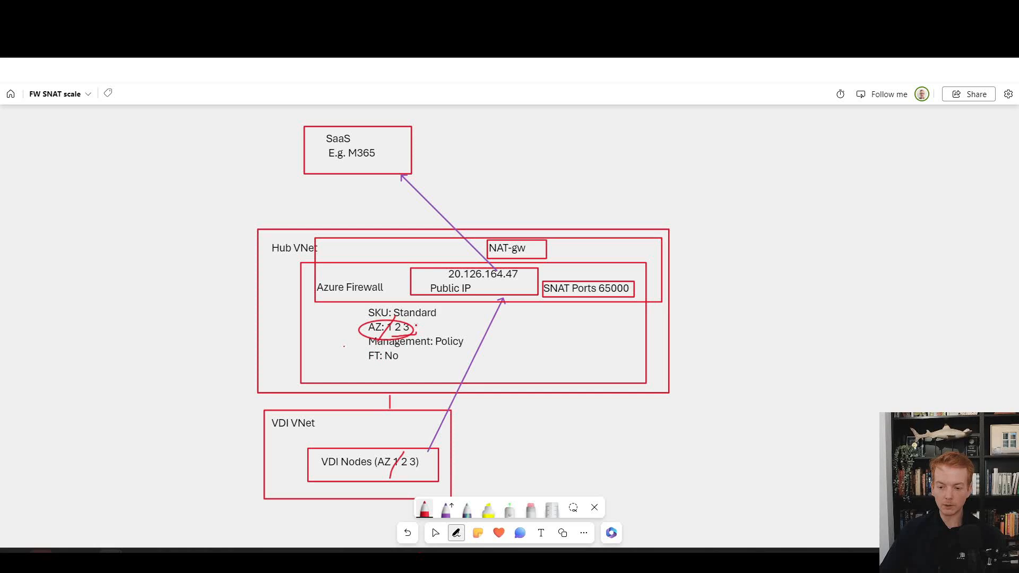
drag(422, 448, 406, 474)
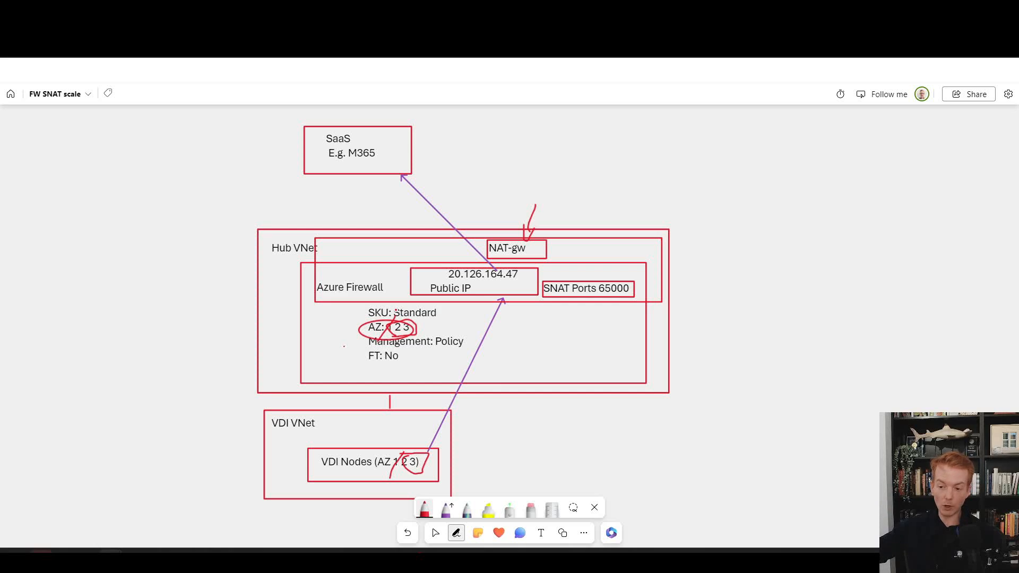
mouse_move(485, 508)
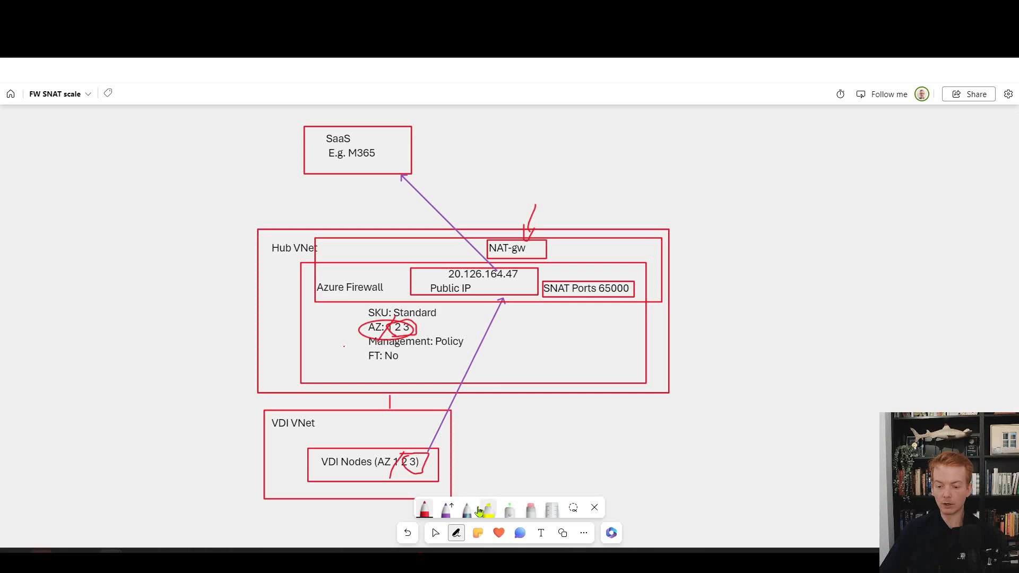
click(407, 533)
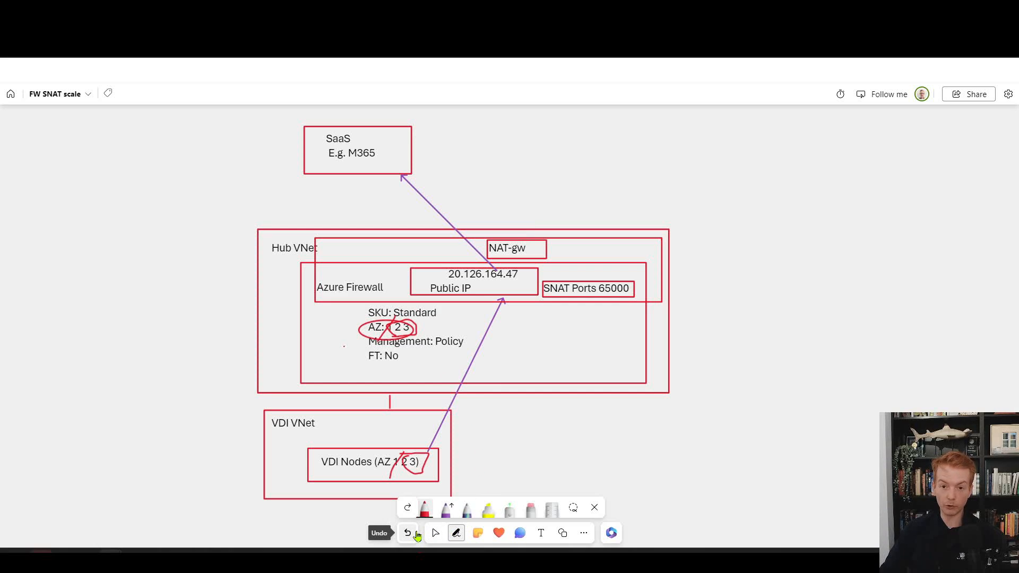
click(406, 533)
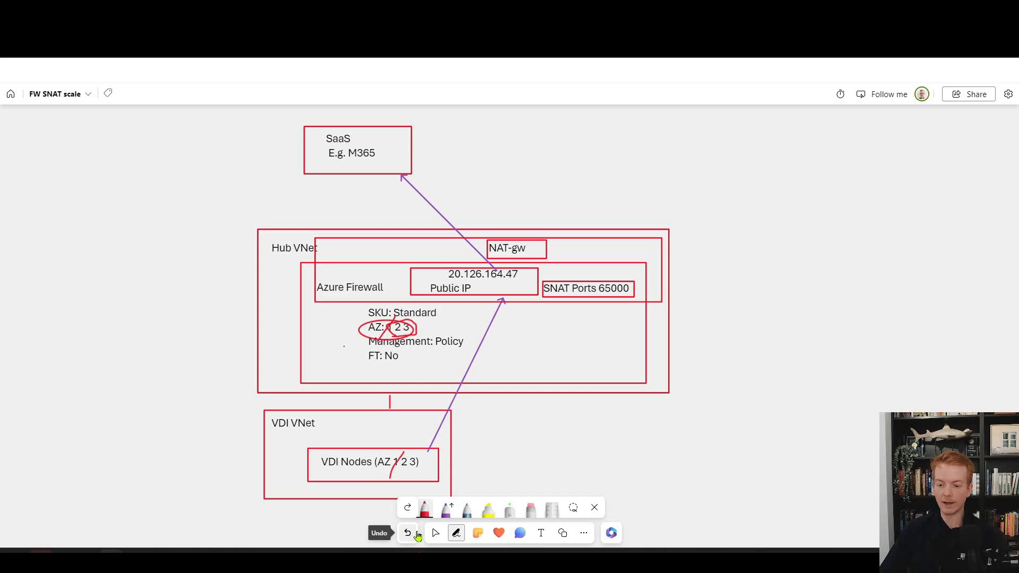
Scroll to the Learn note that NAT gateway isn't recommended with zone-redundant firewalls and highlight it.
click(406, 532)
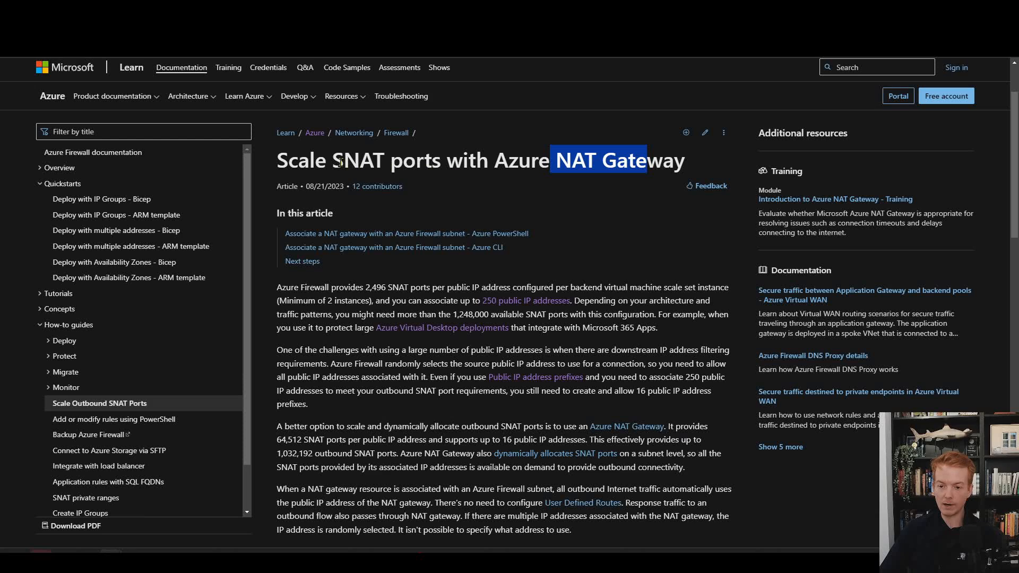
scroll(down, 3)
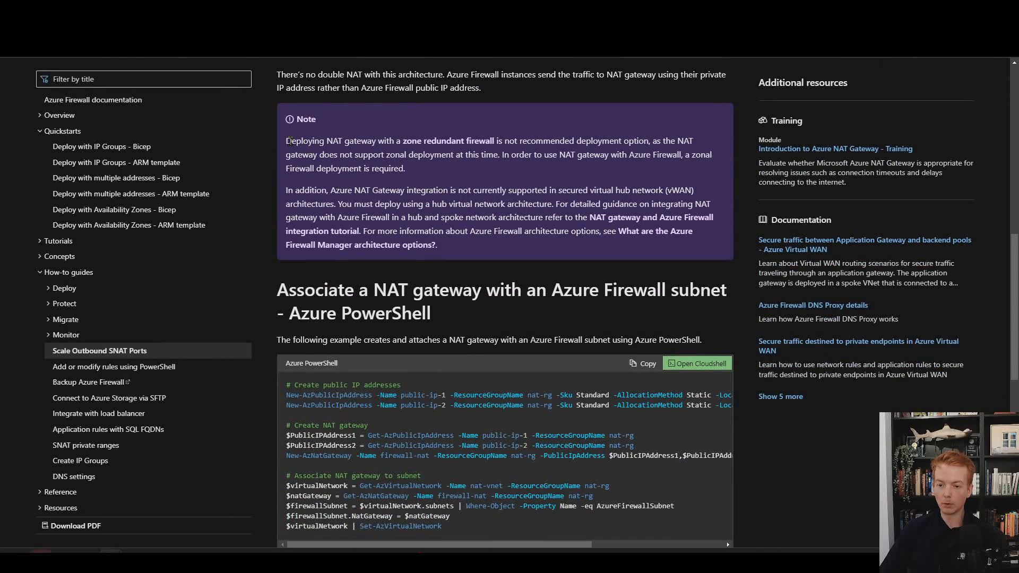
drag(285, 140, 497, 140)
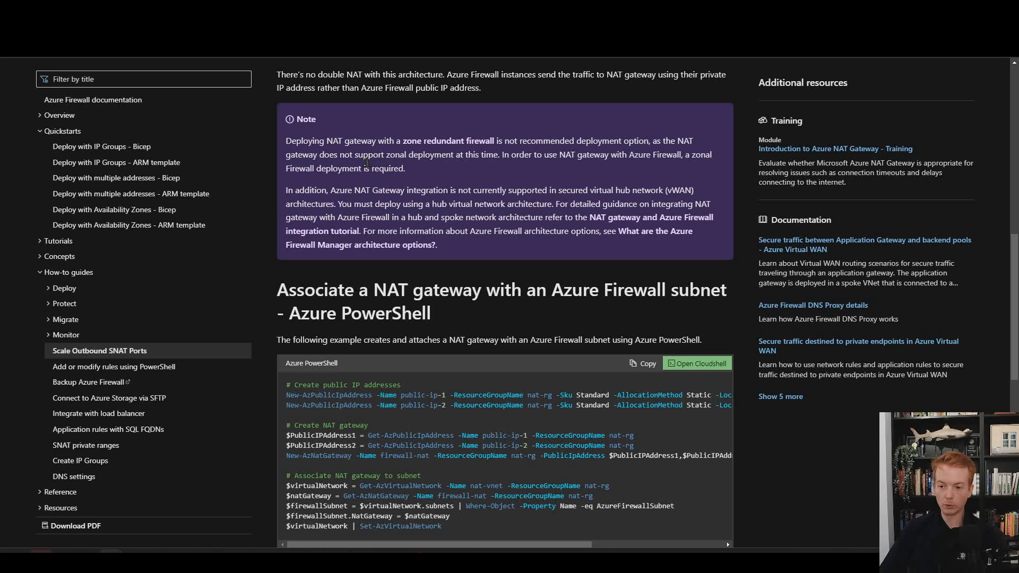
drag(350, 154, 484, 155)
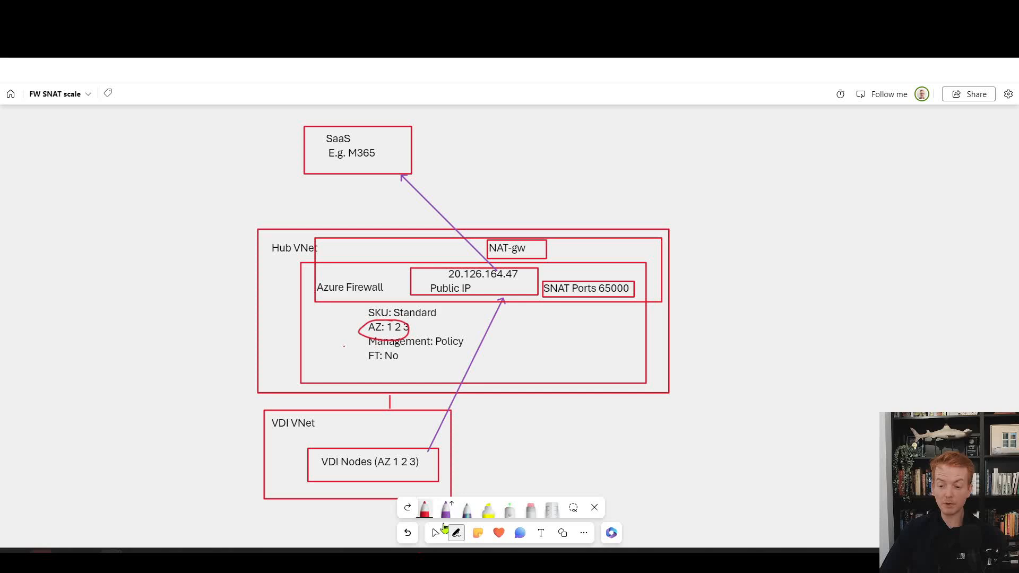
End pen inking and return to the Select arrow on the whiteboard.
click(434, 532)
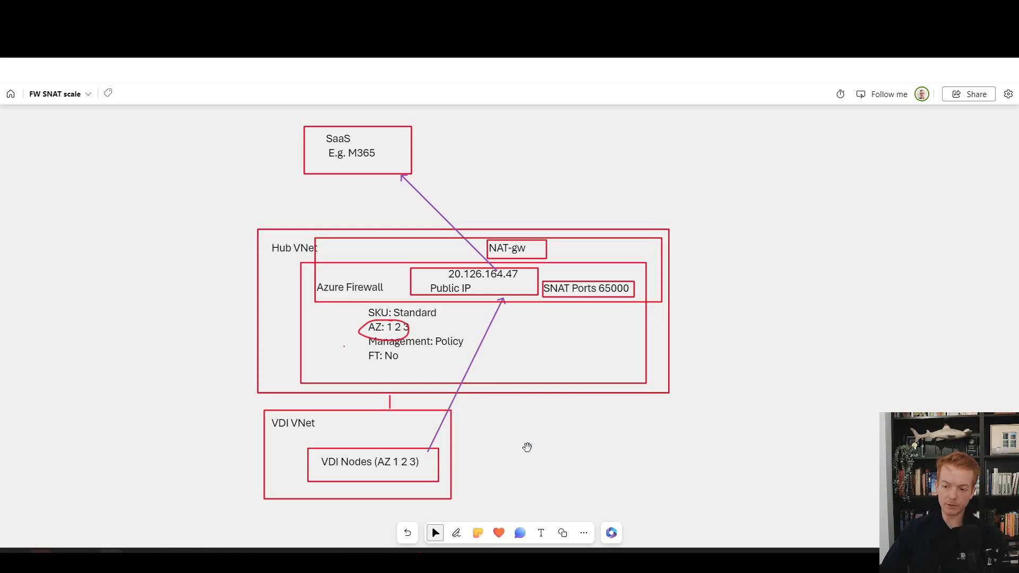
mouse_move(527, 434)
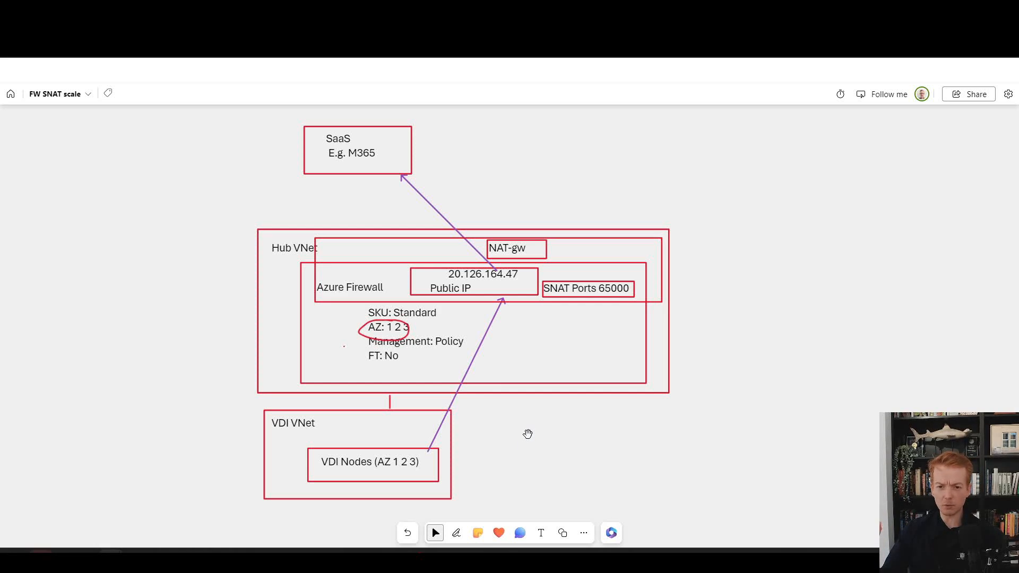
mouse_move(539, 435)
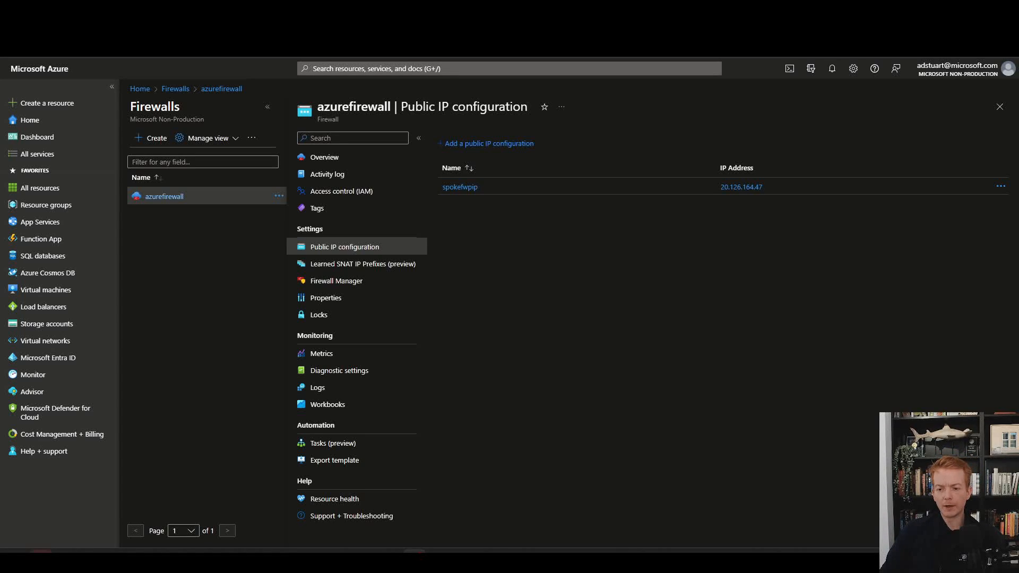
mouse_move(649, 378)
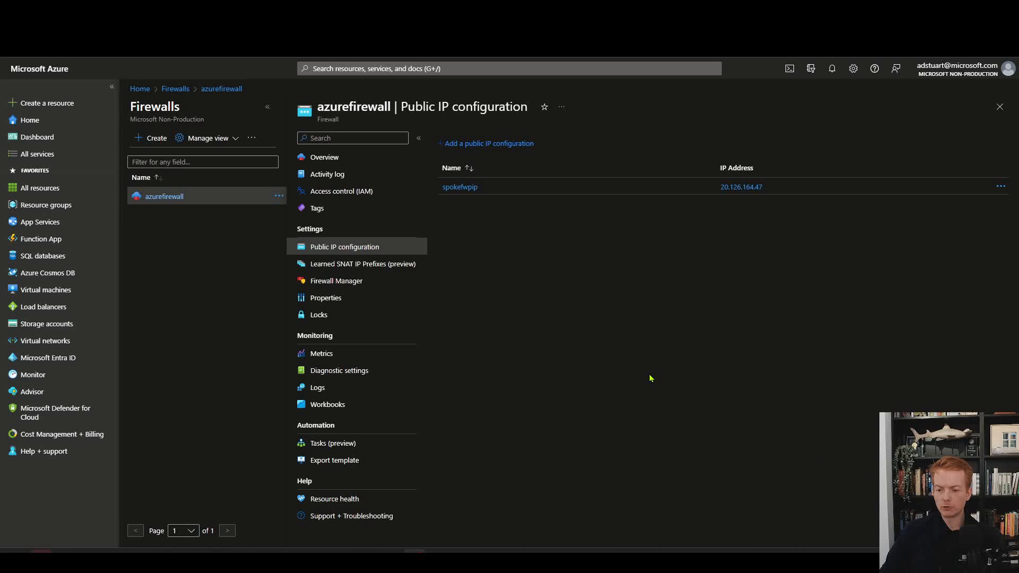
mouse_move(578, 212)
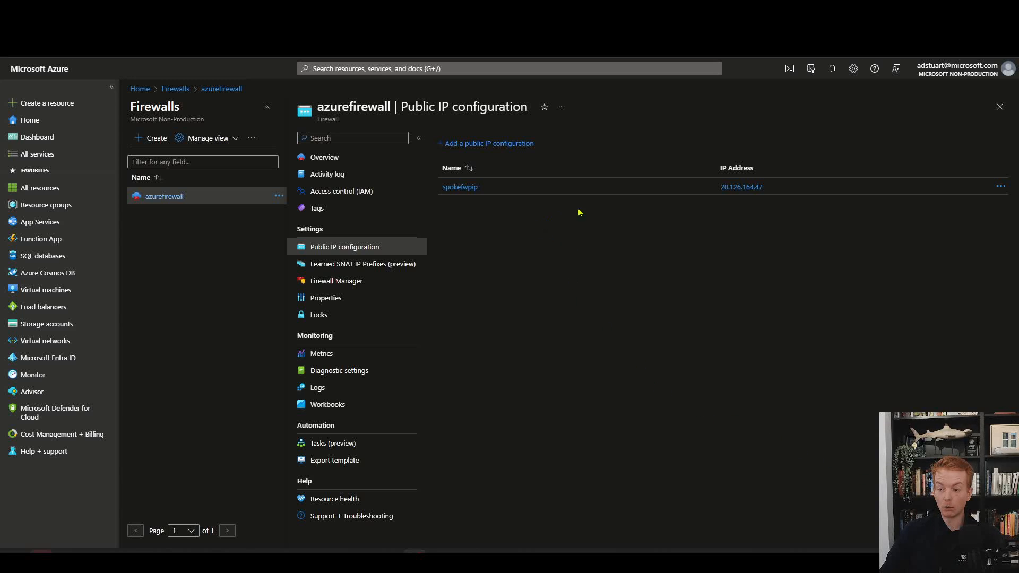
Reassign the firewall's spokefwpip to 20.93.183.47 and save, freeing 20.126.164.47.
double_click(740, 187)
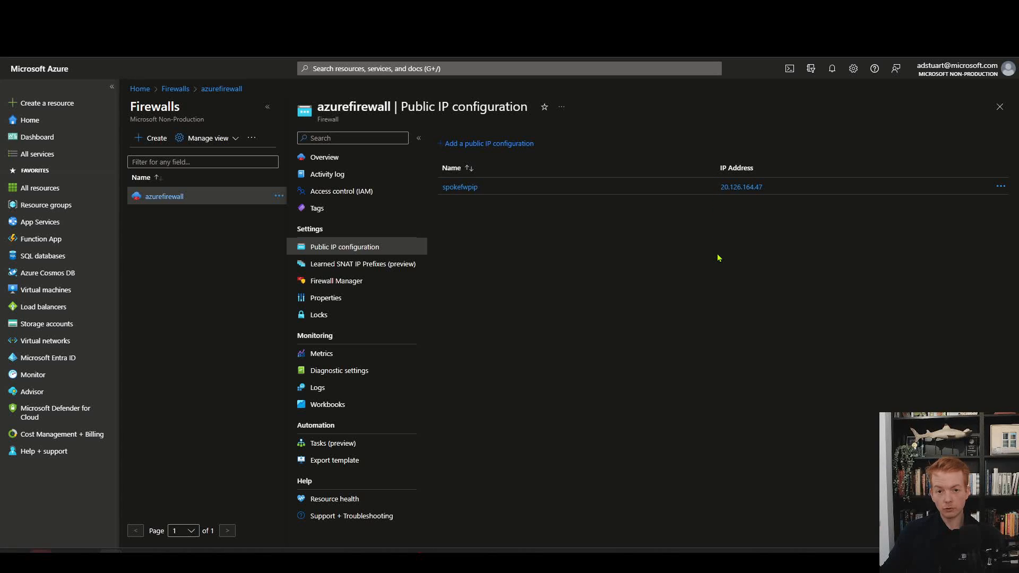
mouse_move(722, 260)
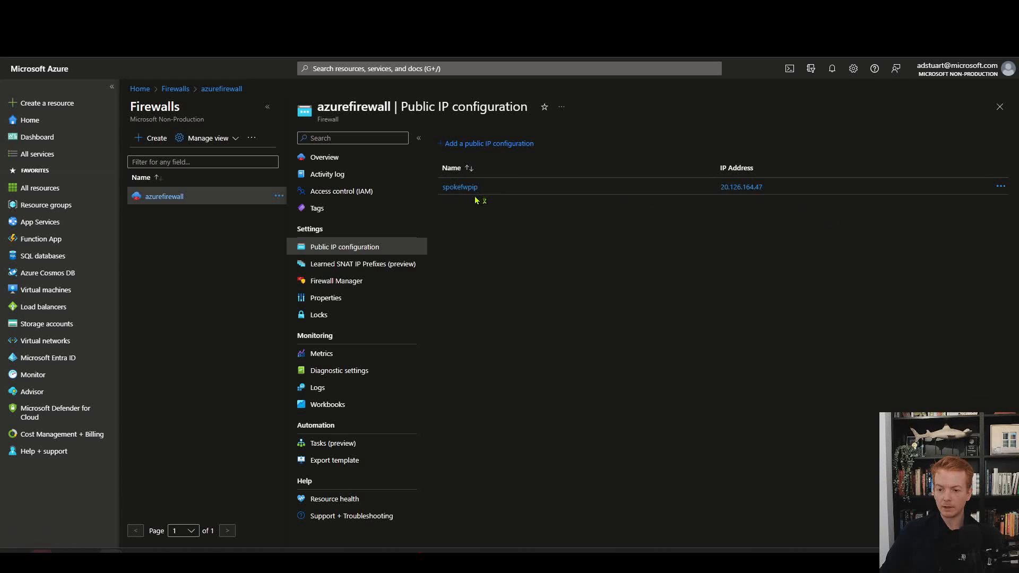
mouse_move(642, 204)
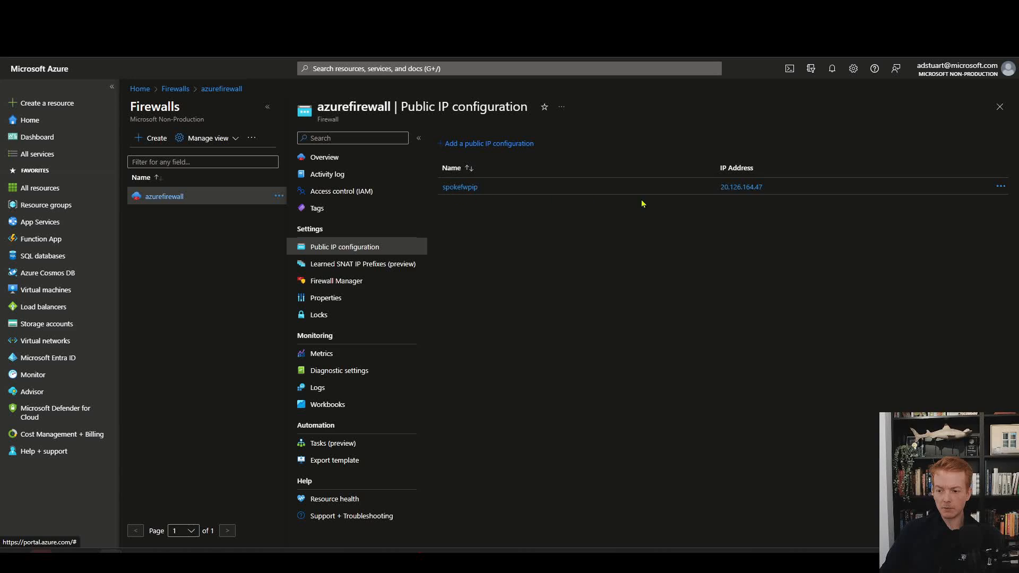
mouse_move(740, 187)
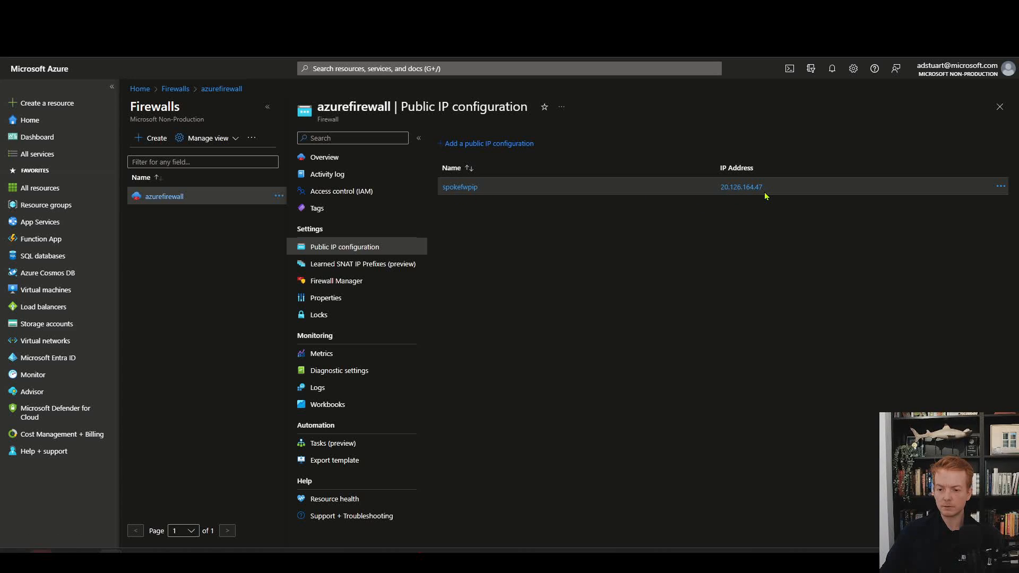
mouse_move(936, 226)
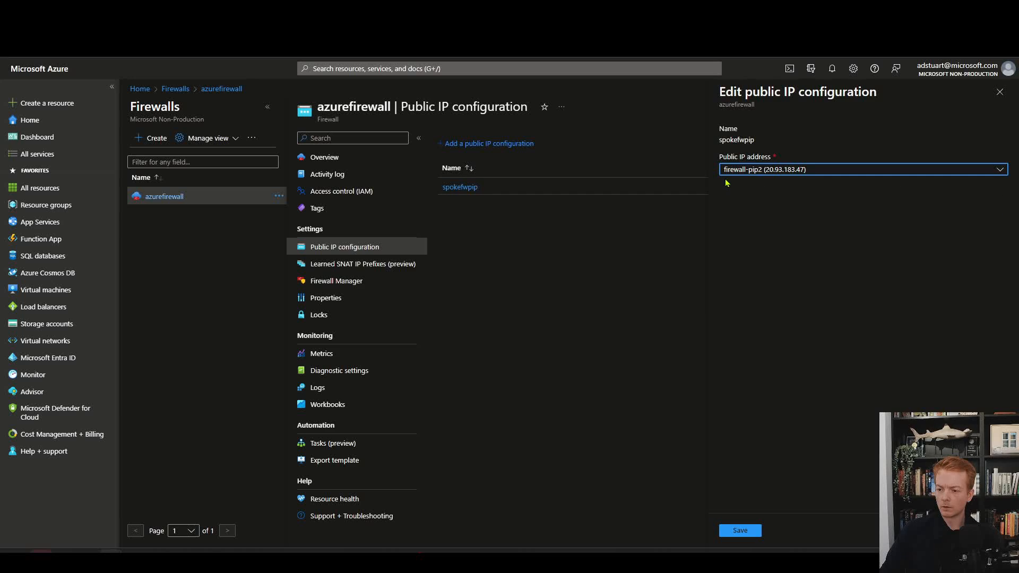
mouse_move(750, 525)
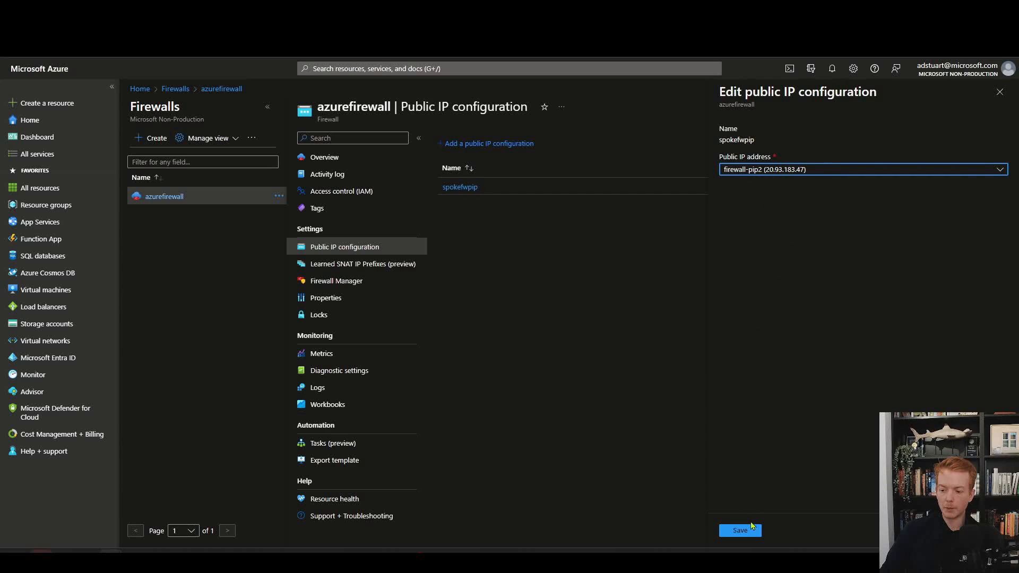
click(739, 530)
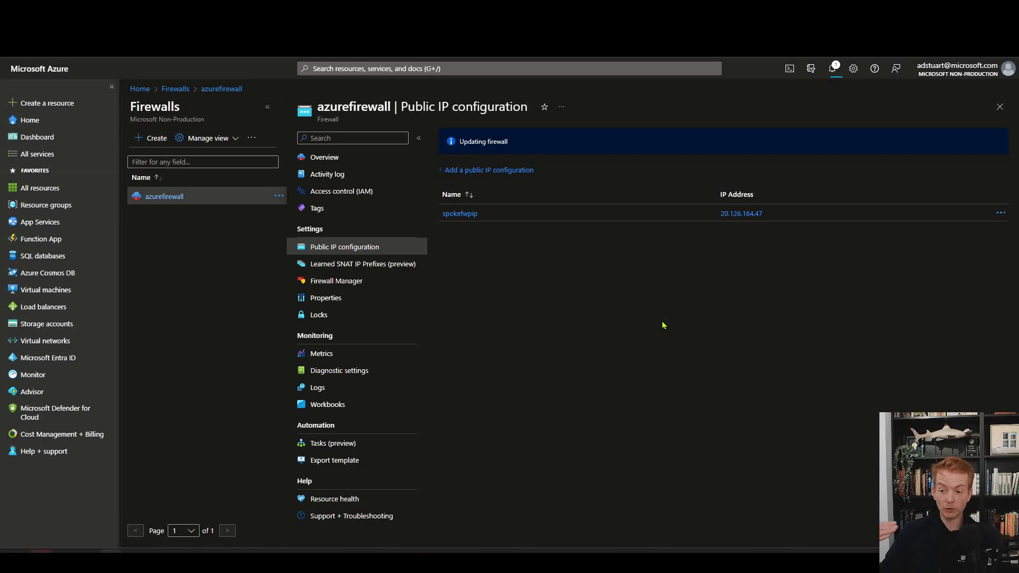
mouse_move(659, 316)
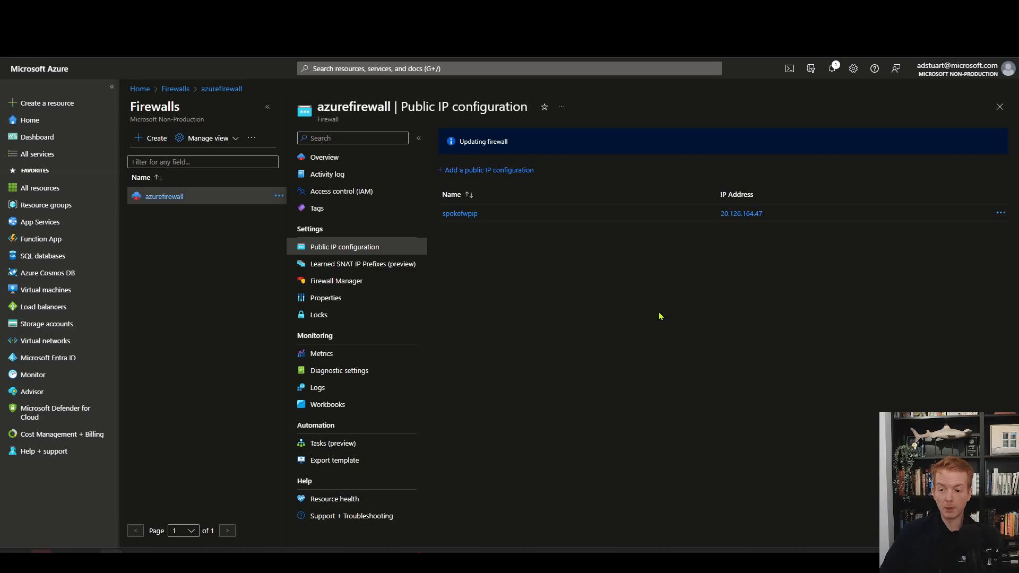
mouse_move(677, 298)
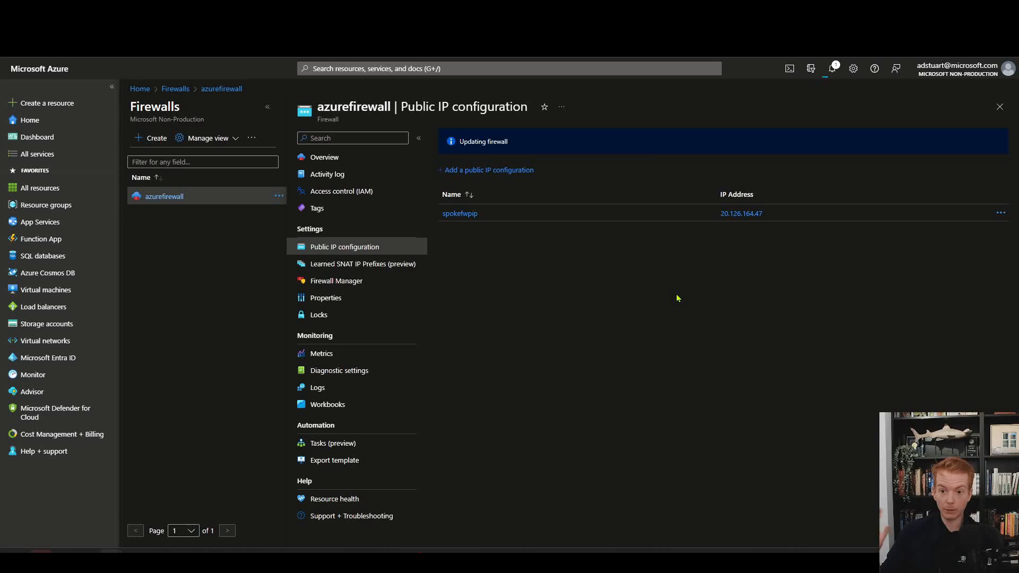
mouse_move(689, 298)
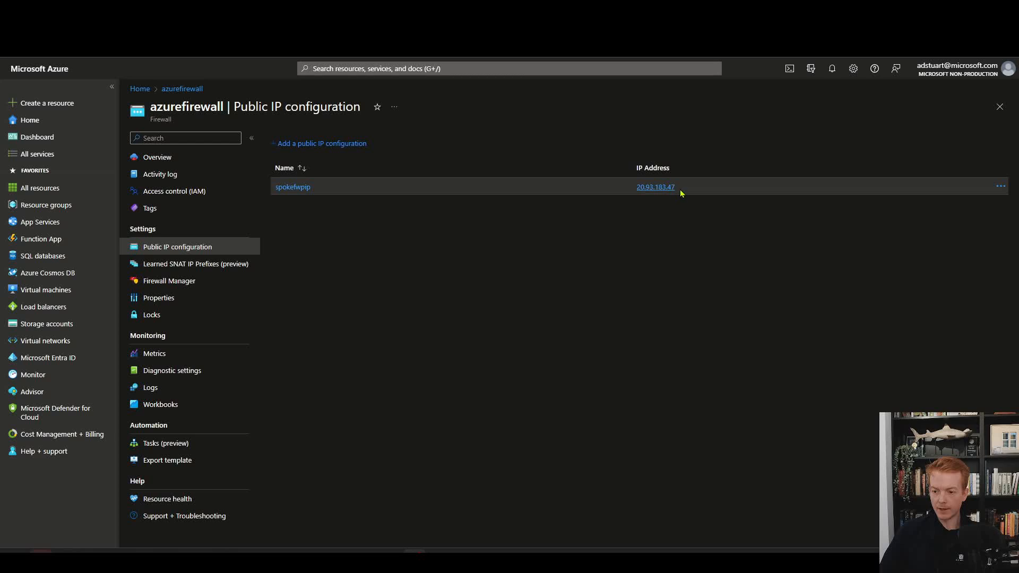
double_click(655, 187)
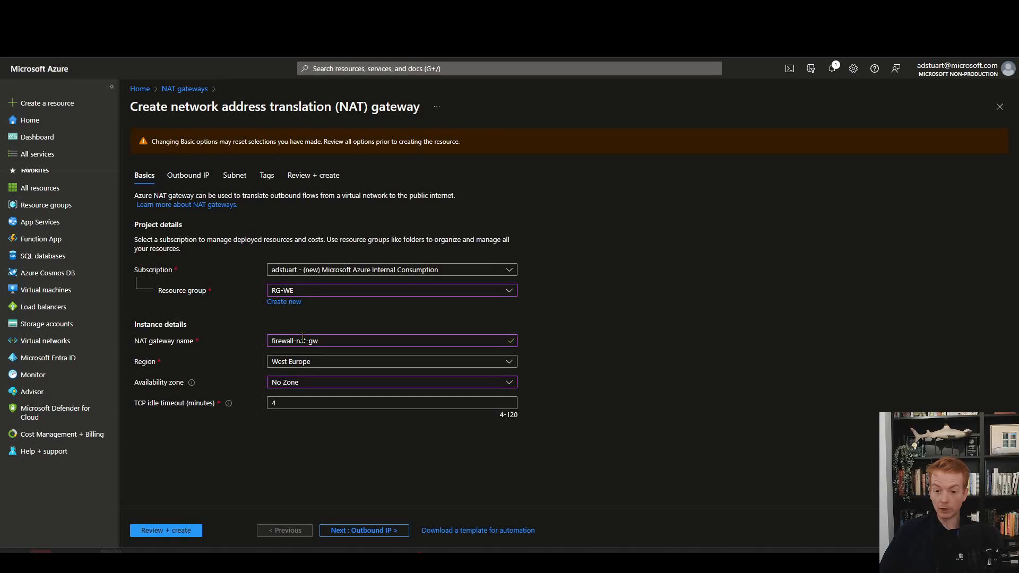
Move to the outbound IP step and choose spokefwpip (20.126.164.47) for firewall-nat-gw.
click(363, 530)
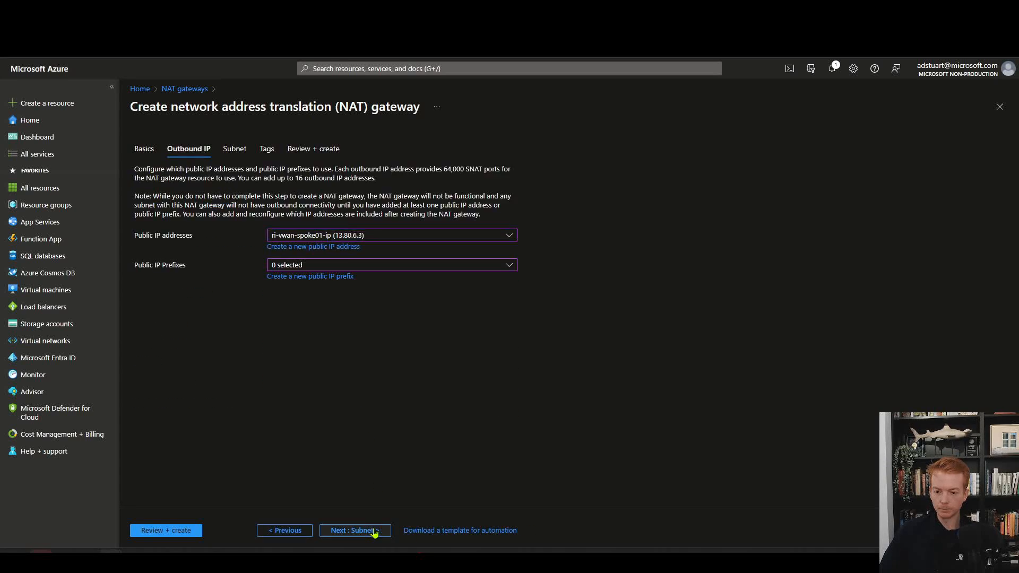
click(389, 234)
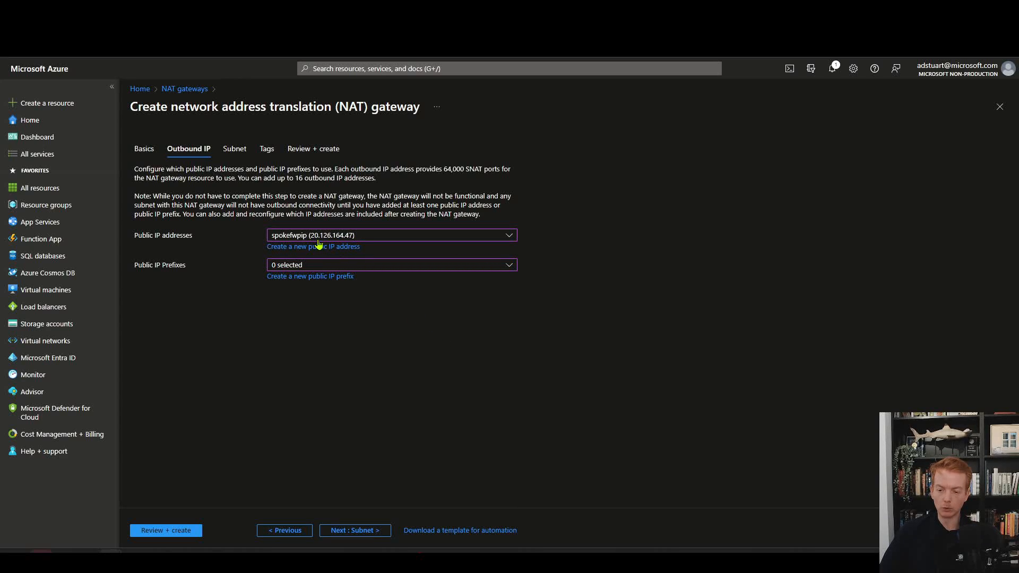
mouse_move(356, 249)
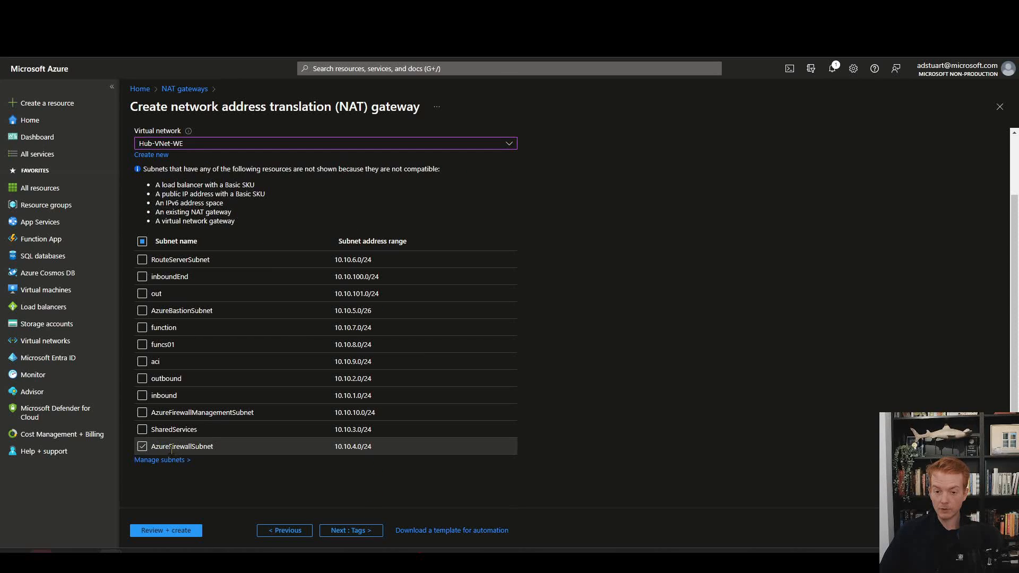
mouse_move(352, 484)
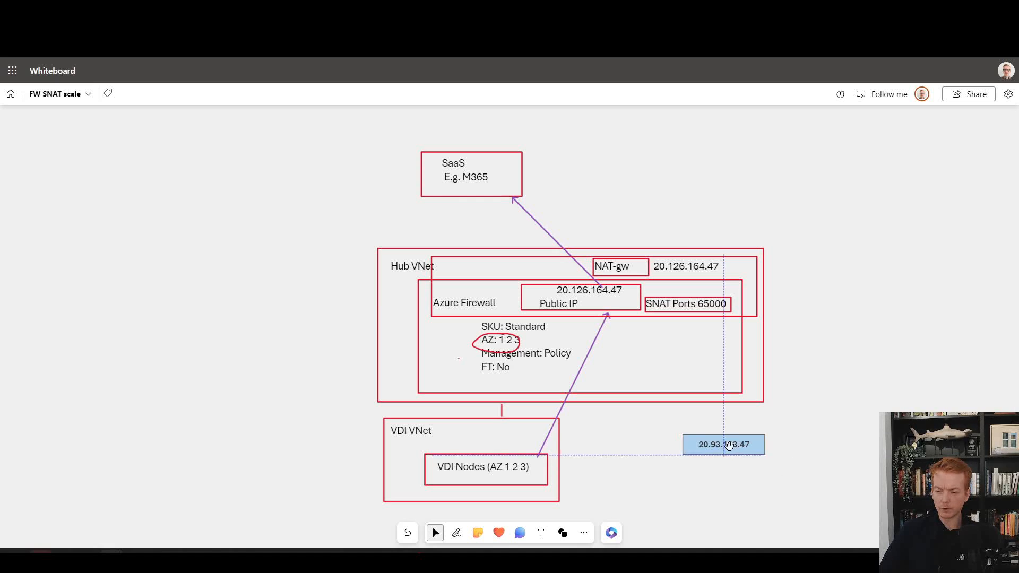
Move the 20.93.183.47 label onto the firewall's Public IP box.
drag(723, 445, 583, 289)
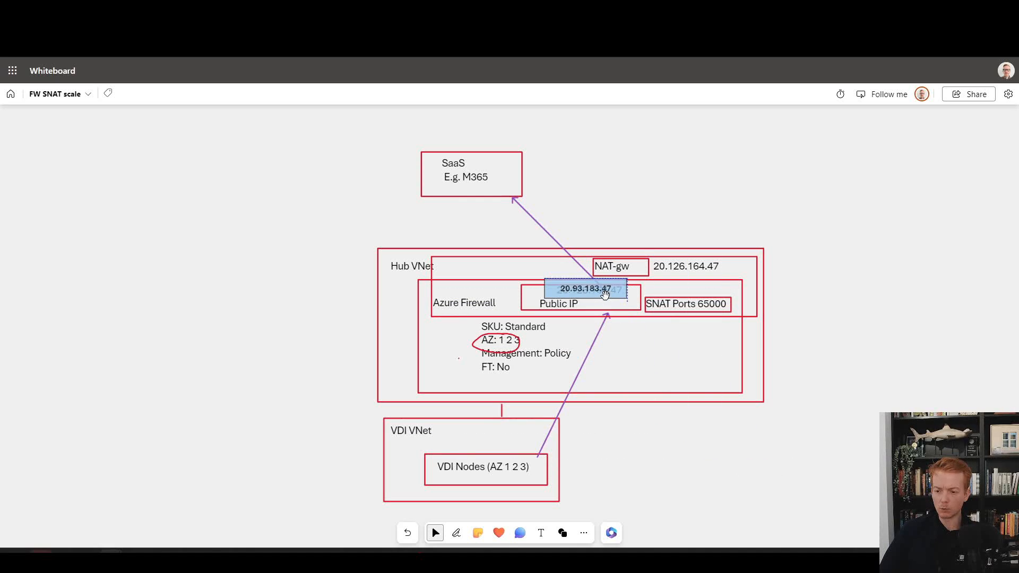
click(585, 288)
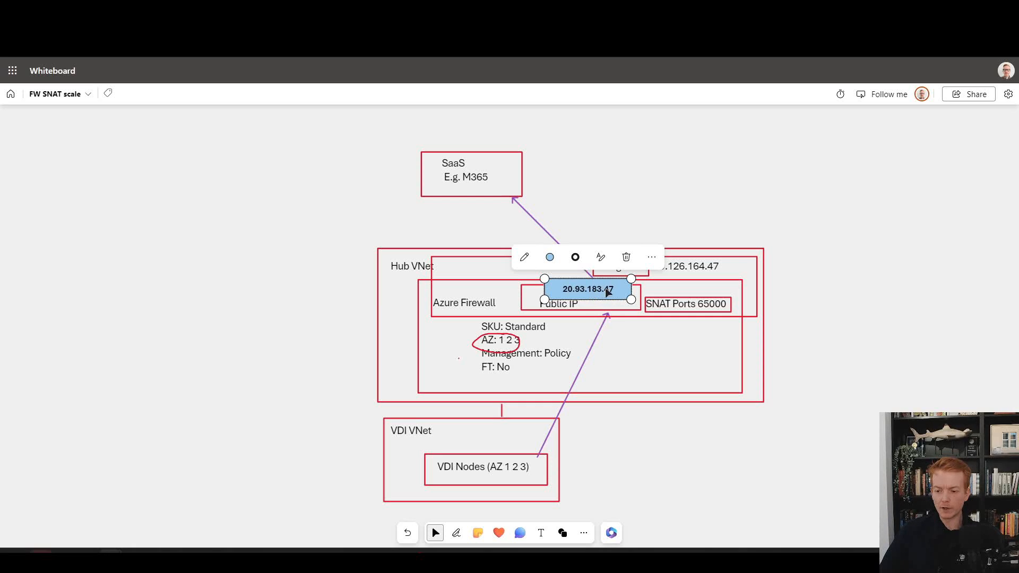
click(678, 447)
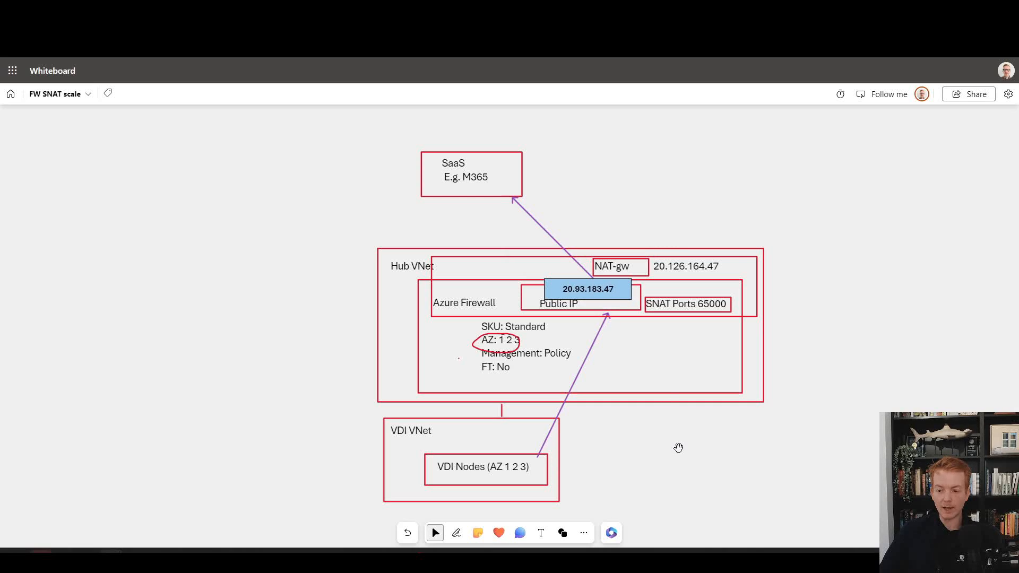
mouse_move(529, 295)
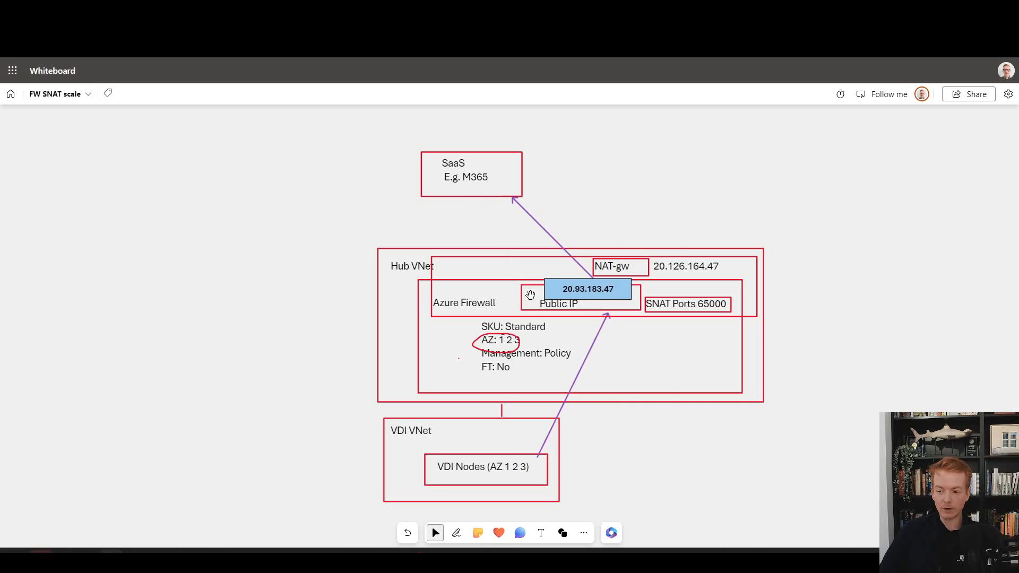
Draw red arrows for outbound traffic from VDI VNet through NAT-gw to the internet.
click(456, 533)
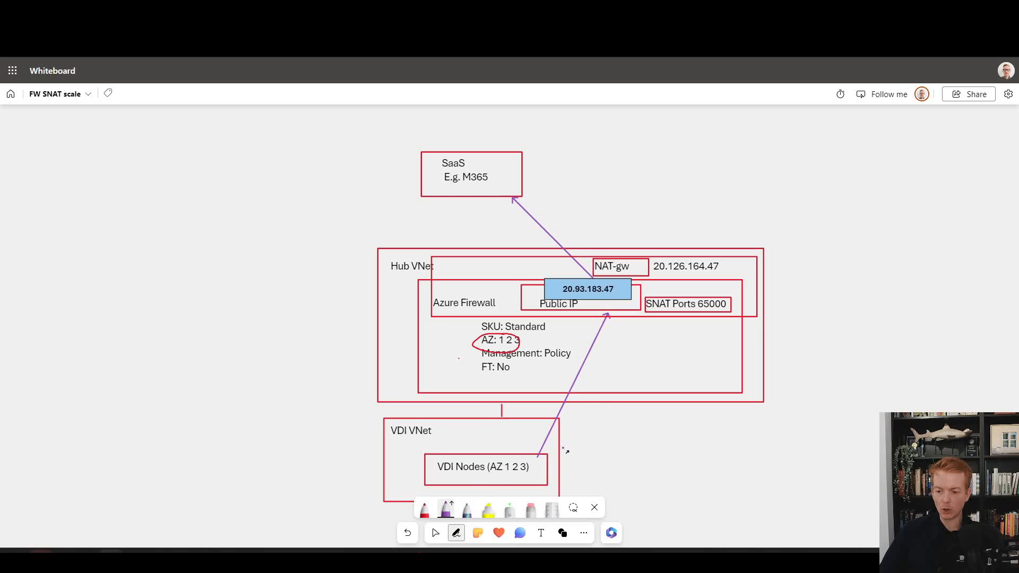
drag(565, 452, 627, 324)
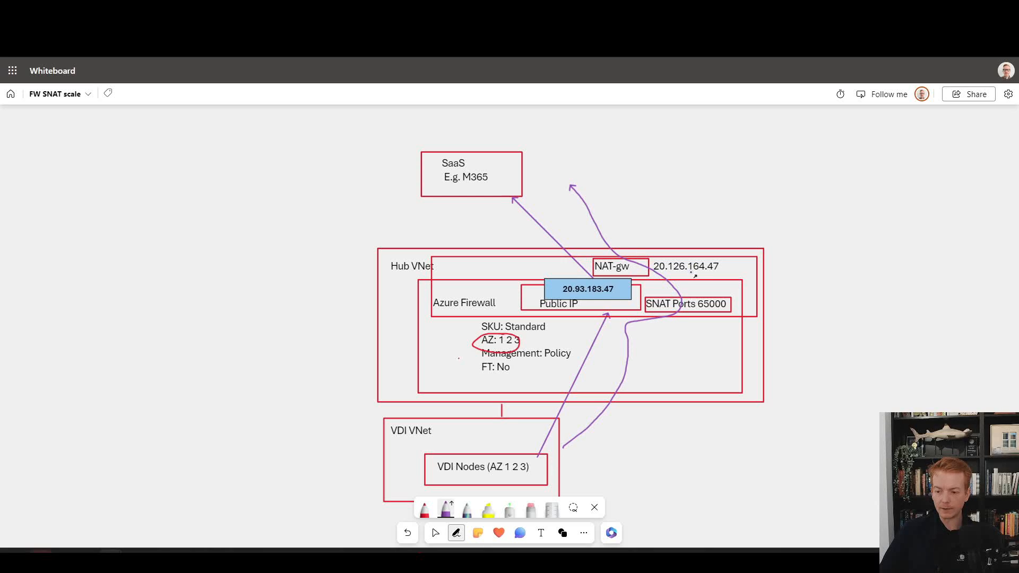
drag(662, 259, 728, 263)
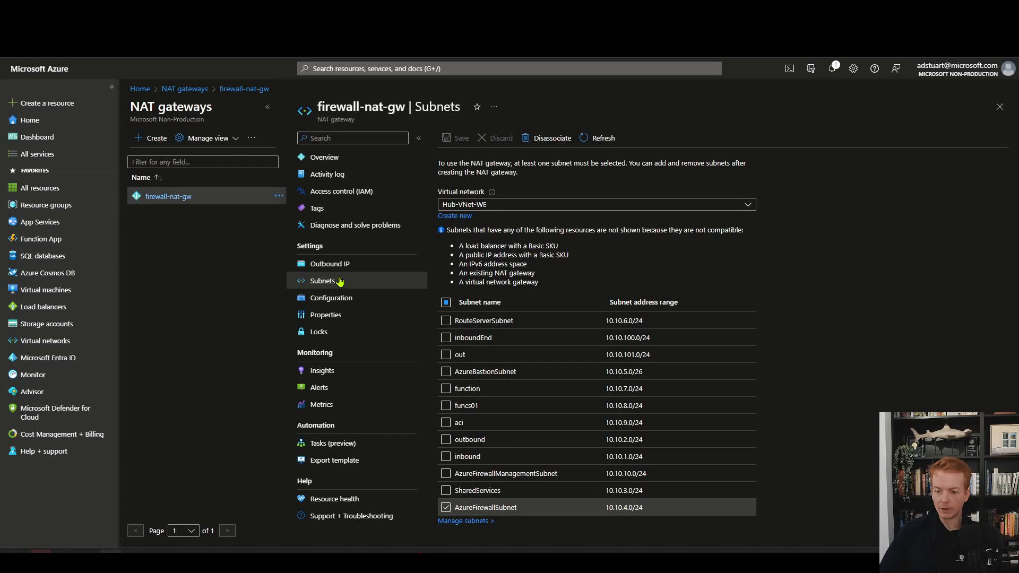
Show firewall-nat-gw's subnet associations with AzureFirewallSubnet attached.
click(329, 263)
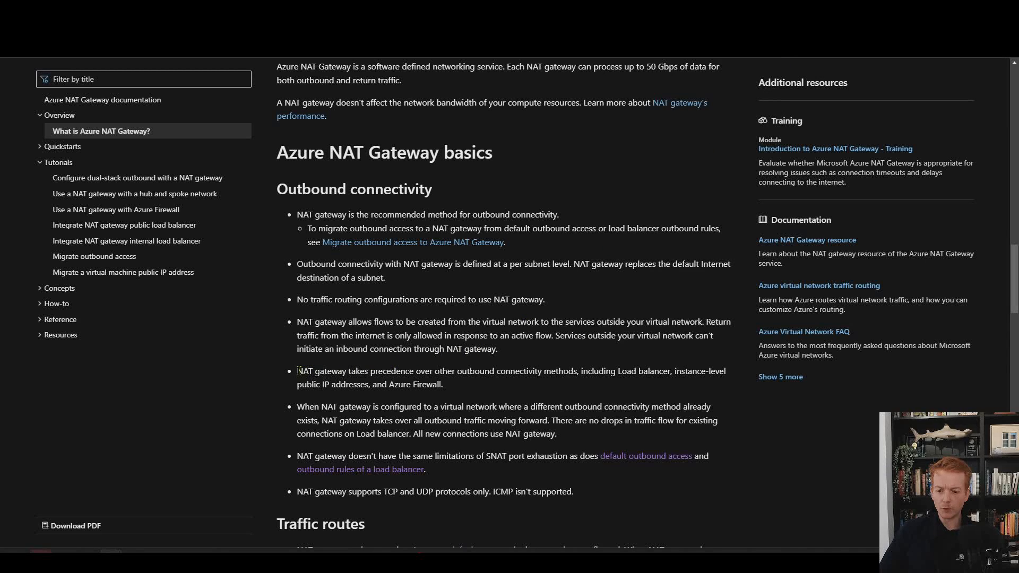
Highlight the 'NAT gateway takes precedence over other' sentence on the Learn page.
double_click(320, 370)
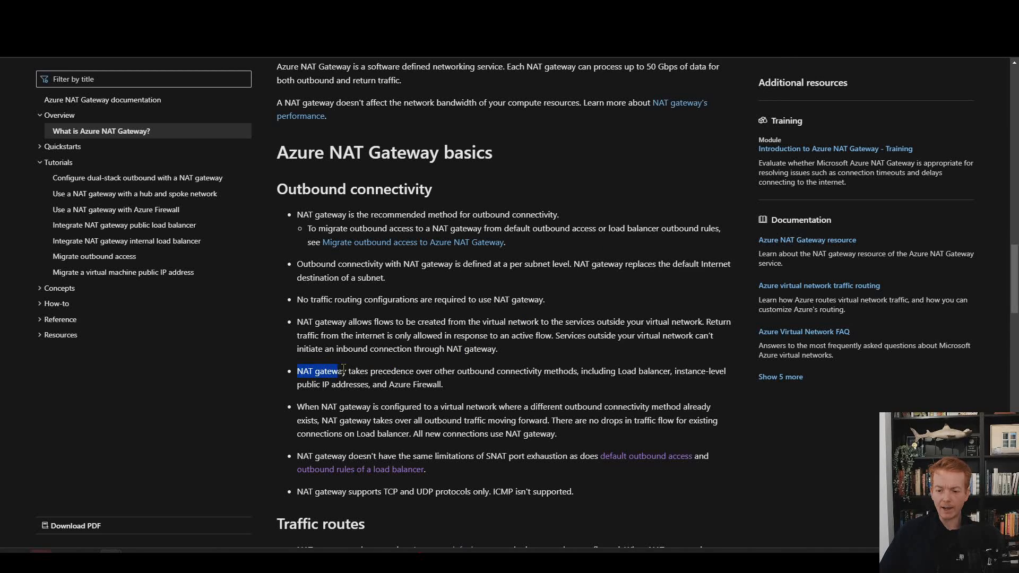
drag(297, 372, 457, 371)
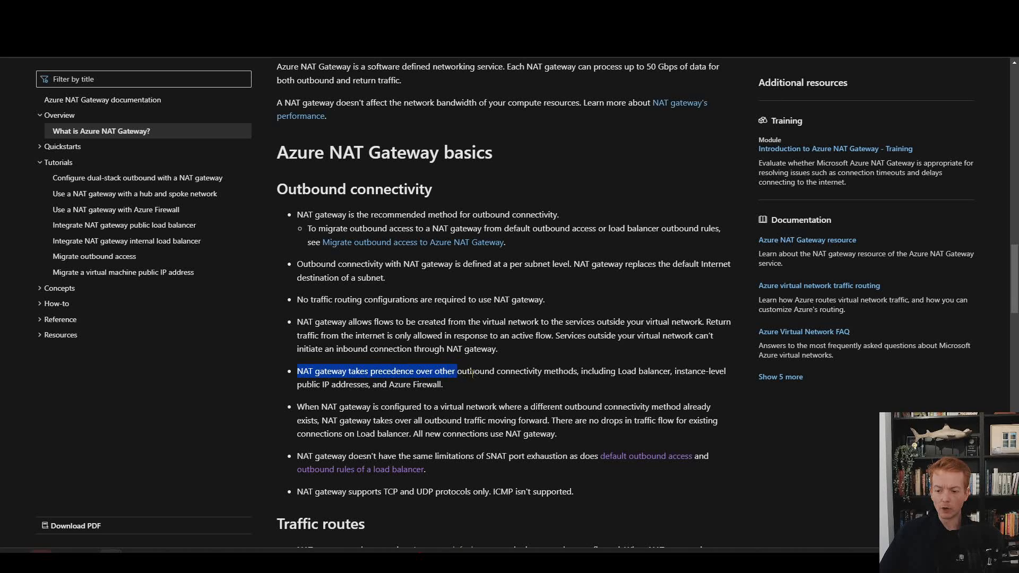